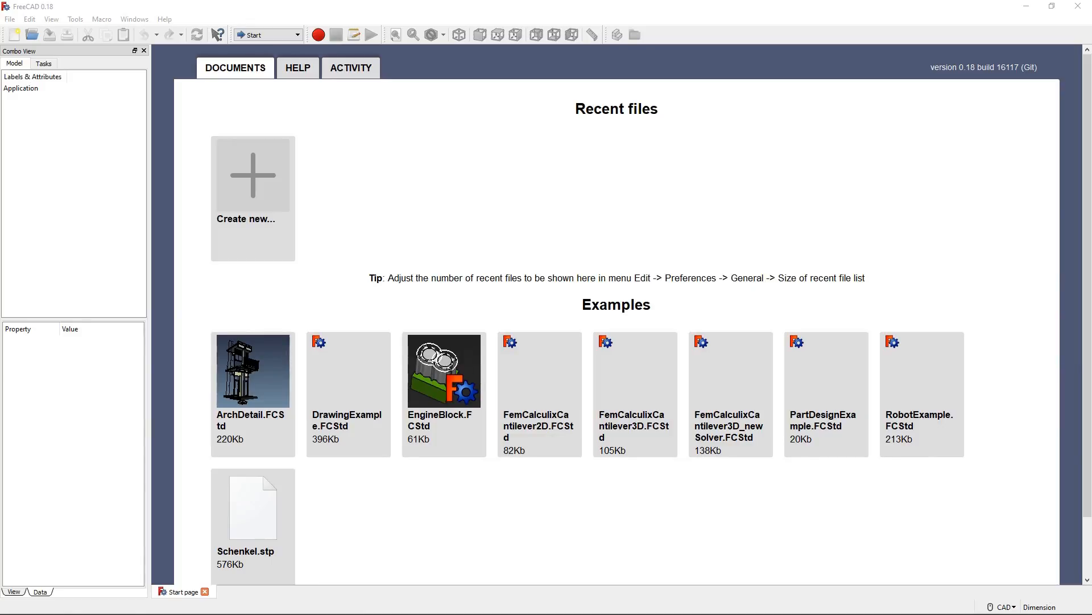
pyautogui.moveTo(647, 541)
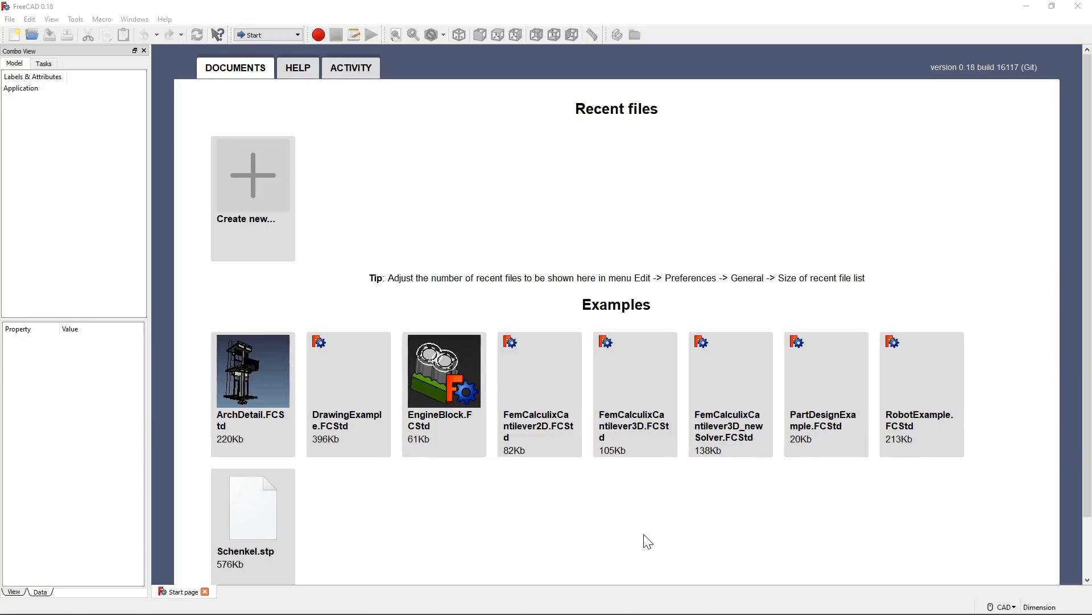
pyautogui.moveTo(407, 231)
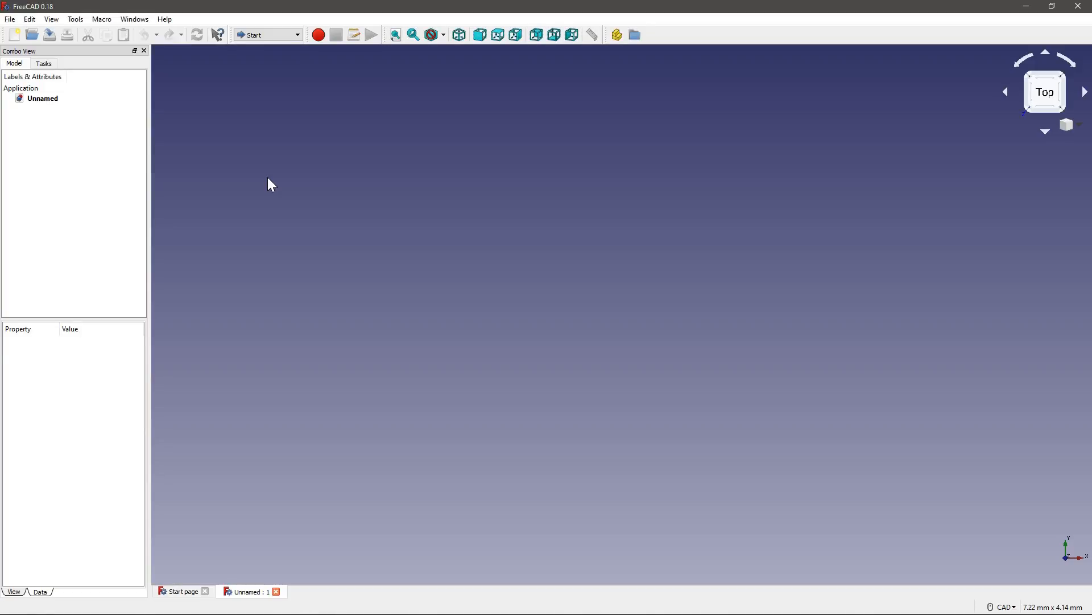
pyautogui.moveTo(558, 342)
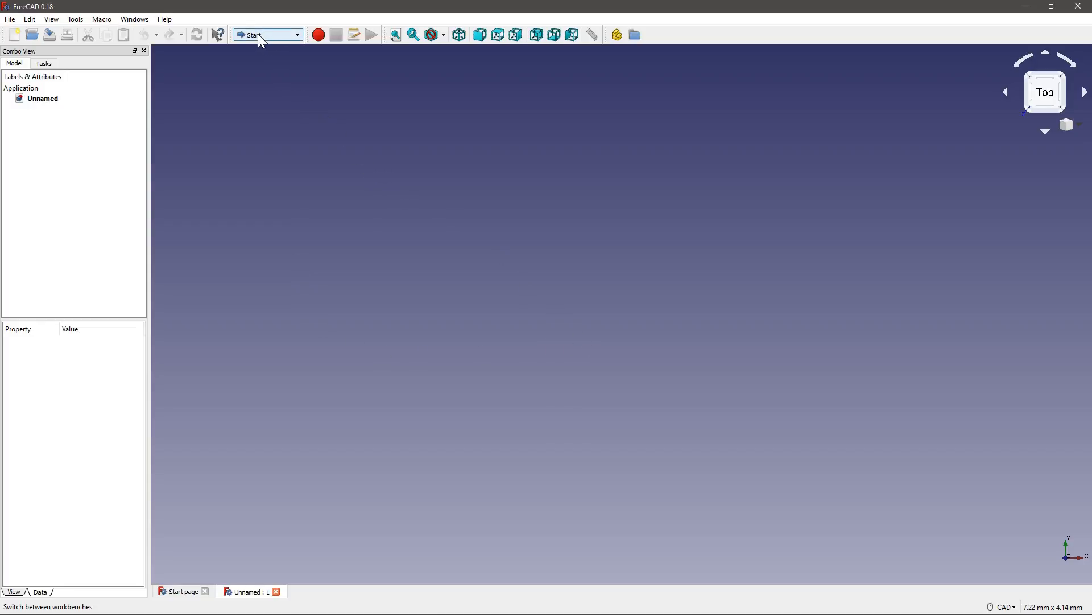
# Browse the workbench list and leave the Start workbench unchanged.
pyautogui.click(267, 35)
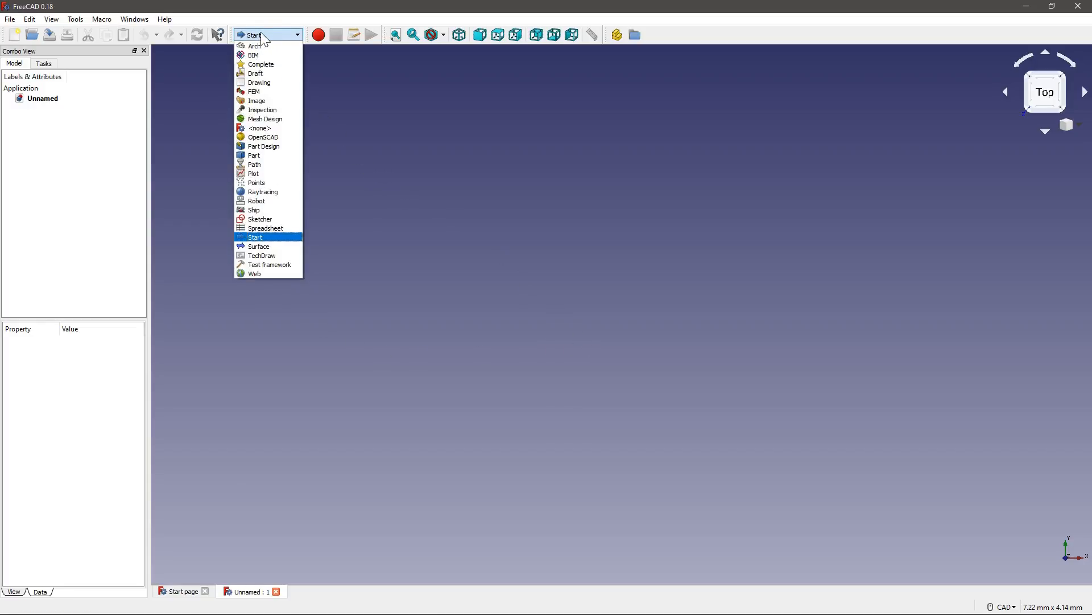
pyautogui.moveTo(254, 46)
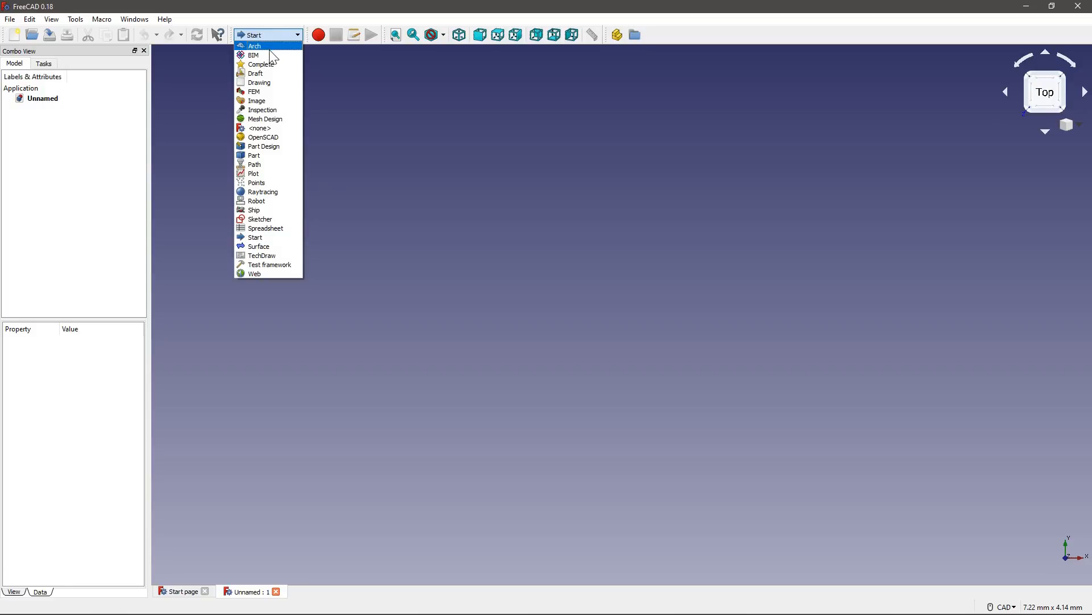
pyautogui.moveTo(269, 219)
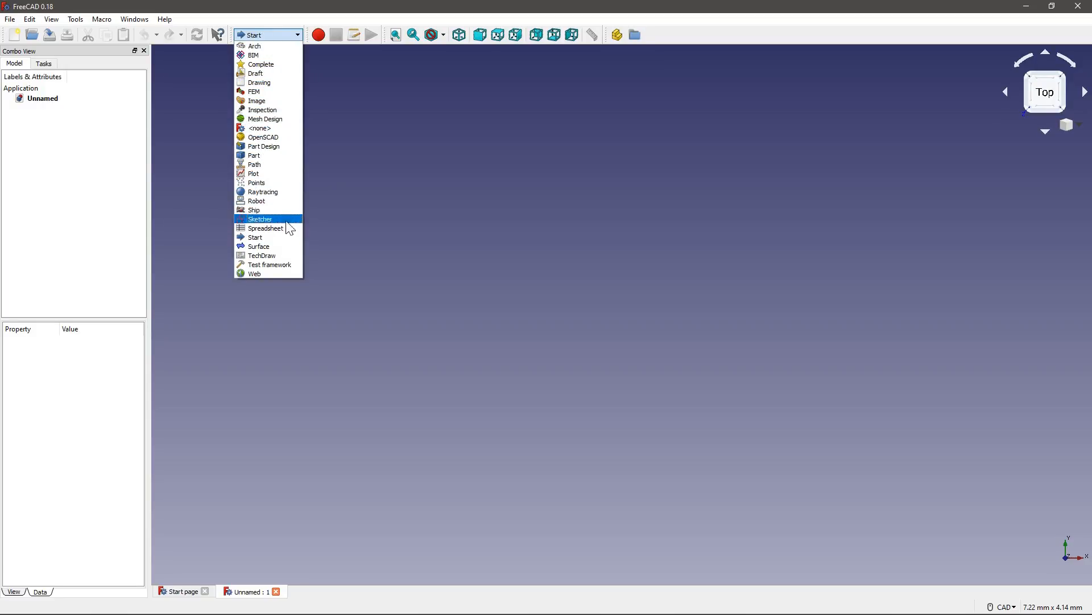
pyautogui.moveTo(272, 45)
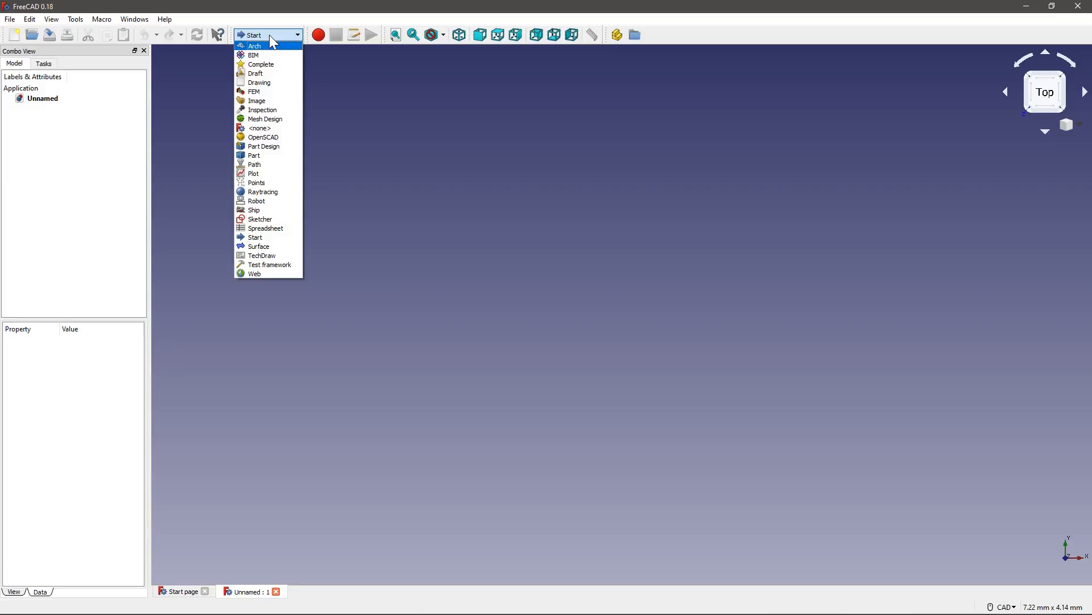
pyautogui.moveTo(270, 49)
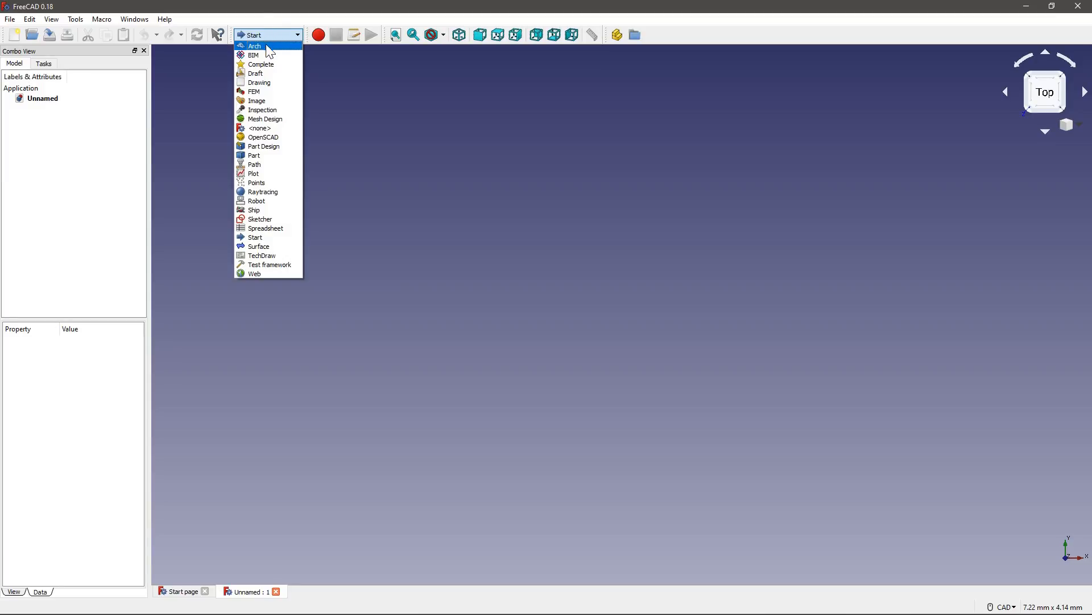
pyautogui.moveTo(286, 56)
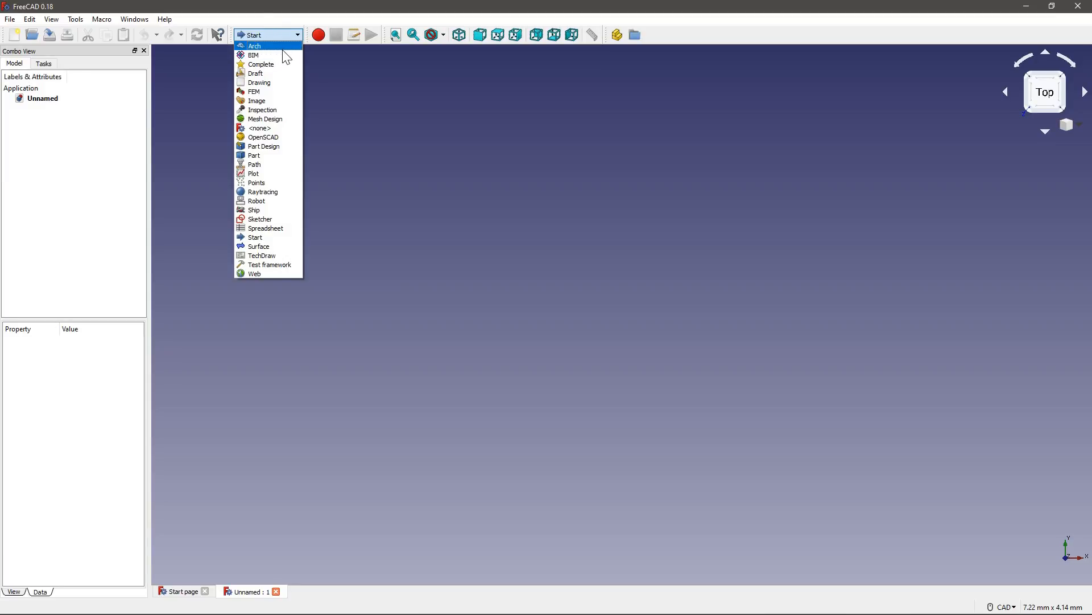
pyautogui.click(293, 17)
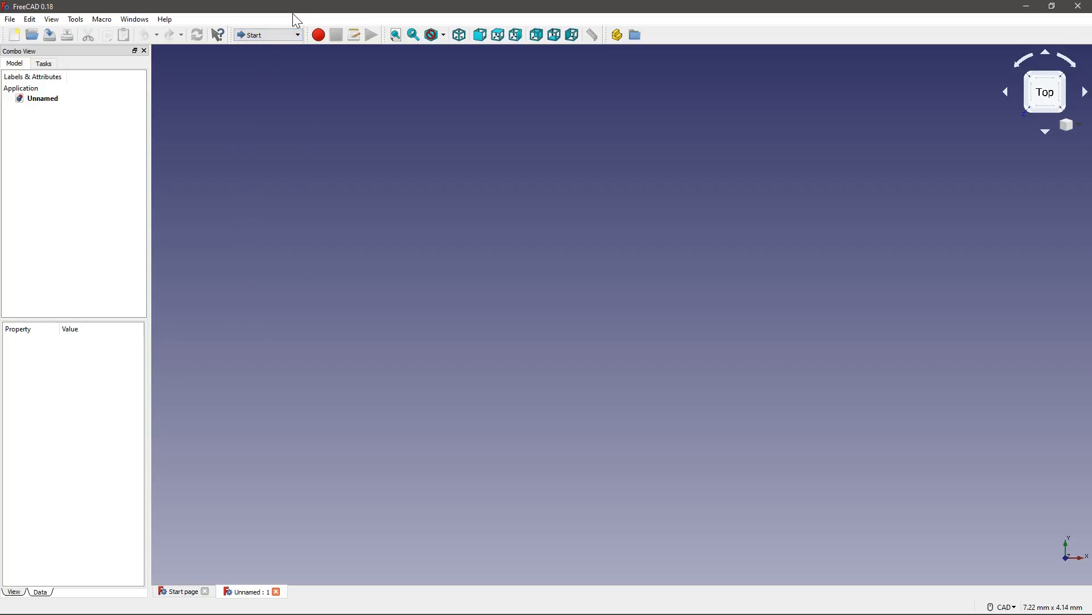
pyautogui.moveTo(68, 35)
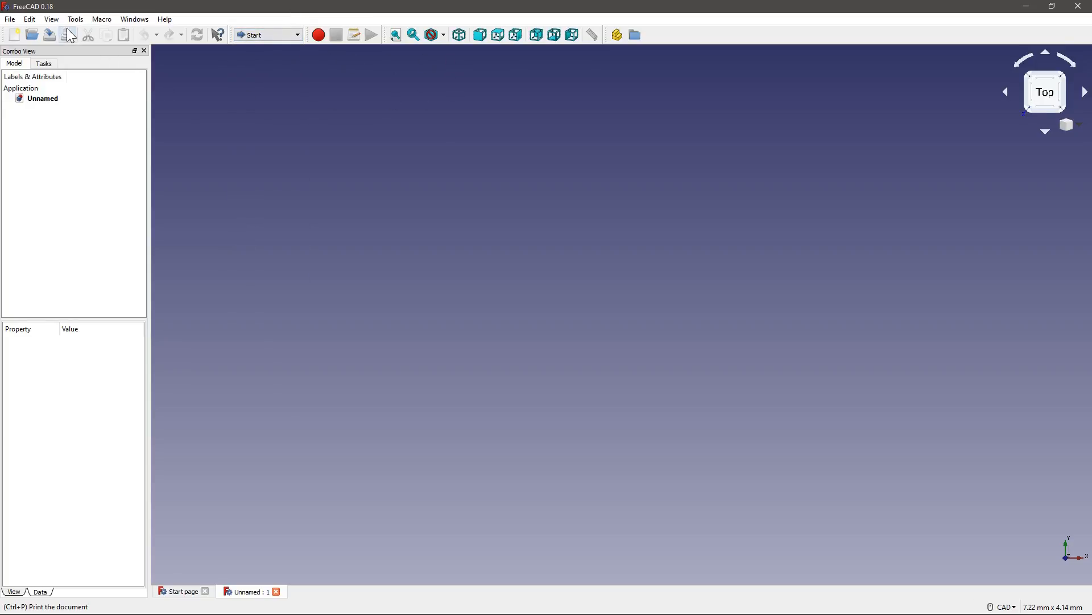
# Check in the Addon manager that BIM is installed, close it, and reopen the workbench list.
pyautogui.click(75, 19)
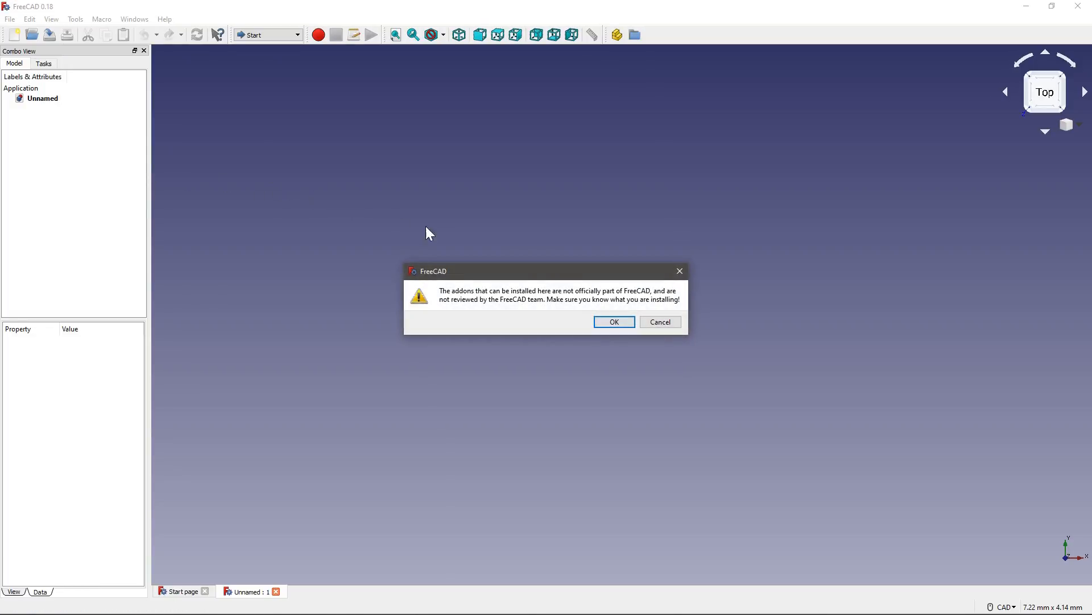
pyautogui.click(613, 321)
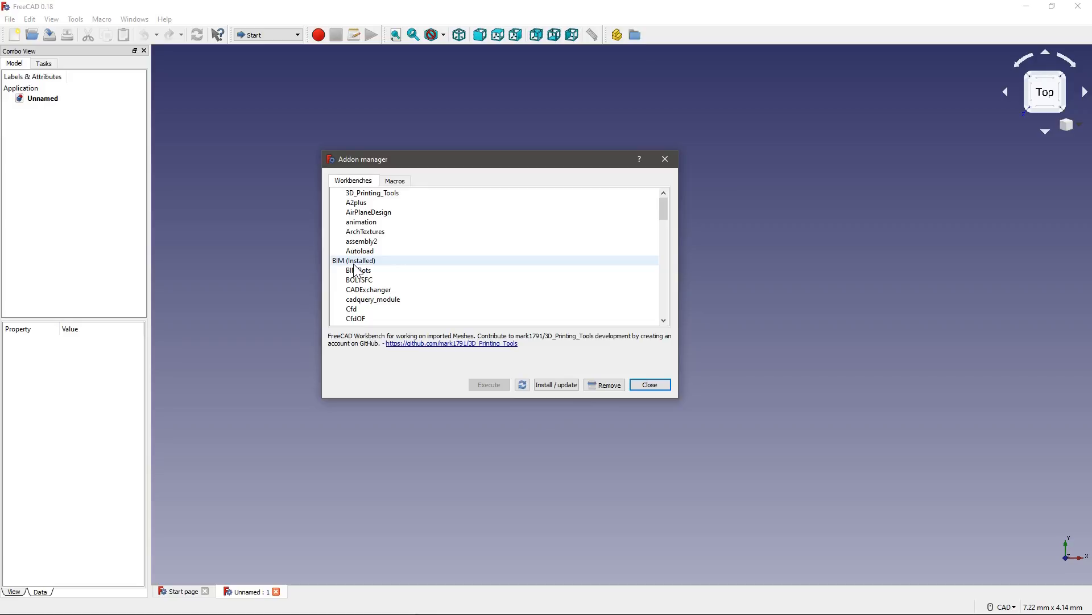
pyautogui.click(354, 259)
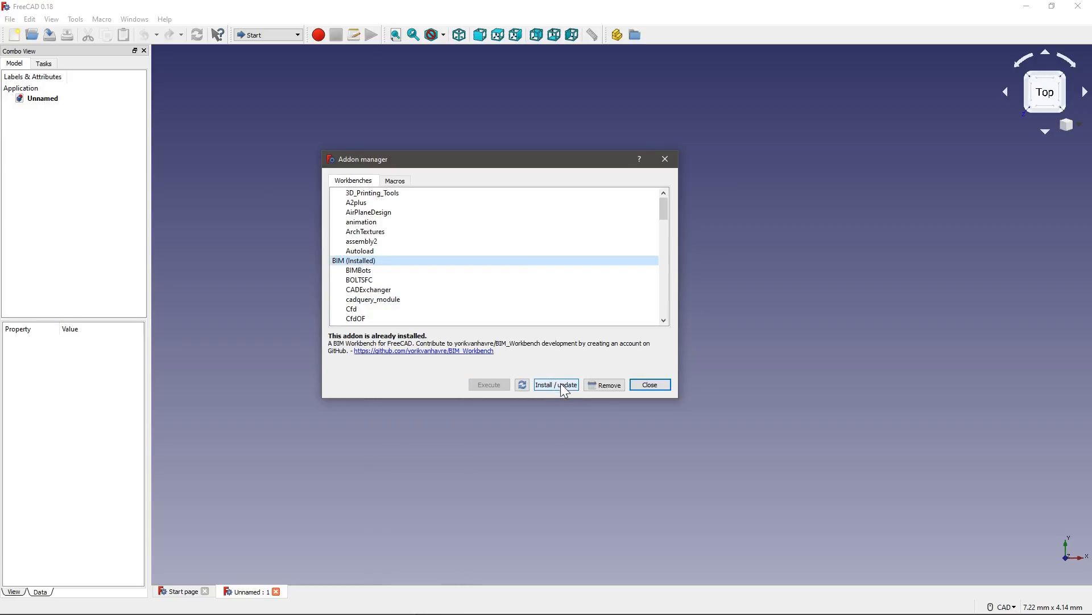
pyautogui.click(648, 385)
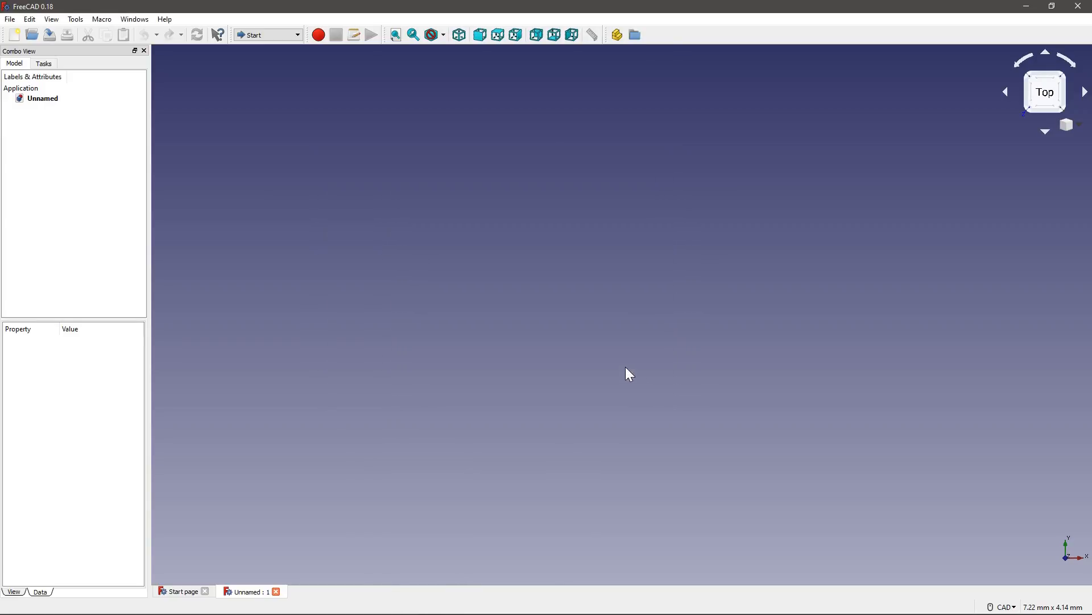
pyautogui.moveTo(512, 366)
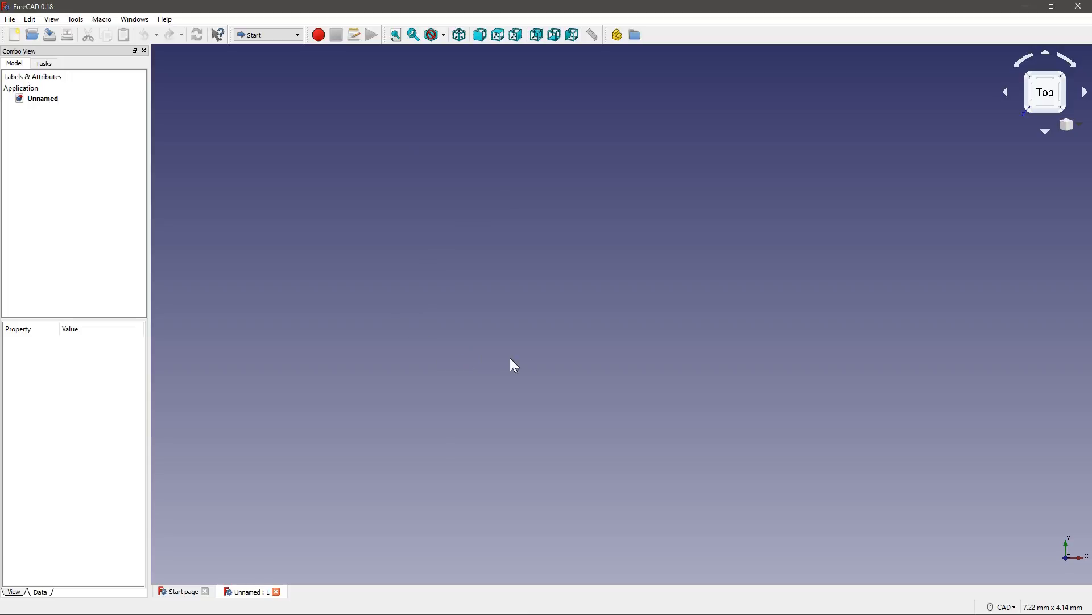
pyautogui.click(267, 35)
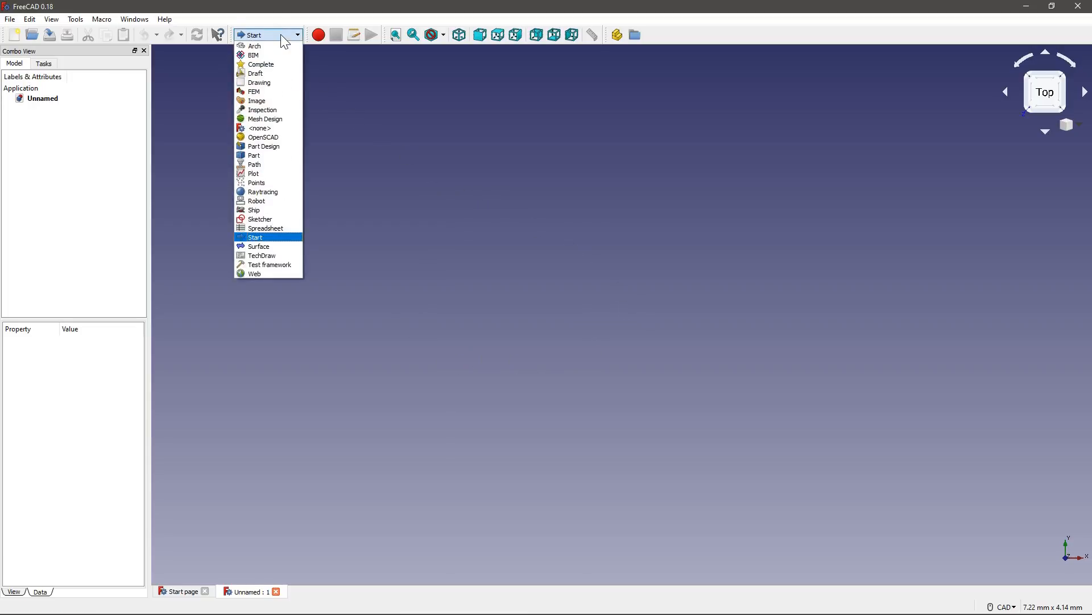
pyautogui.moveTo(254, 45)
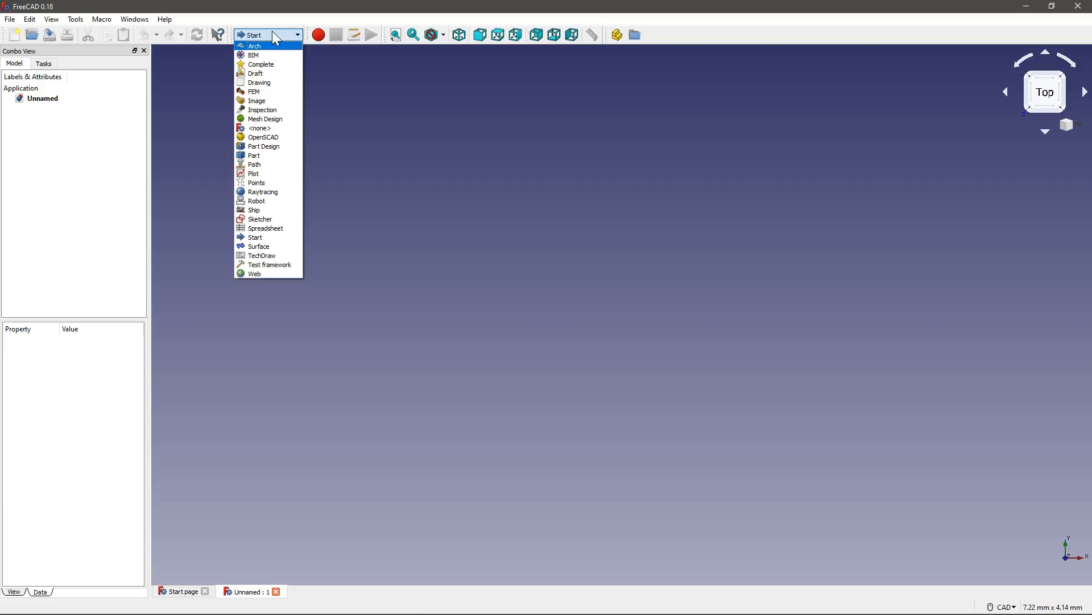
# Activate the BIM workbench and dismiss its welcome message.
pyautogui.click(255, 236)
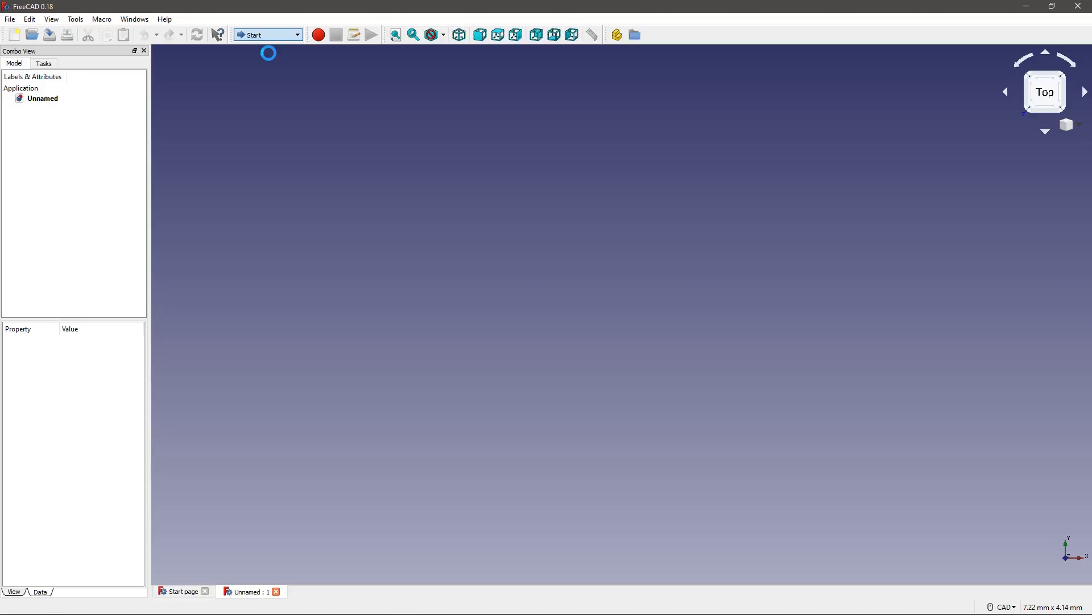
pyautogui.click(266, 35)
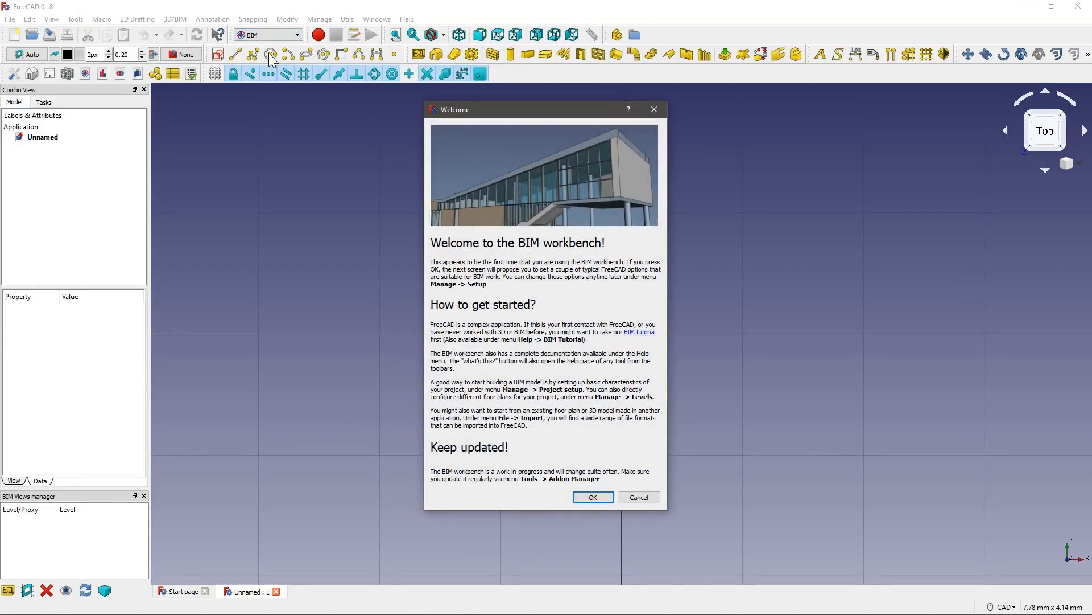
pyautogui.moveTo(516, 46)
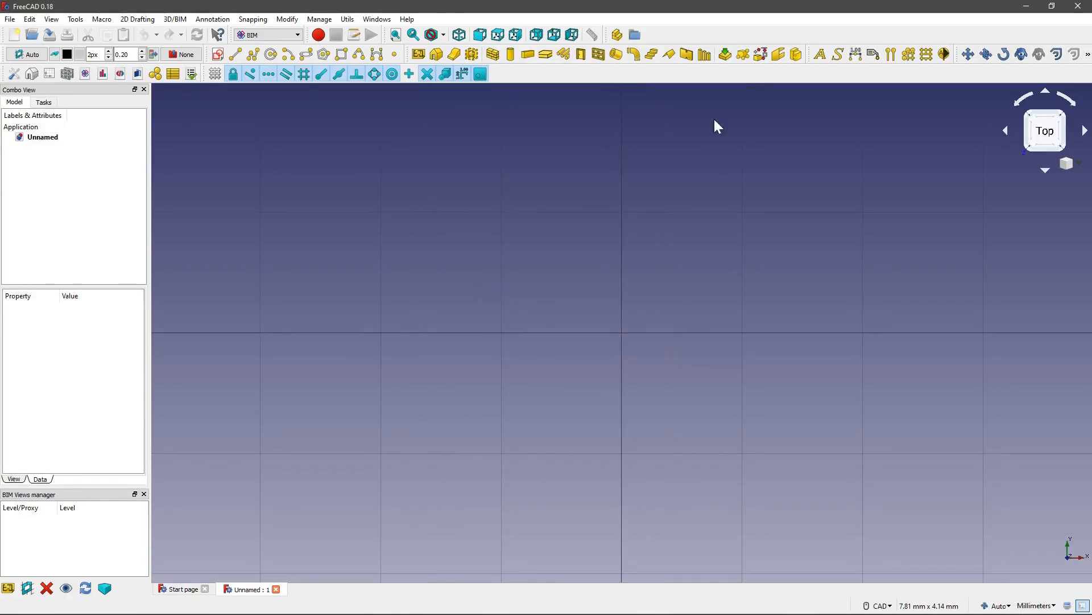
pyautogui.moveTo(634, 104)
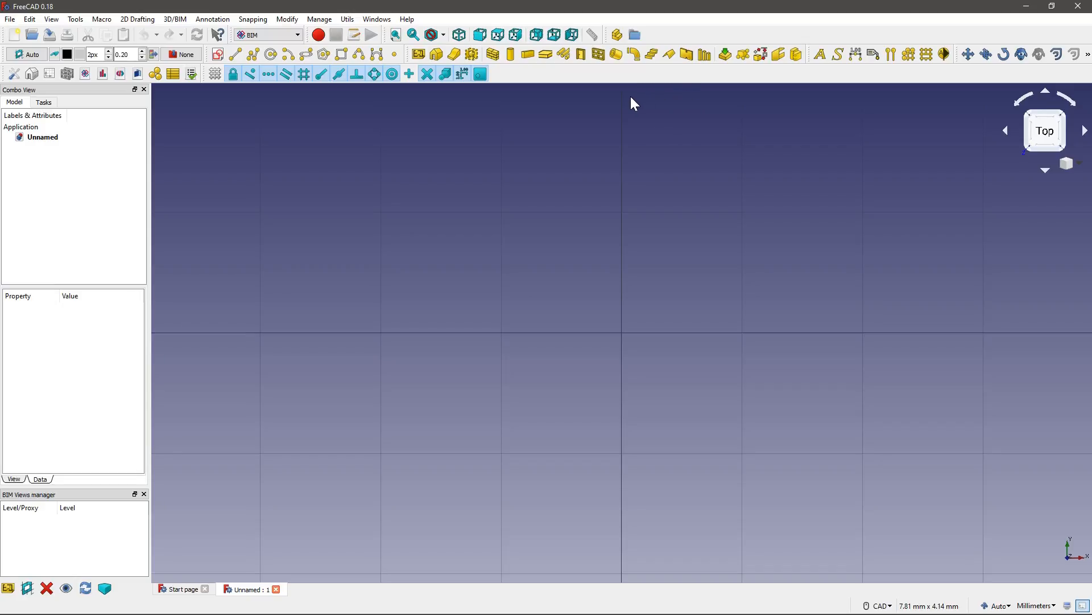
pyautogui.moveTo(437, 70)
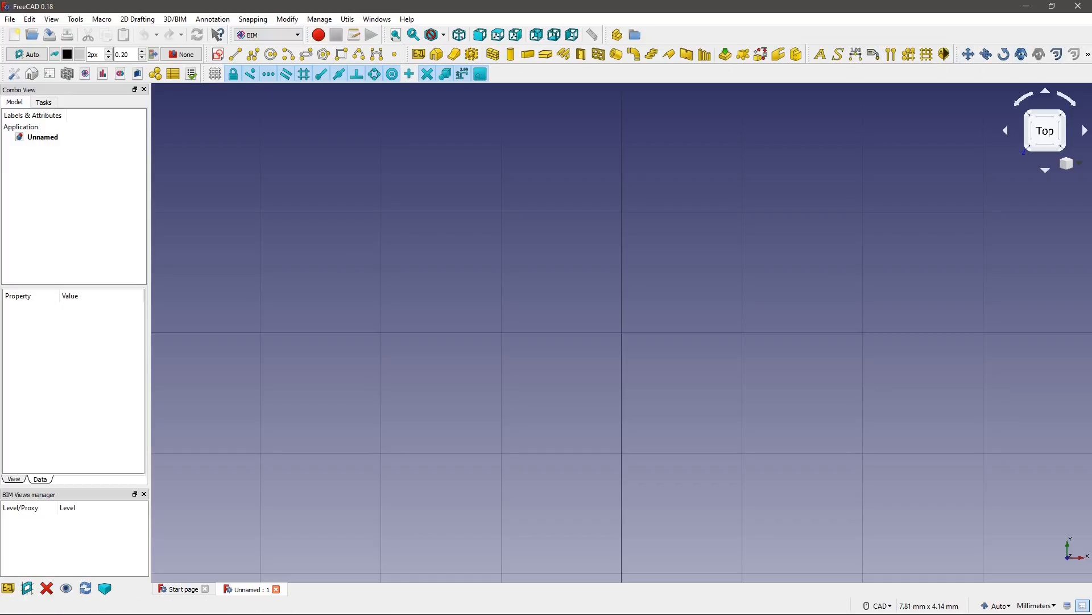
pyautogui.moveTo(216, 74)
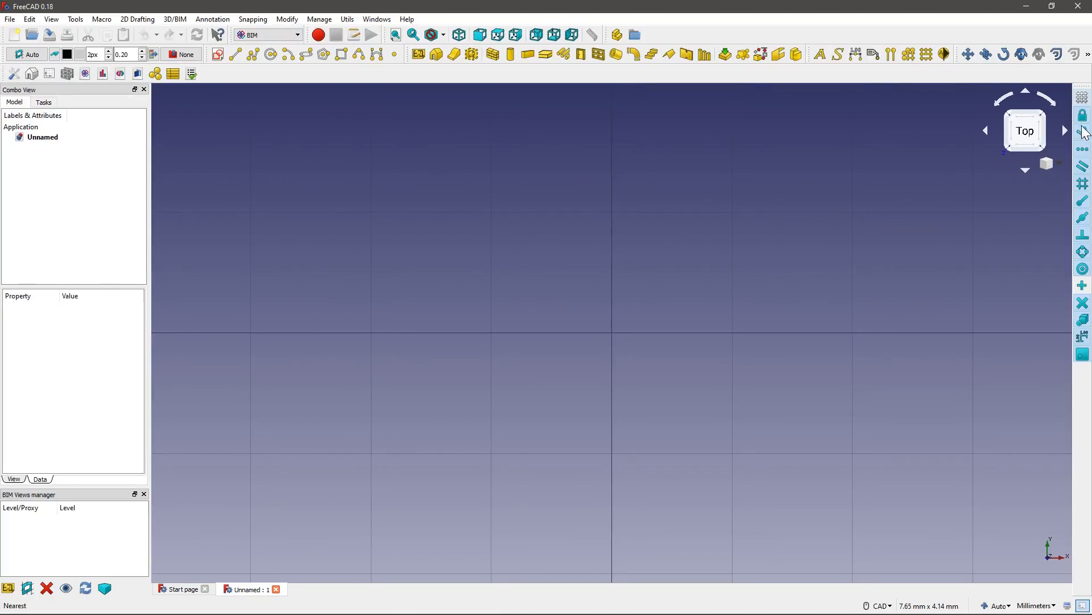
pyautogui.moveTo(7, 73)
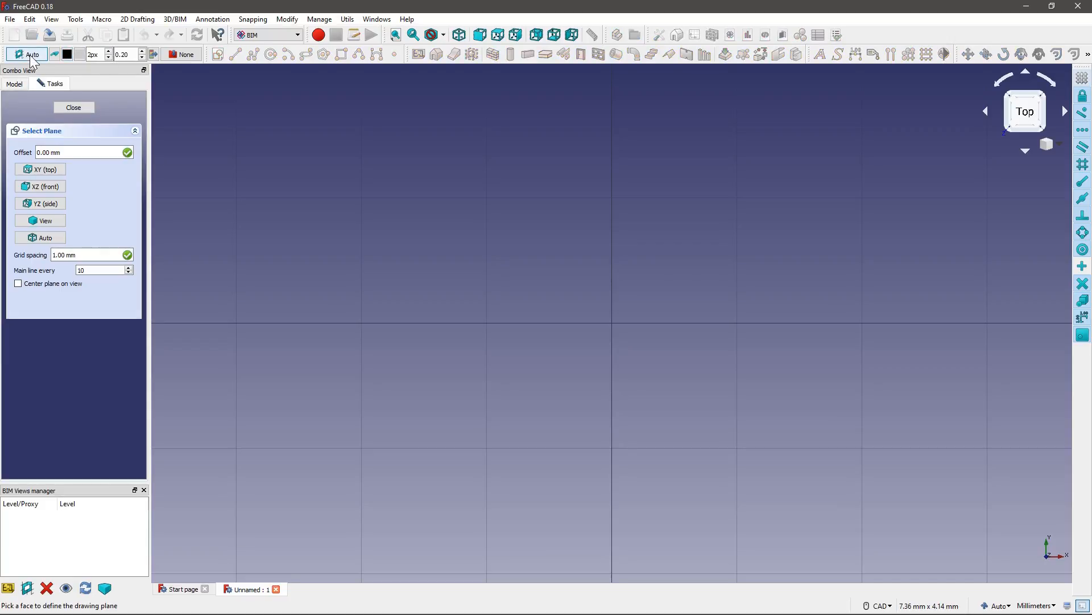
pyautogui.moveTo(170, 92)
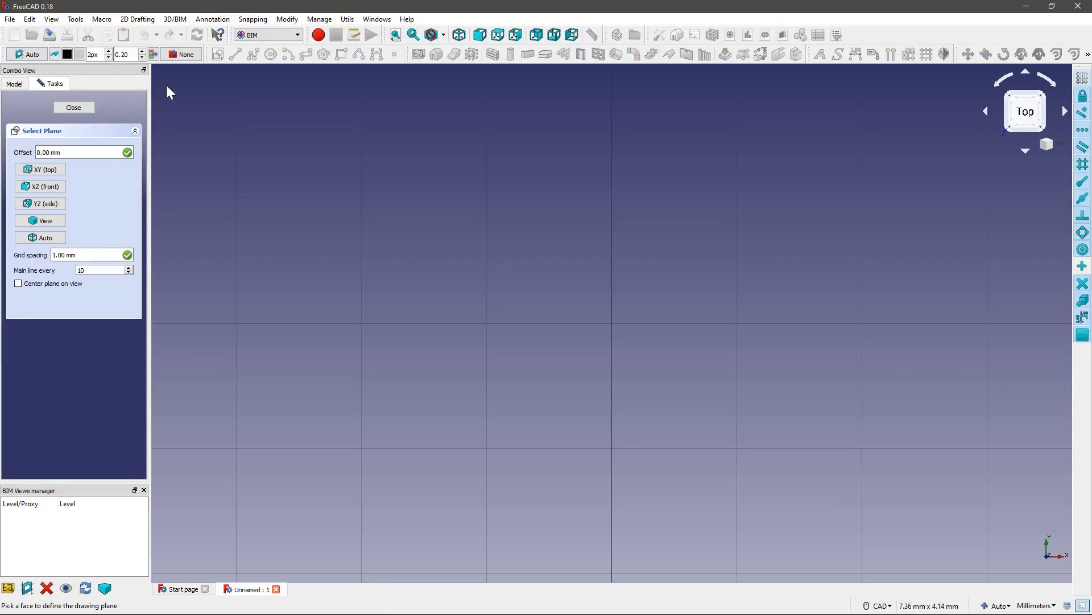
# Leave the working-plane chooser unchanged over the empty top view.
pyautogui.click(73, 107)
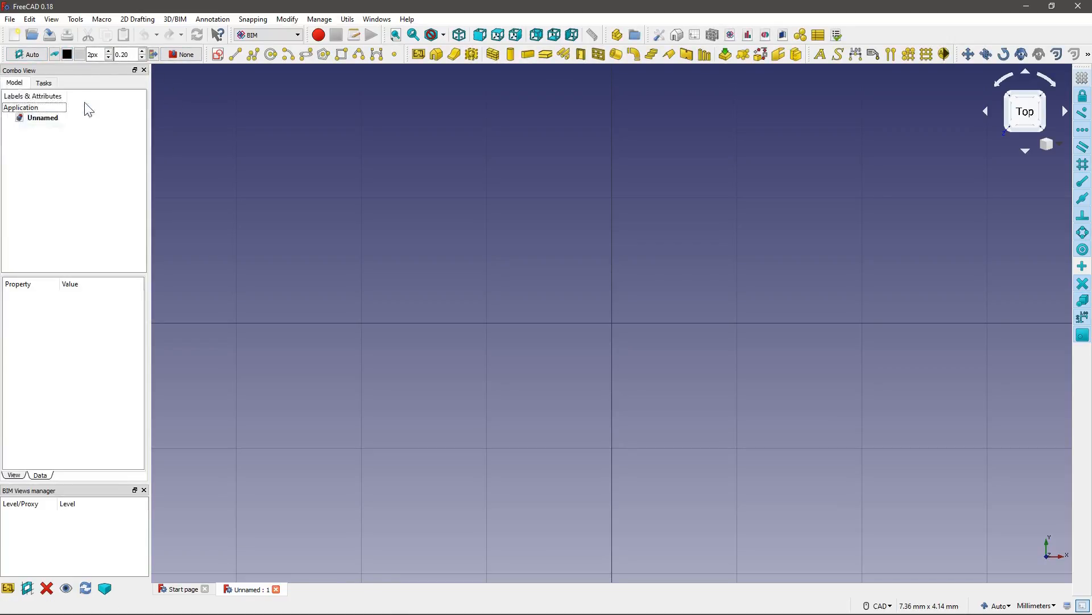
pyautogui.moveTo(342, 71)
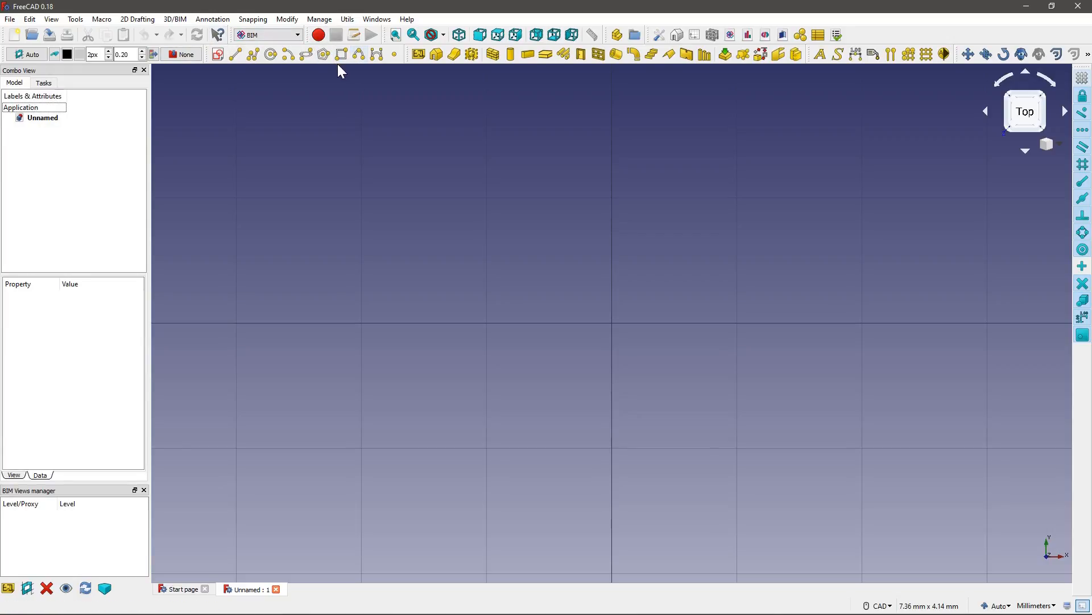
pyautogui.moveTo(219, 55)
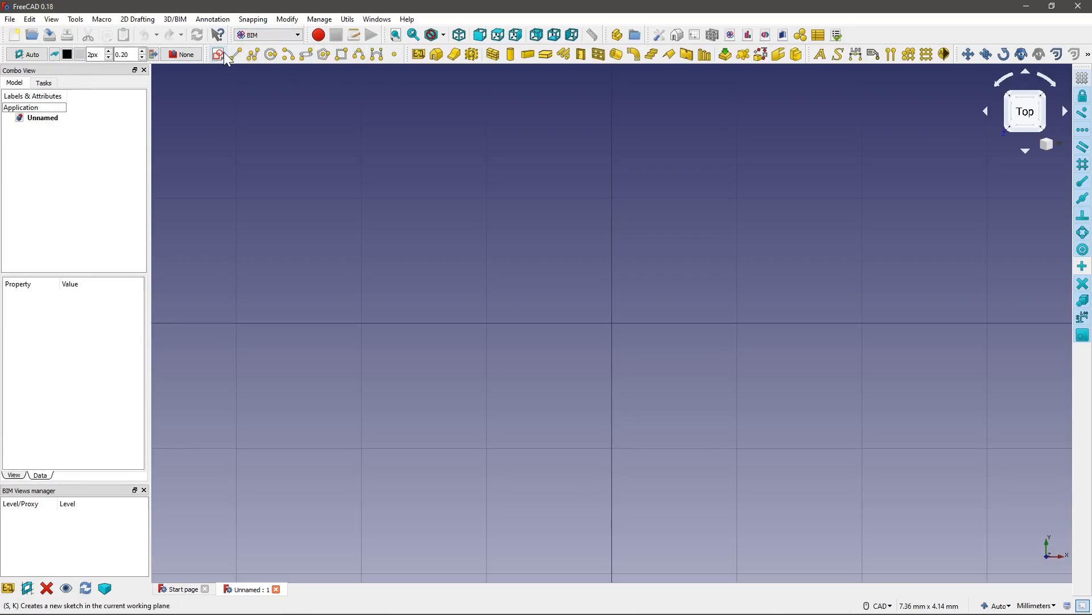
pyautogui.moveTo(407, 56)
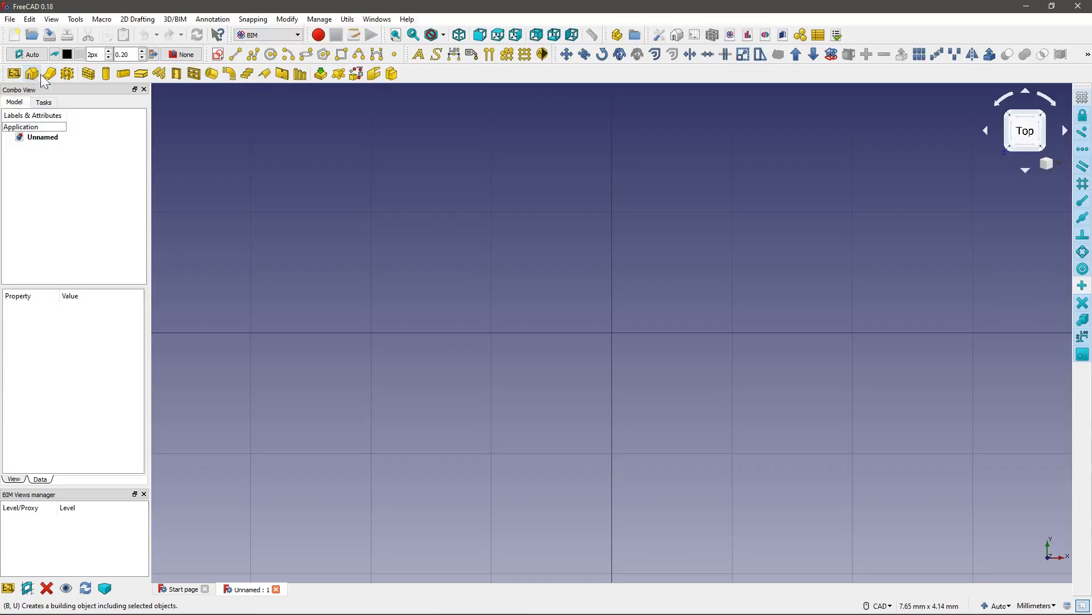
pyautogui.moveTo(67, 74)
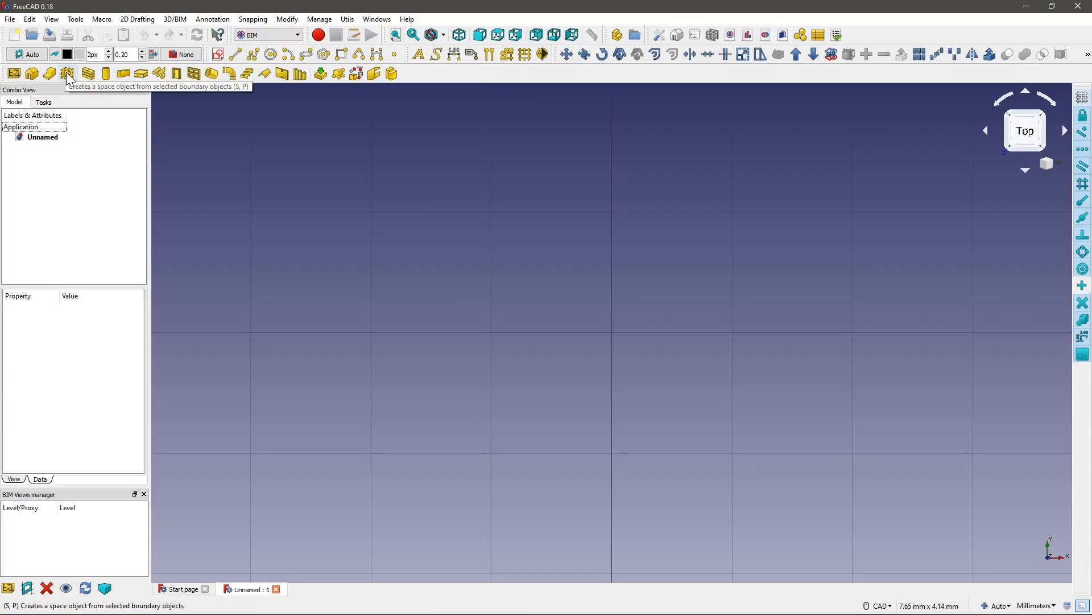
pyautogui.moveTo(141, 73)
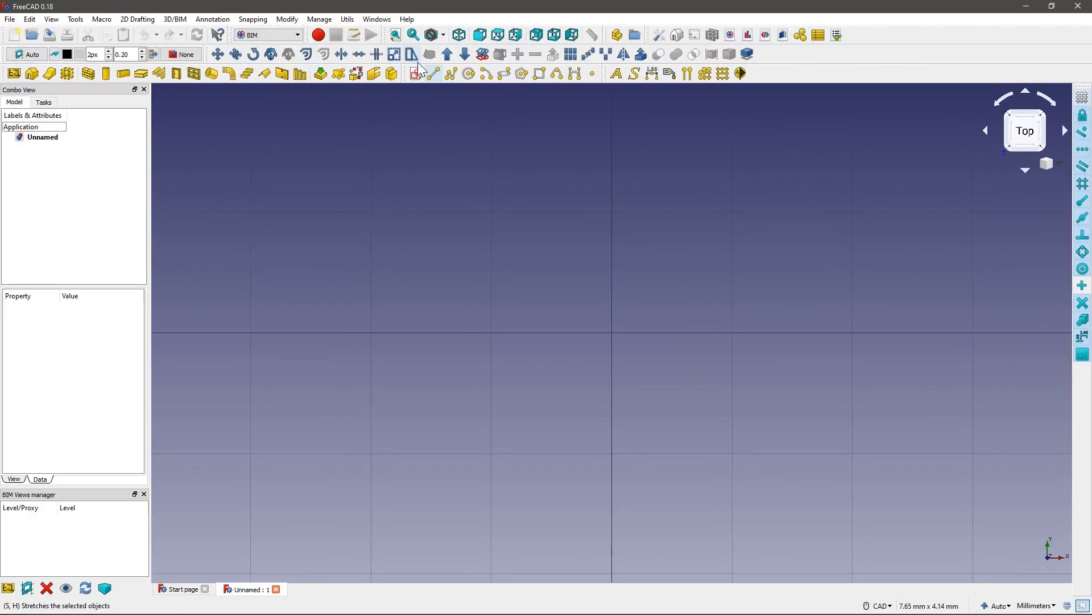
pyautogui.moveTo(801, 83)
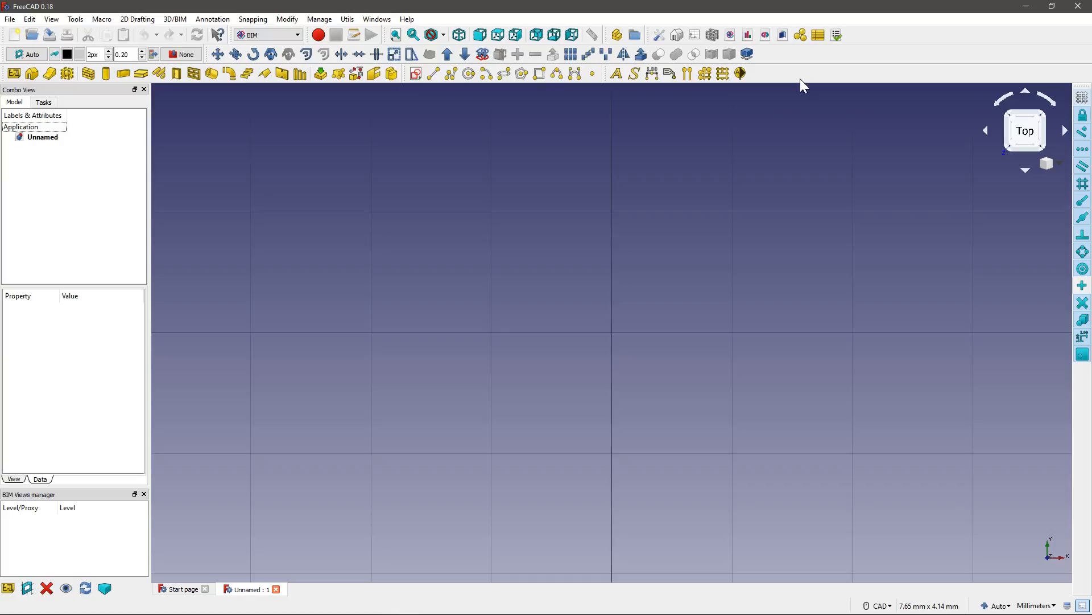
pyautogui.moveTo(794, 76)
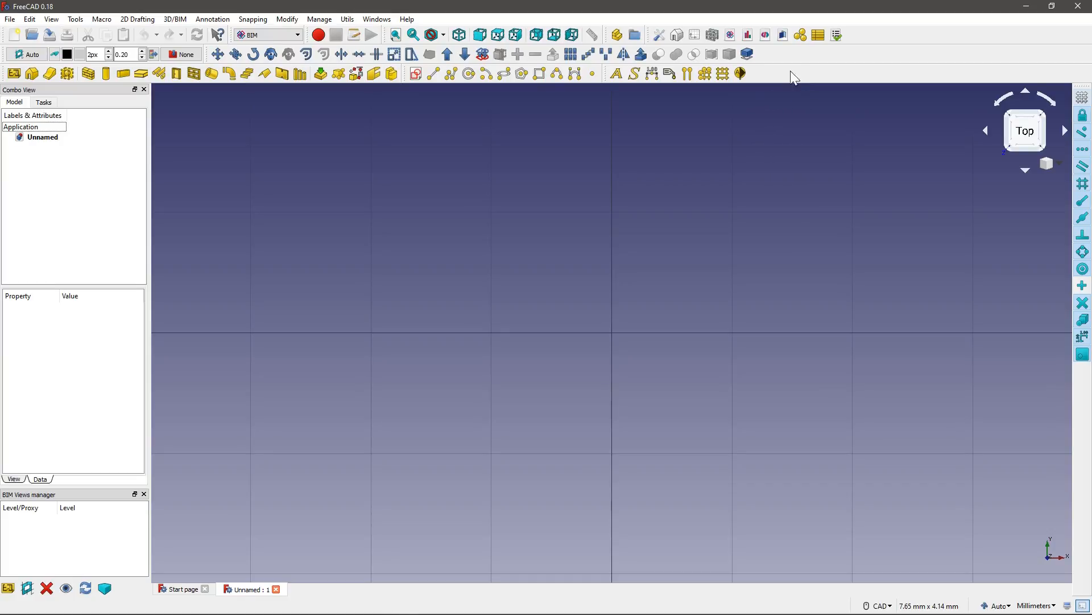
pyautogui.moveTo(249, 187)
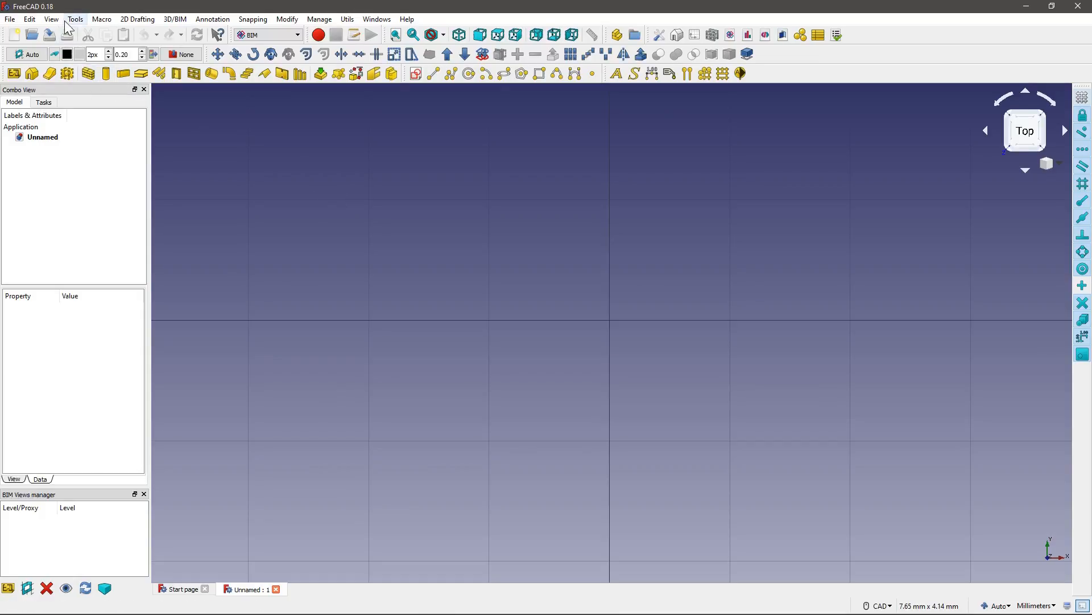
pyautogui.moveTo(29, 19)
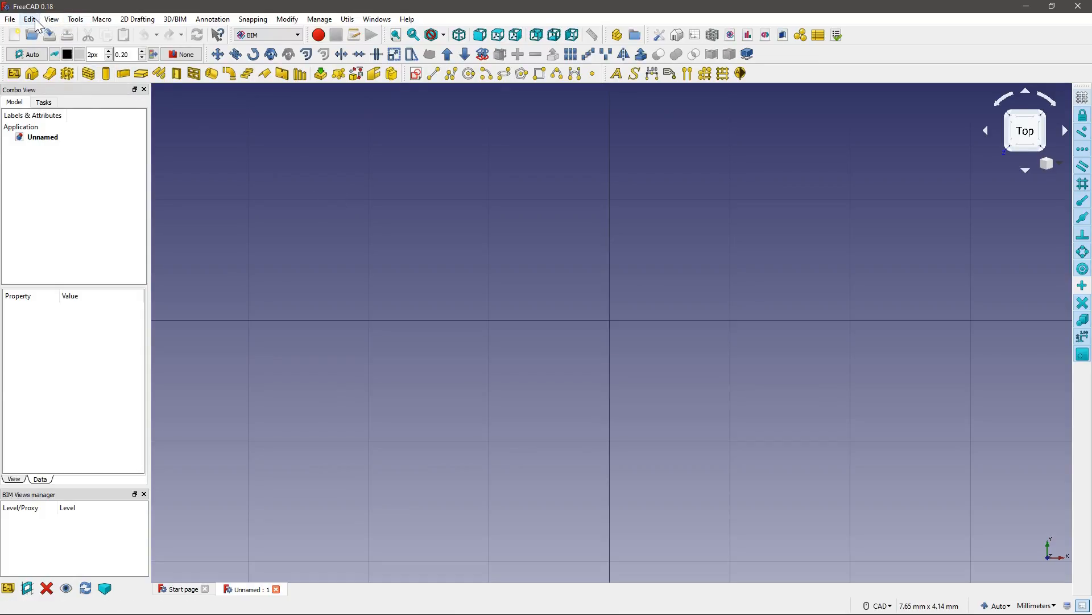
# Set the unit system to MKS (m/kg/s/degree) in Preferences and apply it.
pyautogui.click(29, 19)
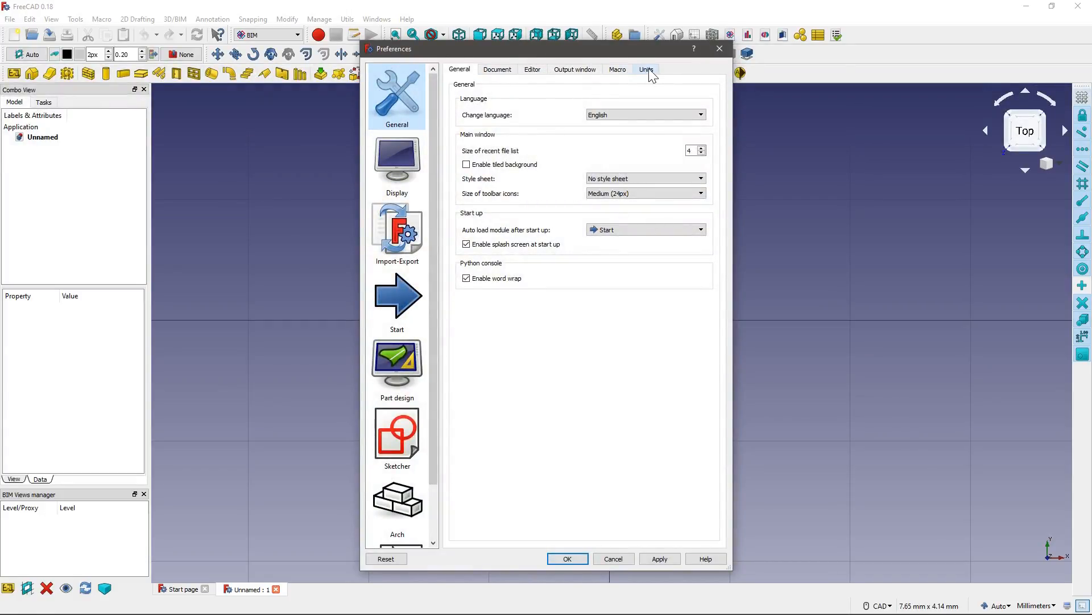
pyautogui.click(646, 69)
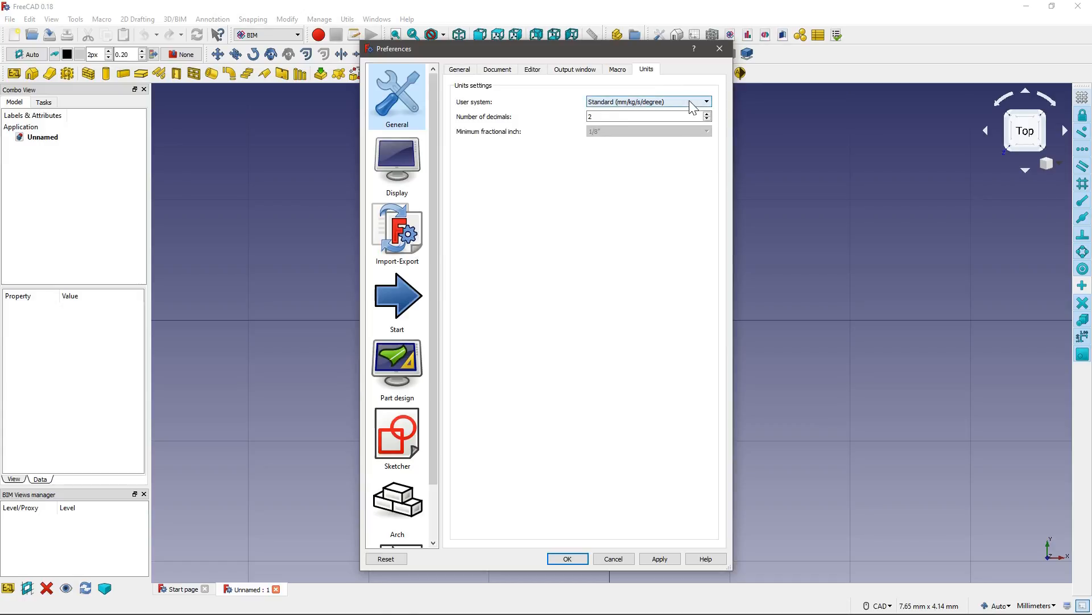
pyautogui.click(706, 101)
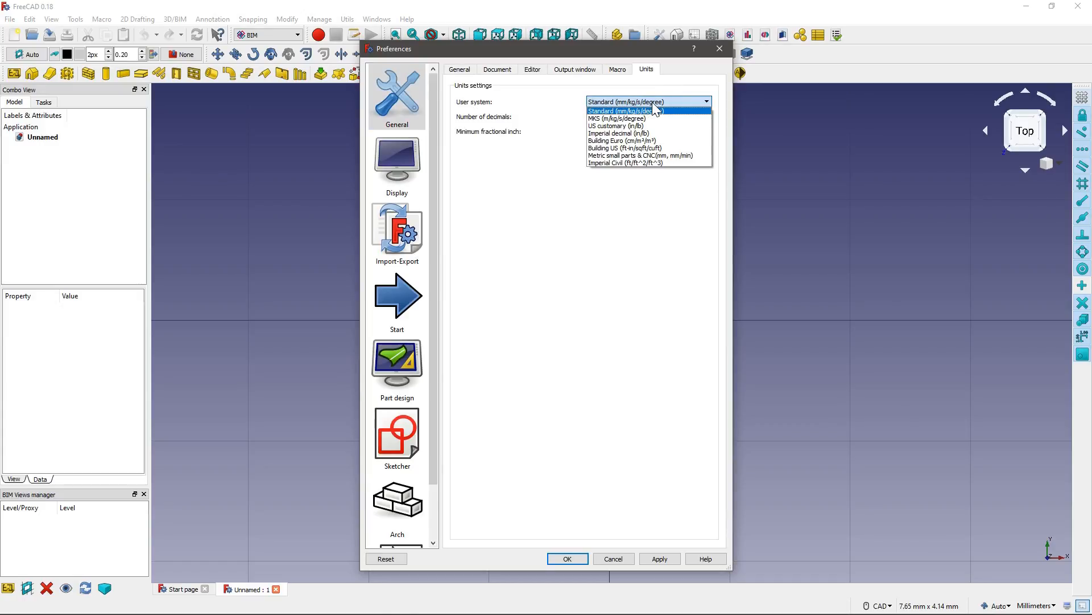
pyautogui.moveTo(631, 118)
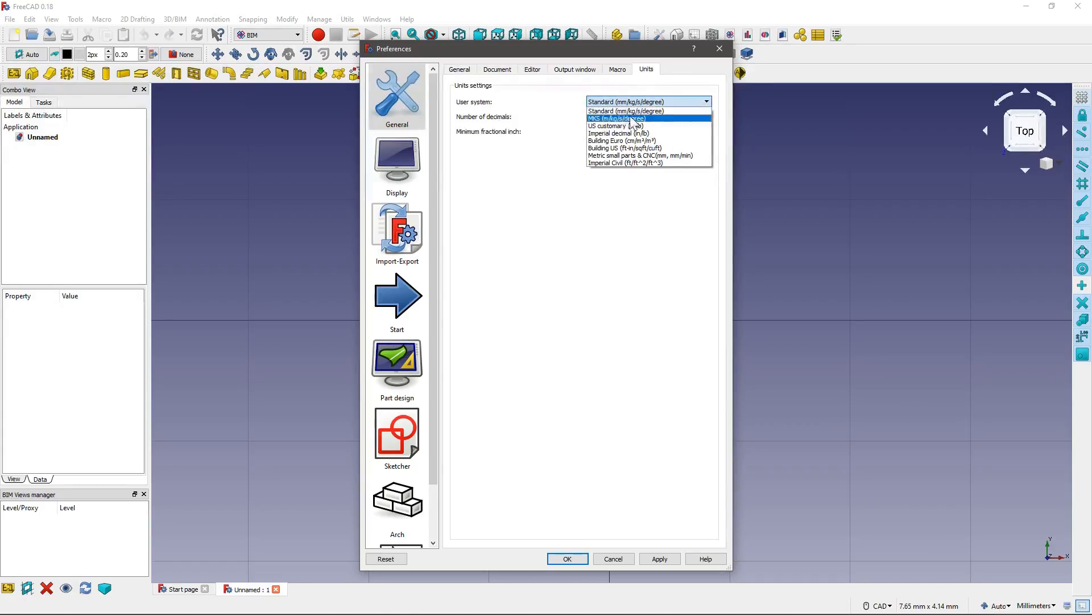
pyautogui.click(617, 118)
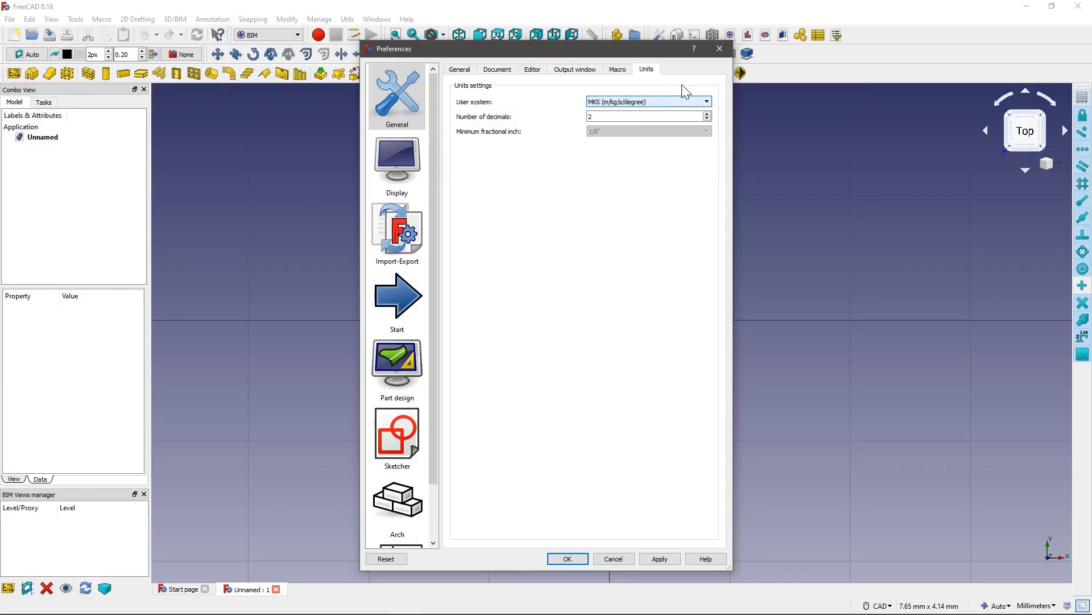
pyautogui.click(459, 69)
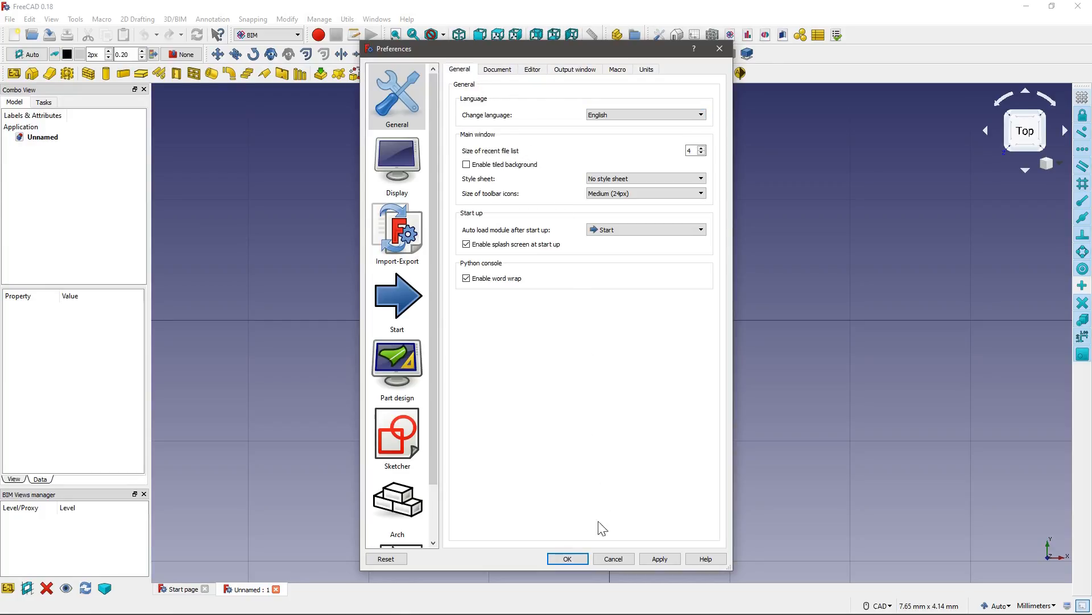
pyautogui.click(567, 558)
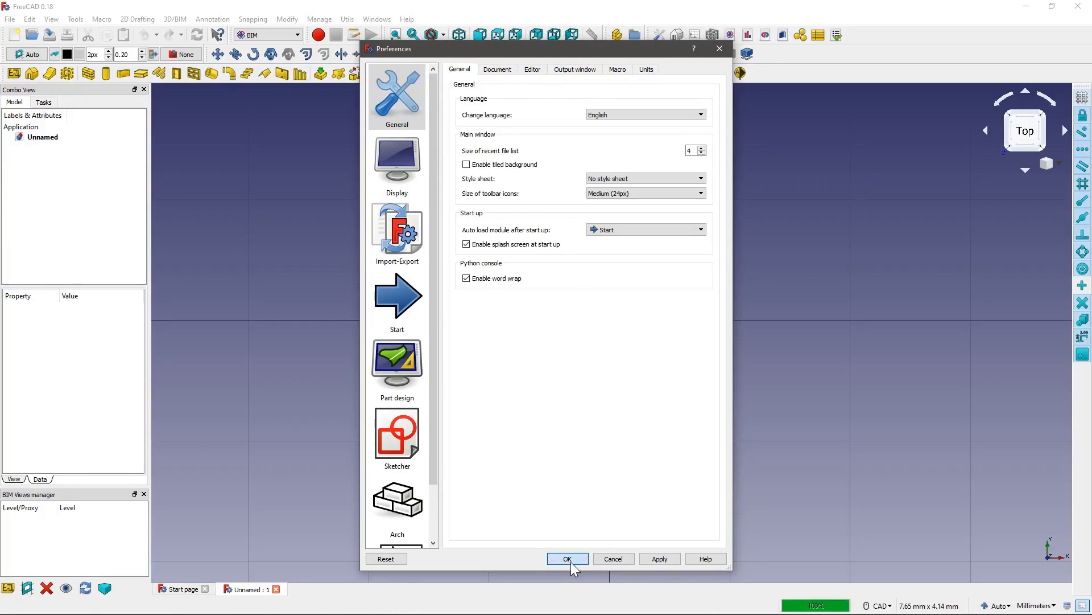
pyautogui.click(567, 558)
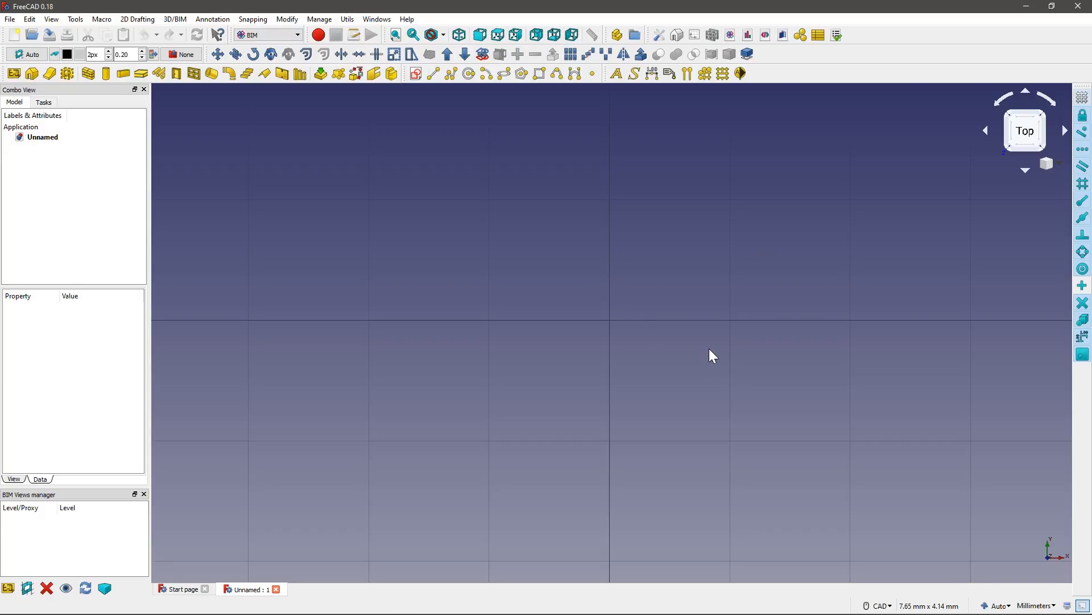
pyautogui.moveTo(421, 110)
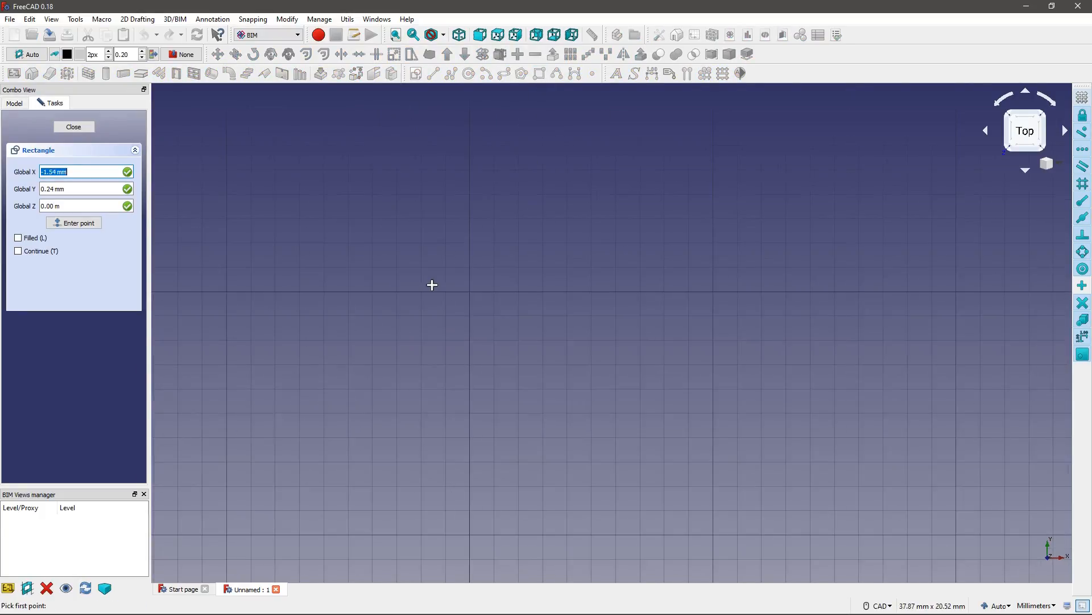
pyautogui.moveTo(429, 277)
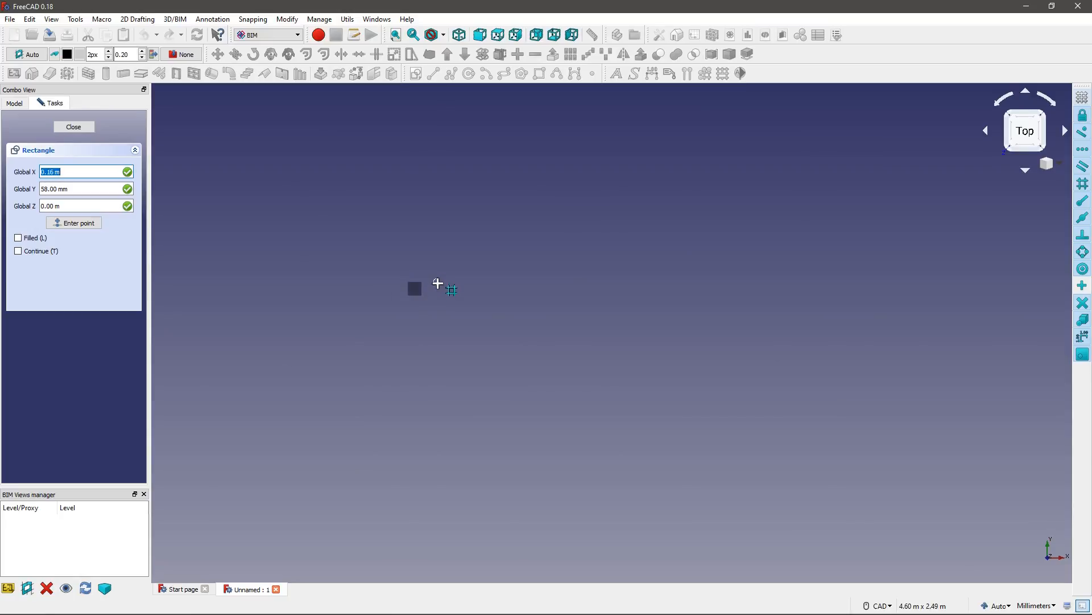
pyautogui.moveTo(680, 306)
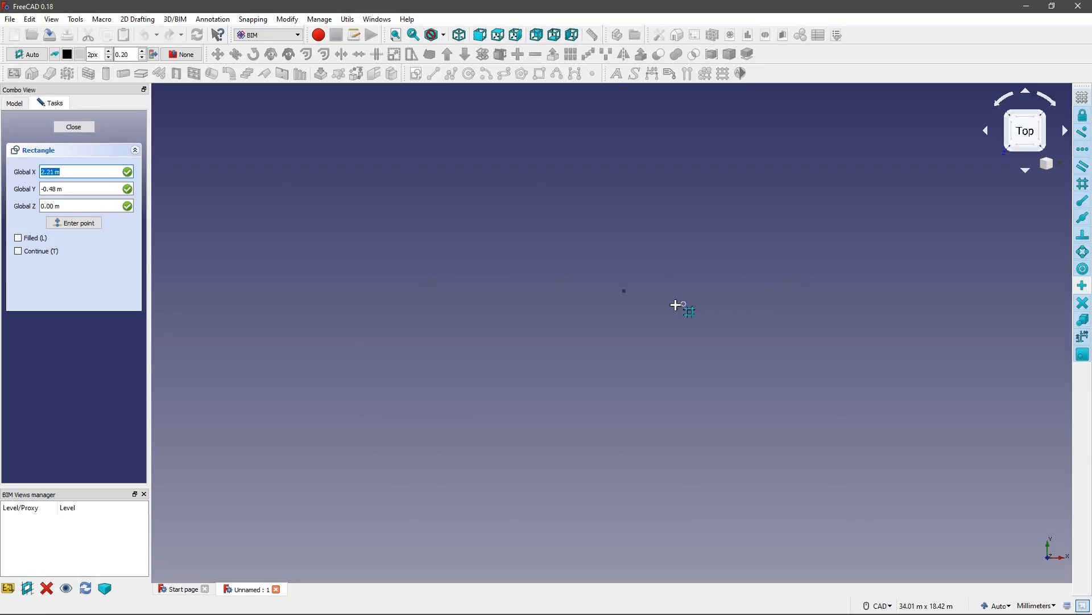
pyautogui.moveTo(151, 206)
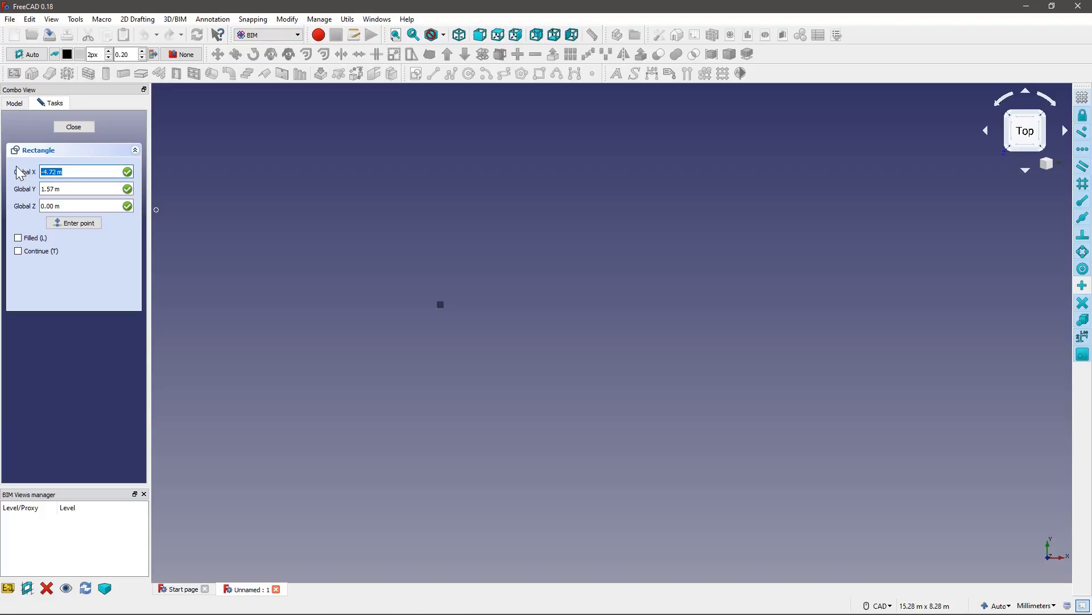
pyautogui.moveTo(207, 231)
pyautogui.write('0')
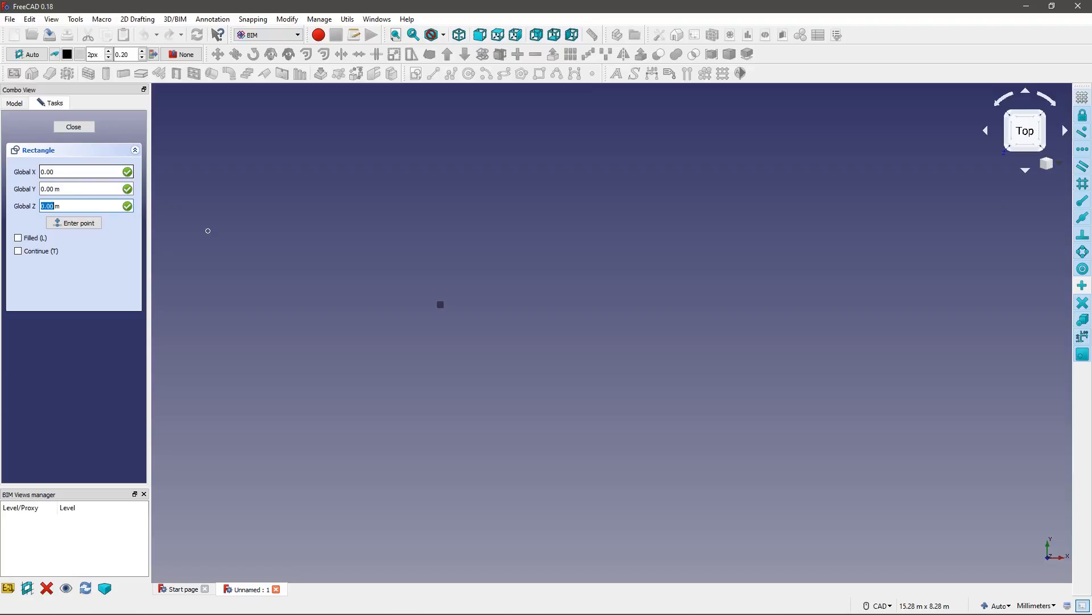
# Draw a Draft rectangle from the origin with 10 m relative X and Y.
pyautogui.click(73, 222)
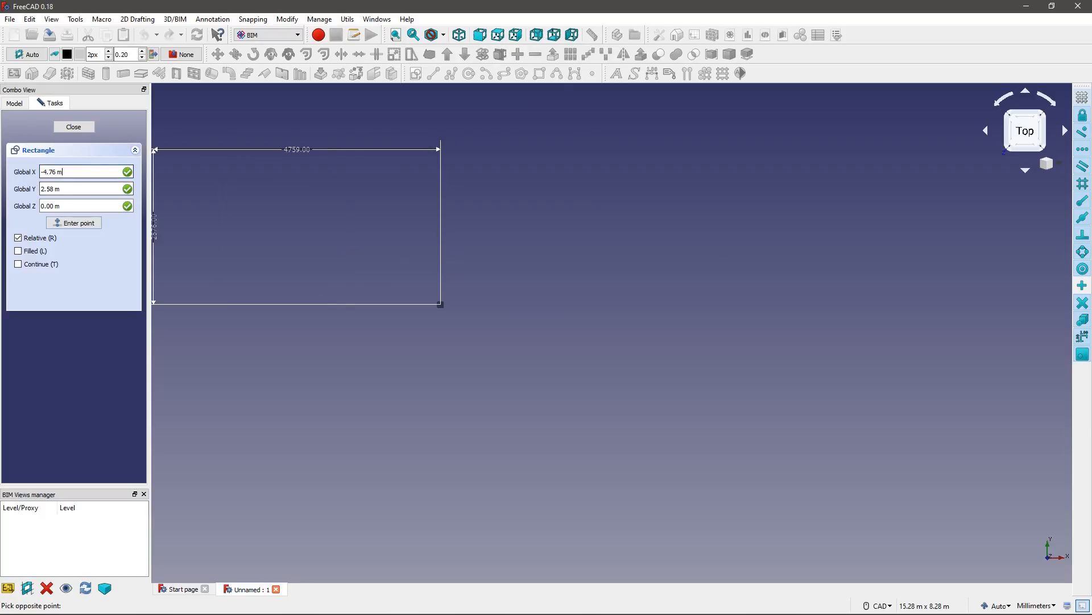
pyautogui.write('10')
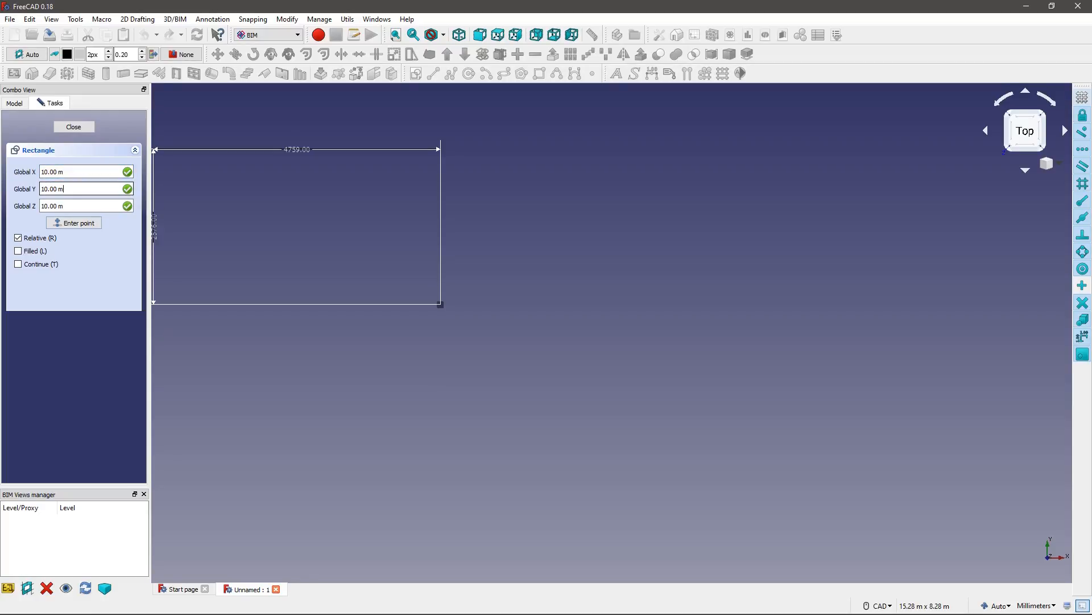
pyautogui.click(73, 126)
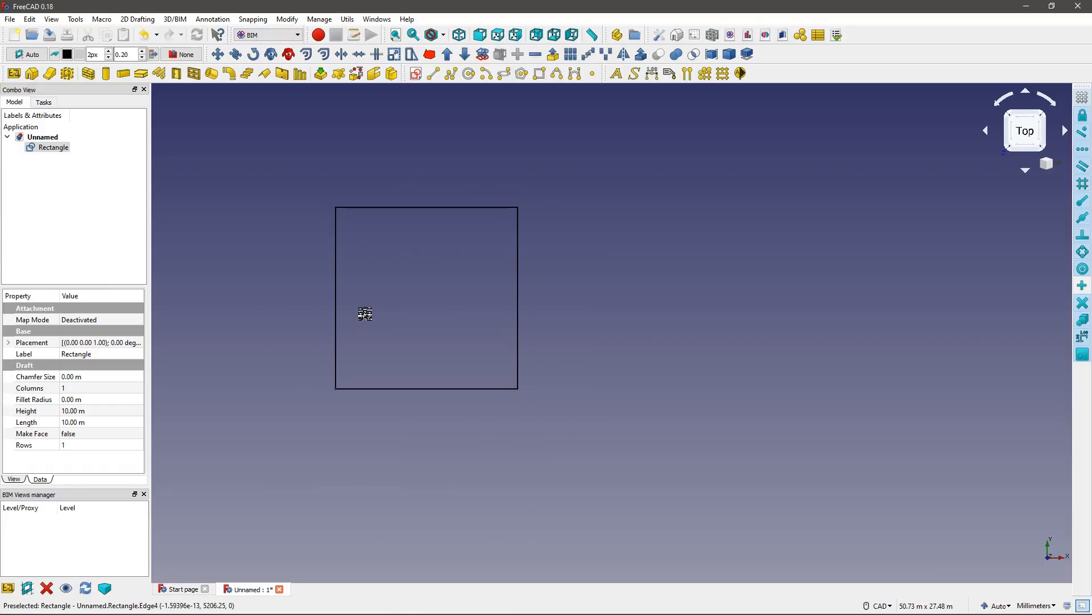
pyautogui.moveTo(390, 314)
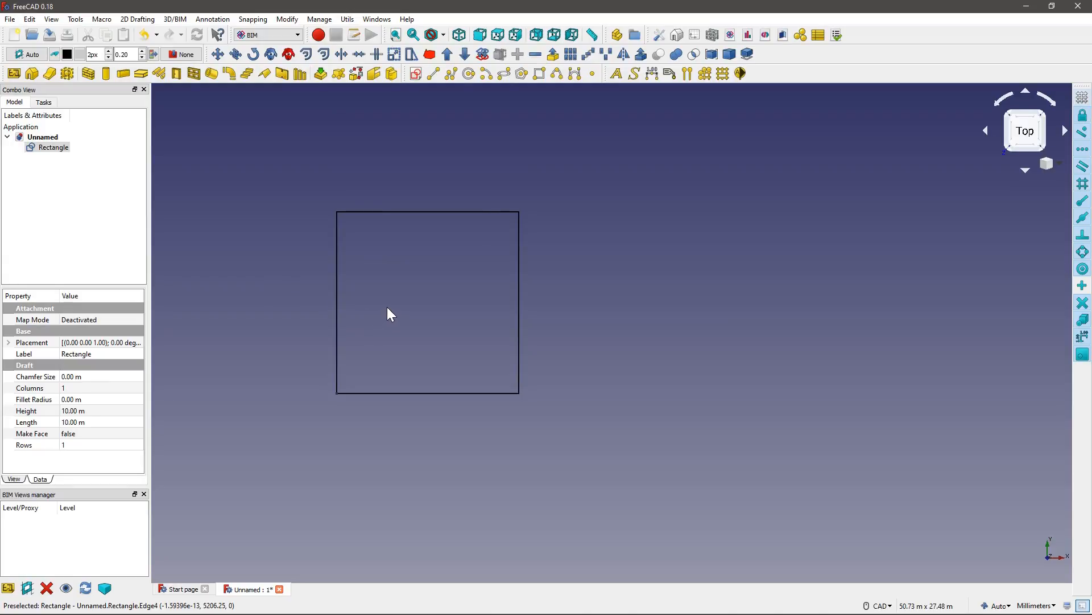
pyautogui.moveTo(561, 269)
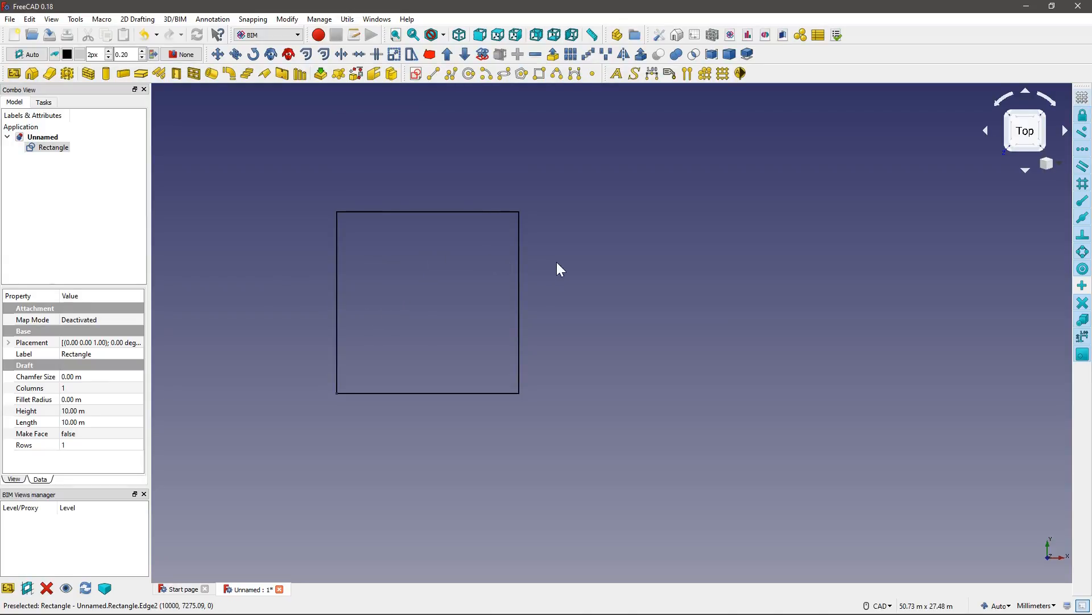
pyautogui.moveTo(923, 557)
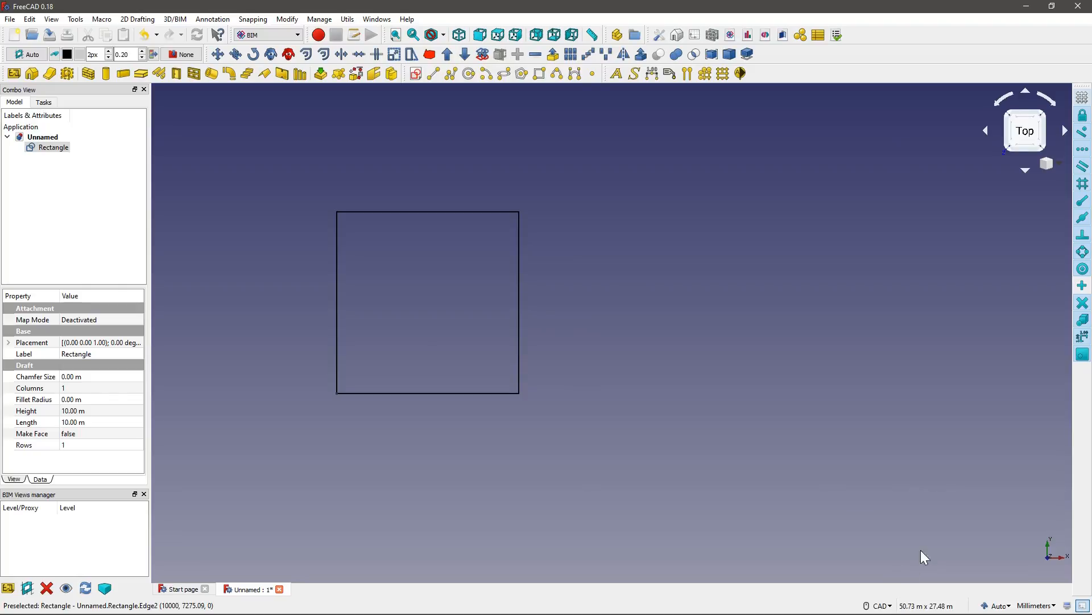
pyautogui.moveTo(1013, 119)
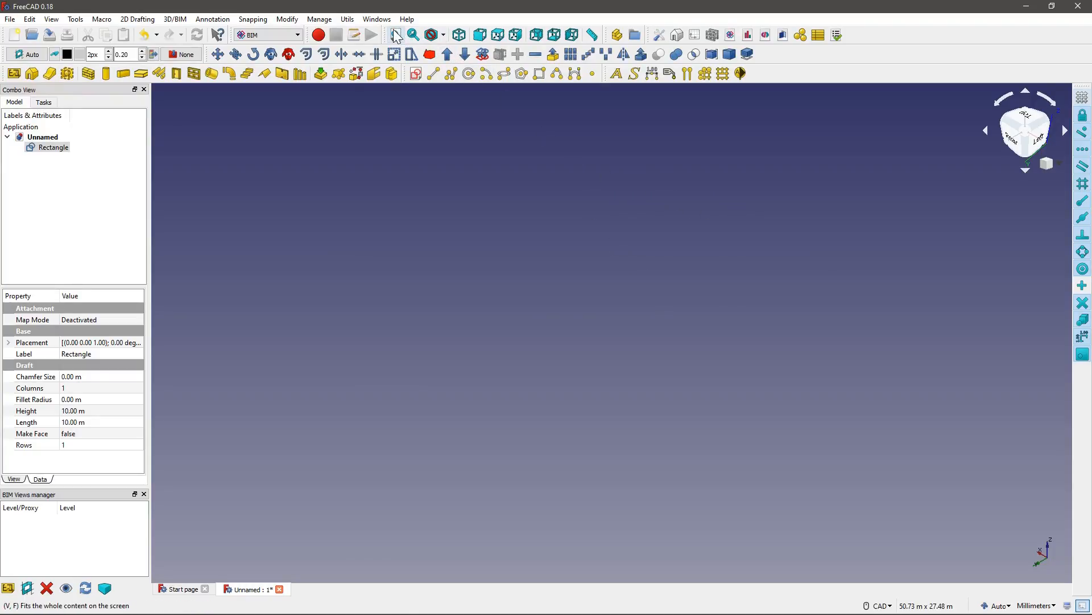
pyautogui.moveTo(421, 29)
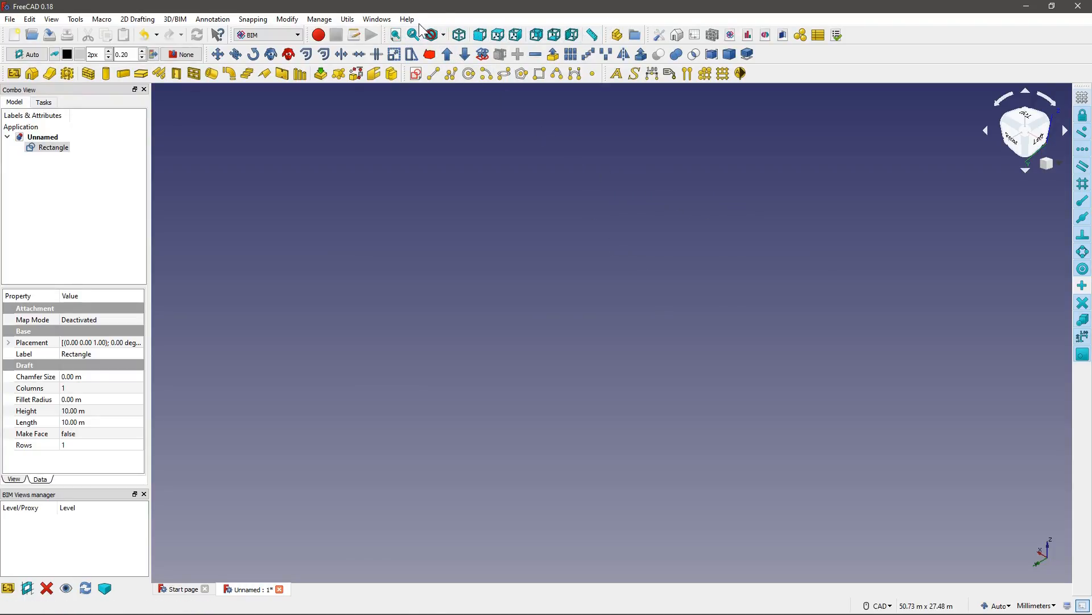
pyautogui.click(395, 35)
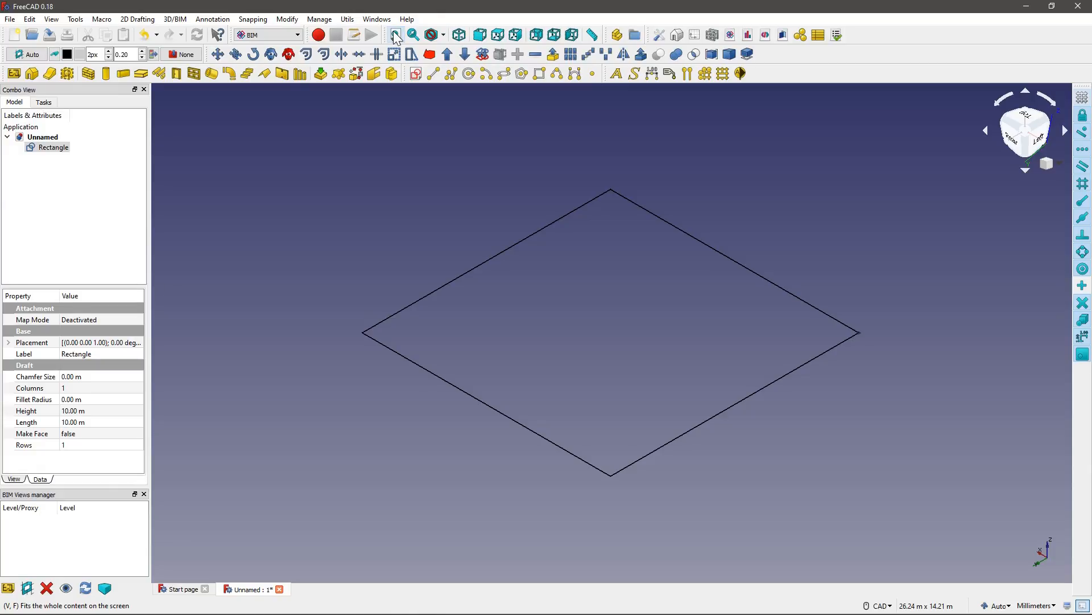
pyautogui.moveTo(839, 513)
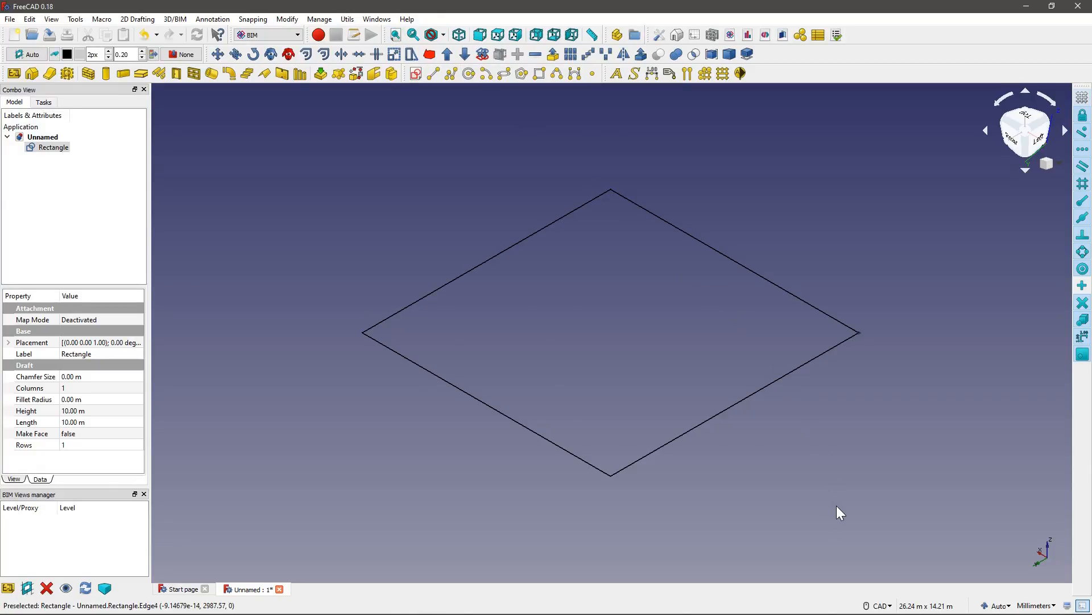
pyautogui.moveTo(848, 511)
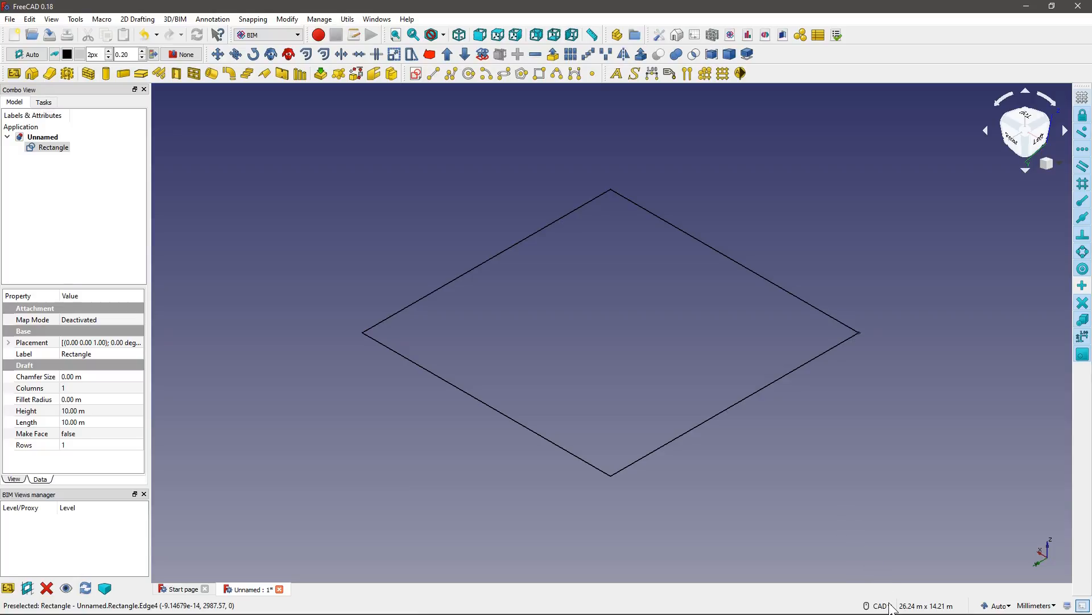
pyautogui.click(880, 604)
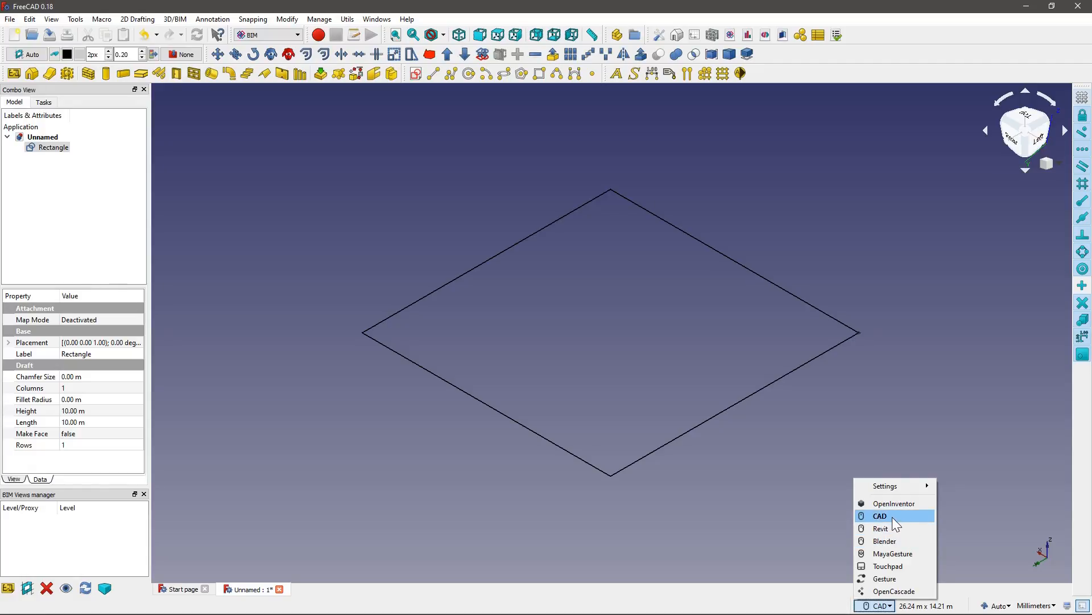
pyautogui.click(880, 528)
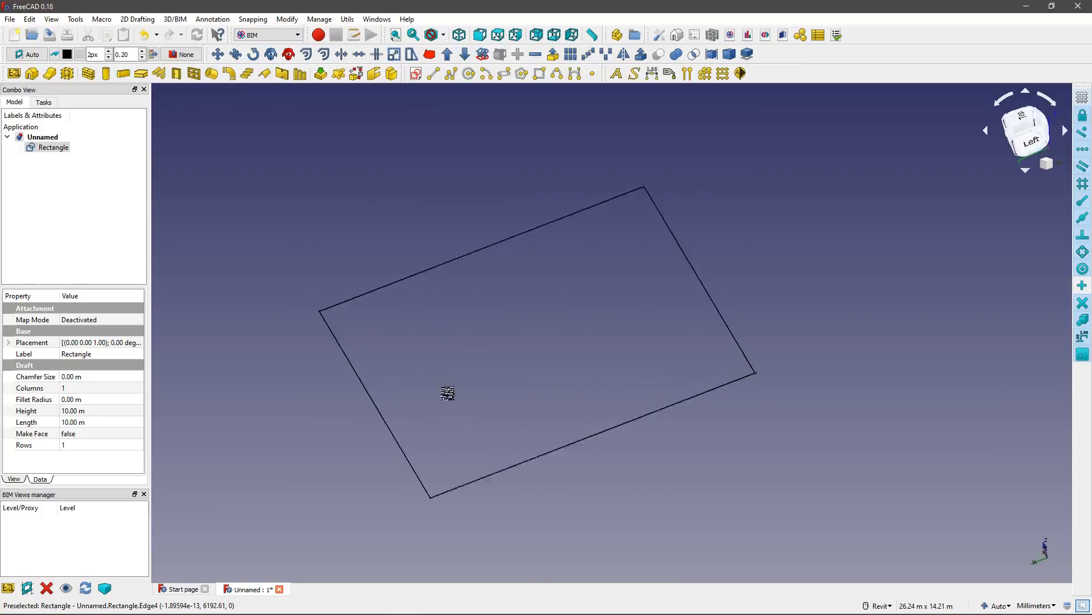
pyautogui.click(1025, 132)
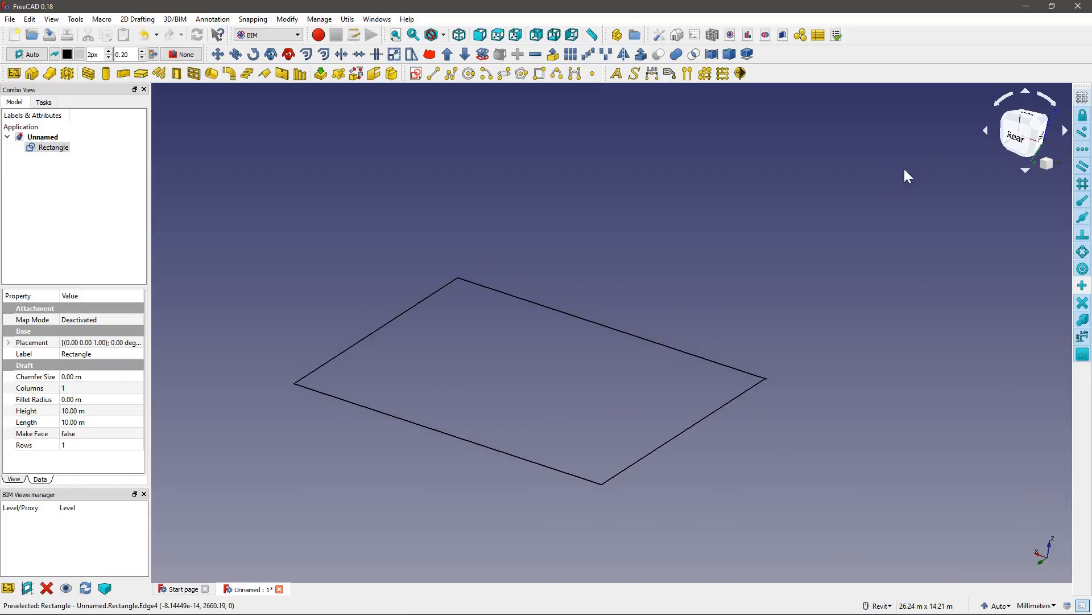
pyautogui.click(1025, 130)
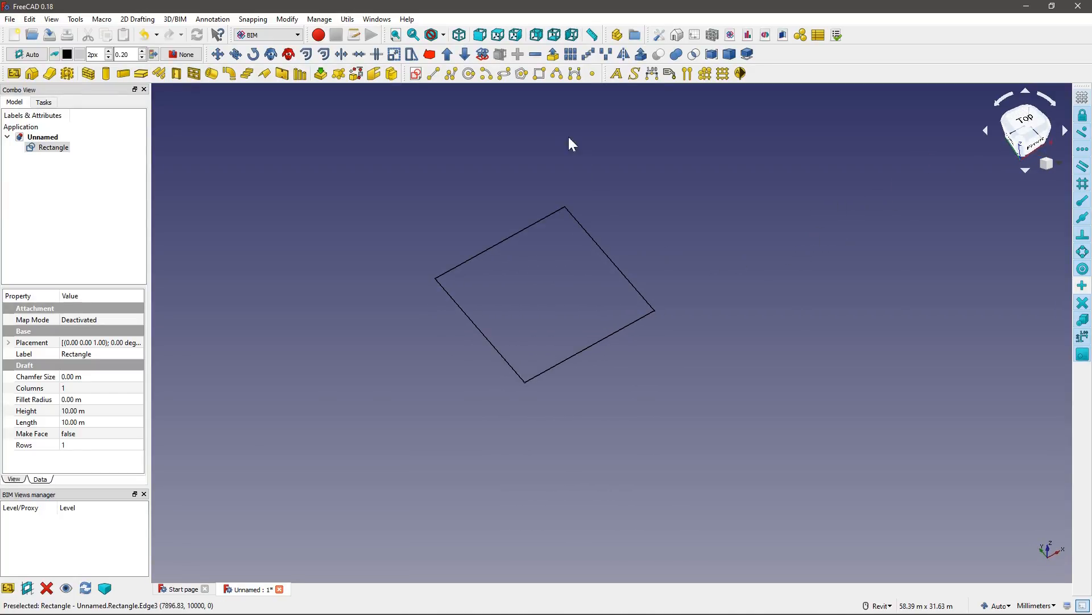
# Build an Arch wall on the rectangle and expand it to show the nested base.
pyautogui.click(1024, 130)
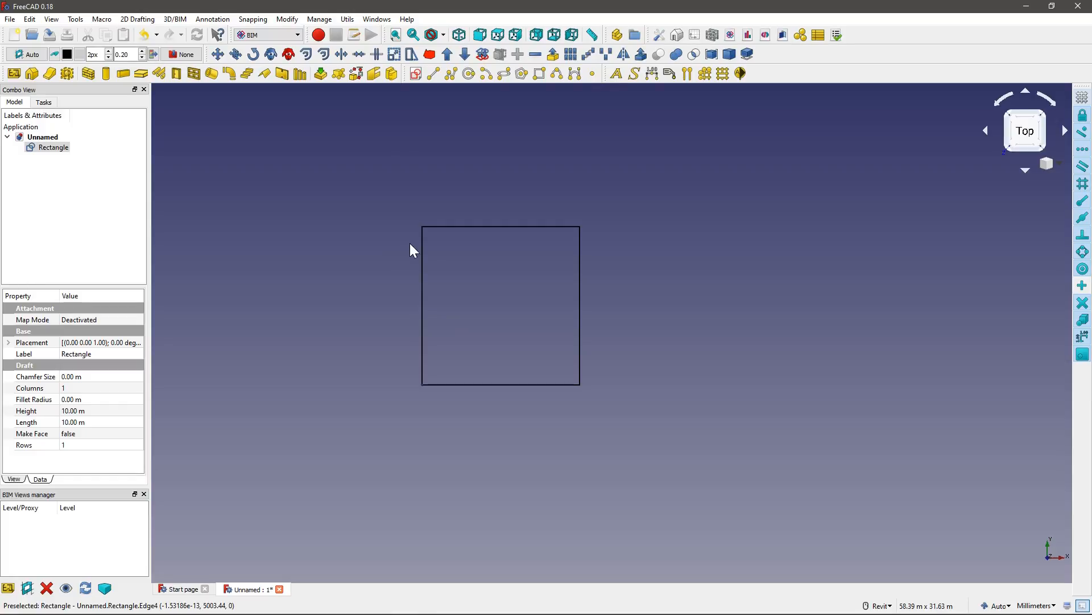
pyautogui.moveTo(380, 121)
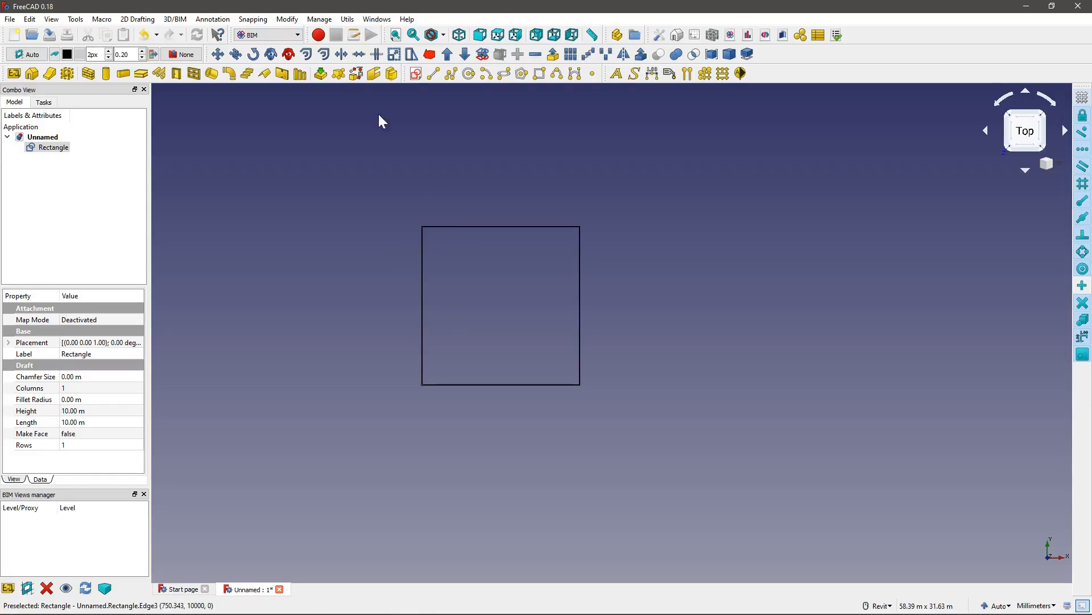
pyautogui.moveTo(212, 73)
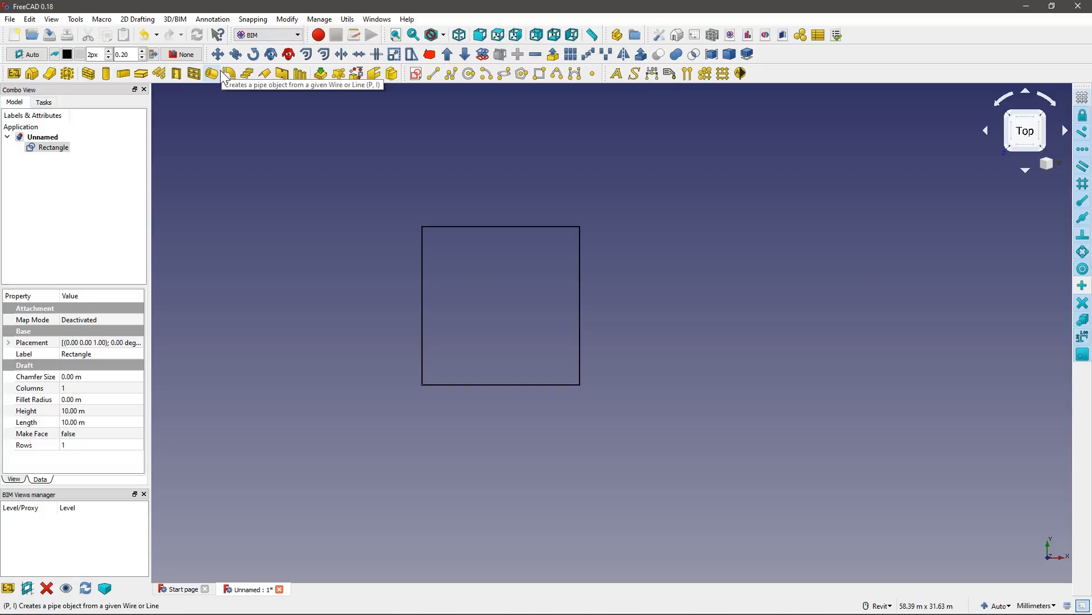
pyautogui.moveTo(437, 160)
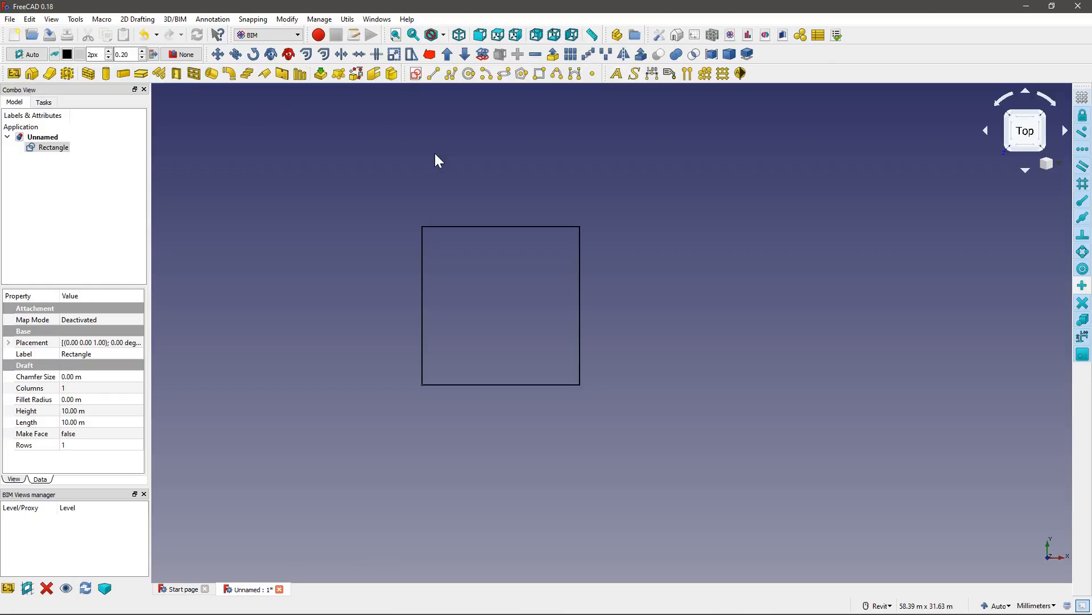
pyautogui.moveTo(394, 239)
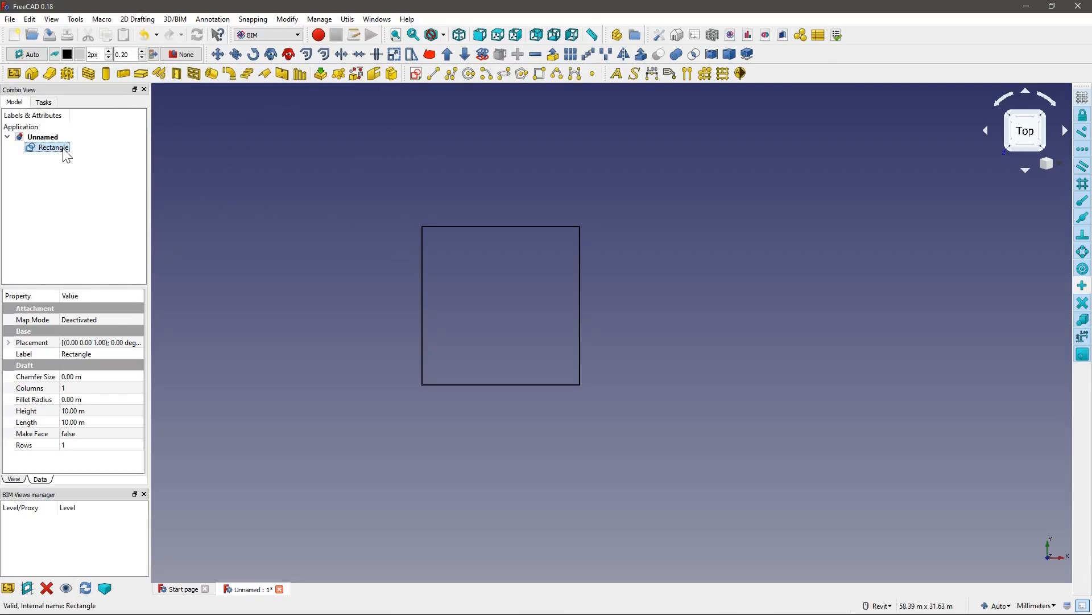
pyautogui.click(88, 73)
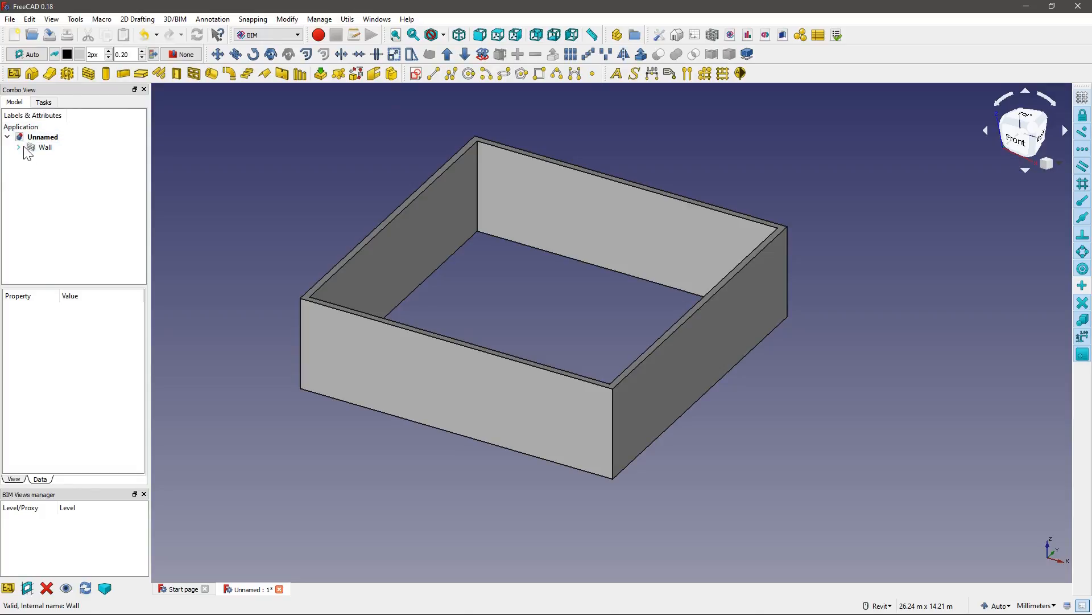
pyautogui.click(18, 147)
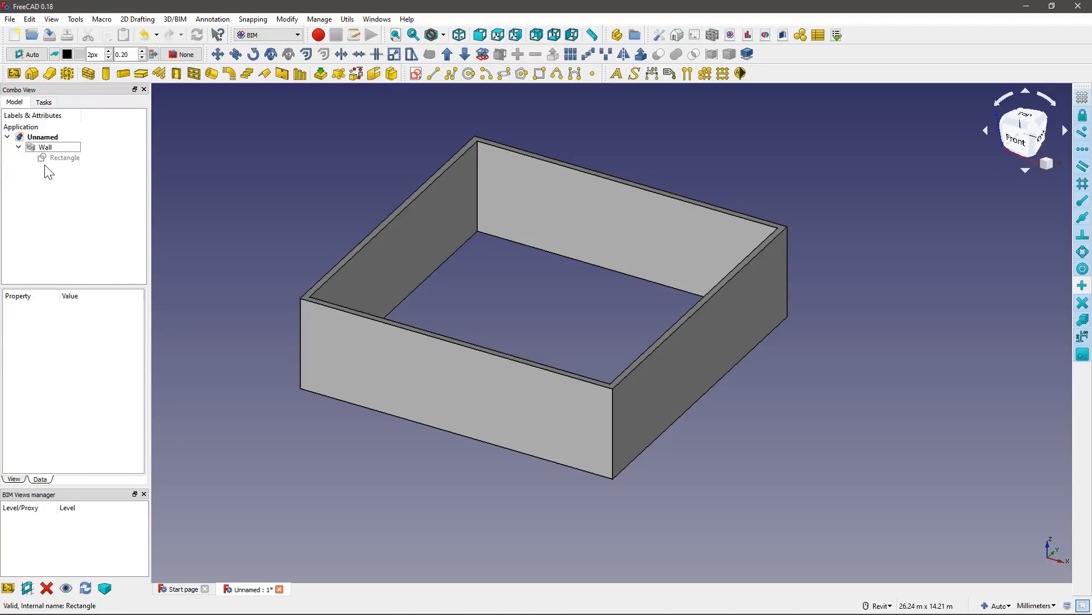
pyautogui.moveTo(65, 286)
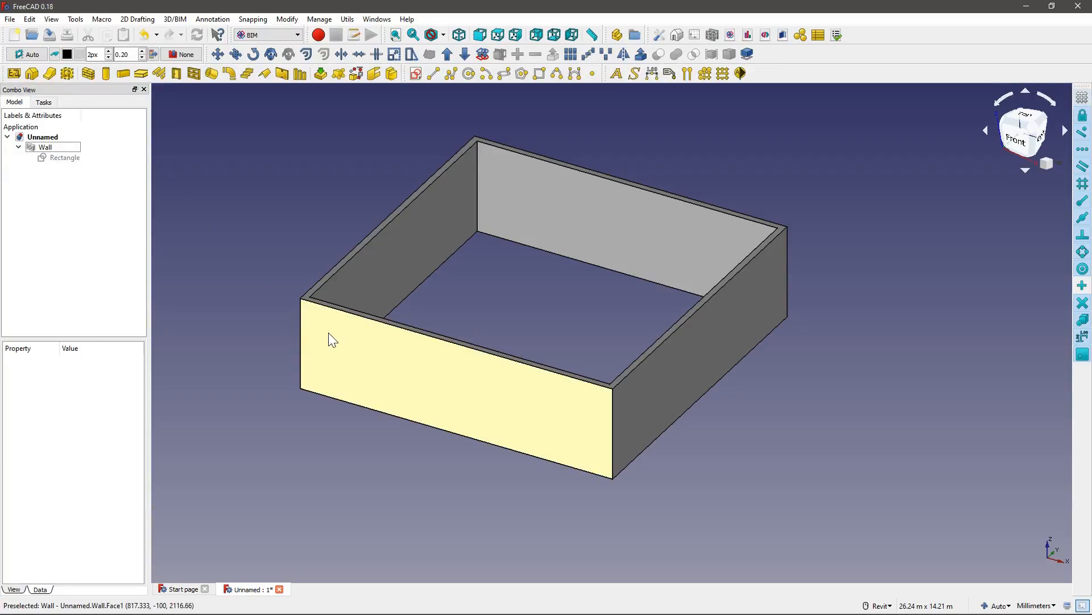
# Raise the wall's Height property from 3 m to 7 m.
pyautogui.click(45, 147)
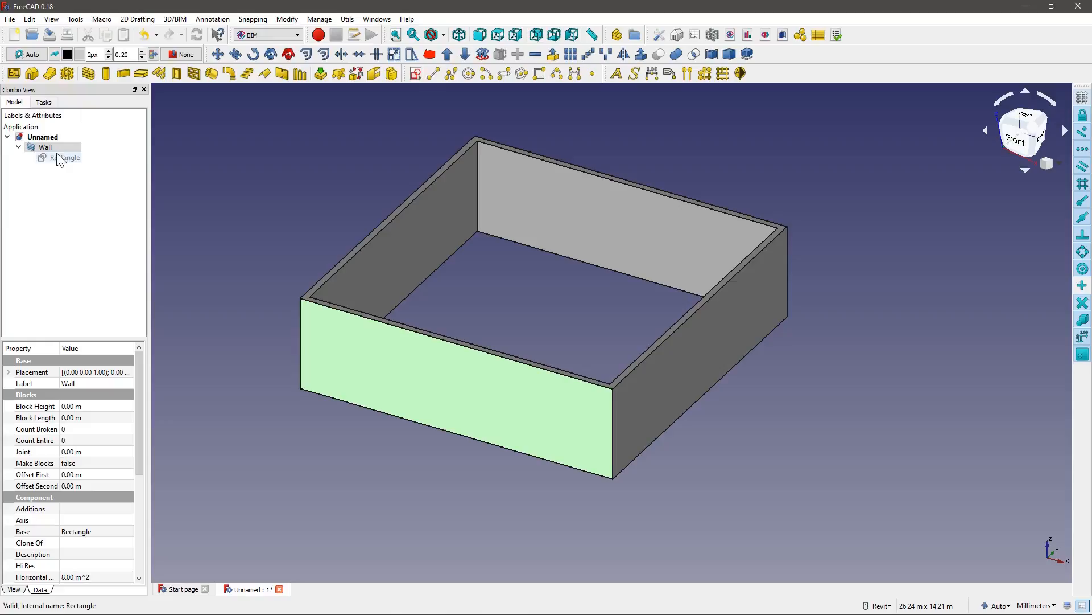
pyautogui.moveTo(96, 337)
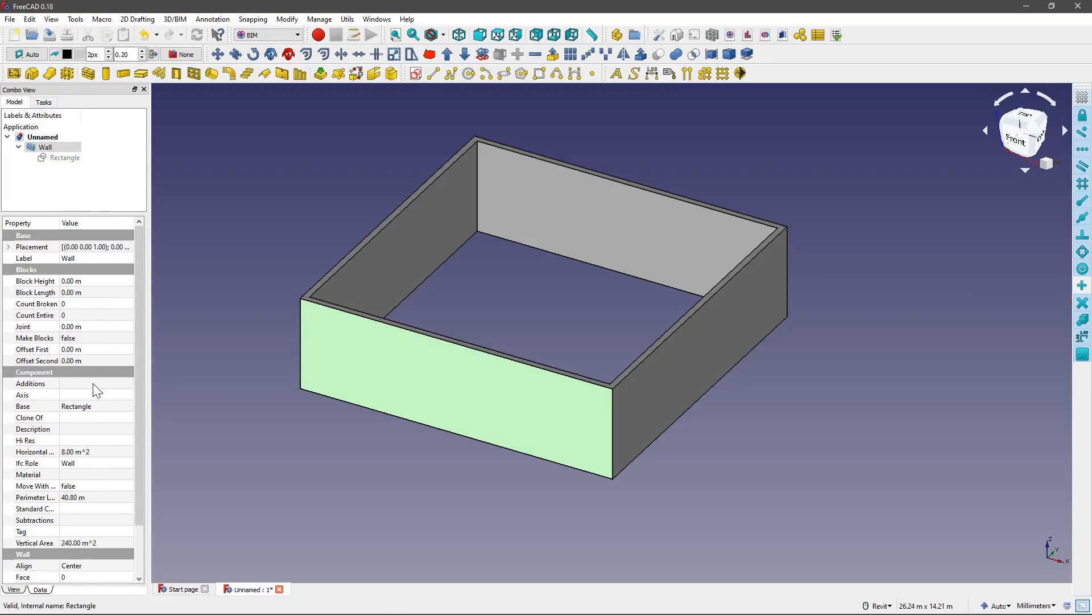
pyautogui.moveTo(94, 466)
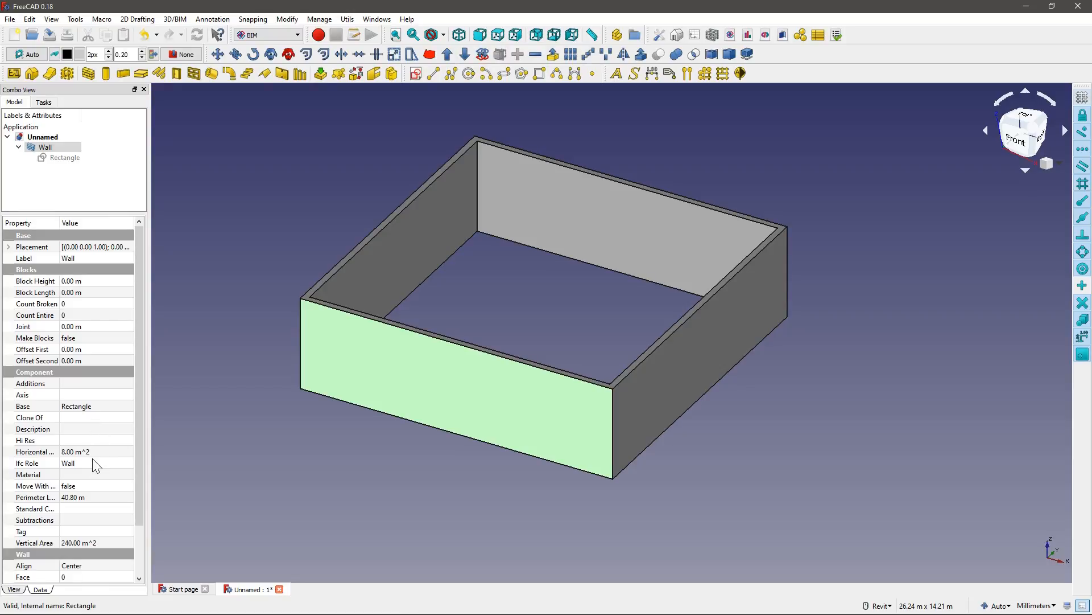
pyautogui.scroll(-3)
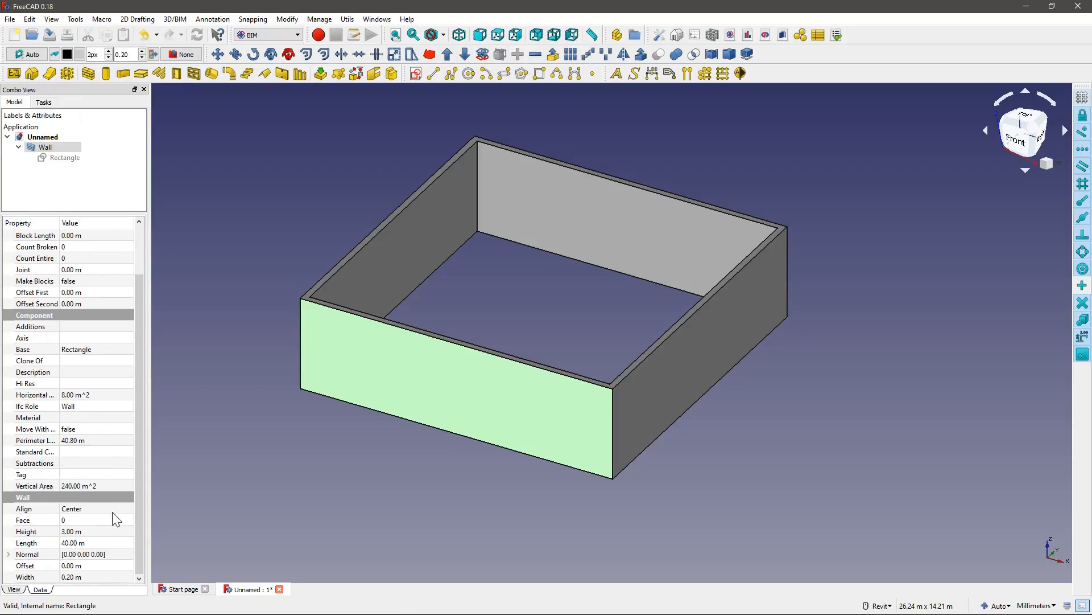
pyautogui.moveTo(91, 542)
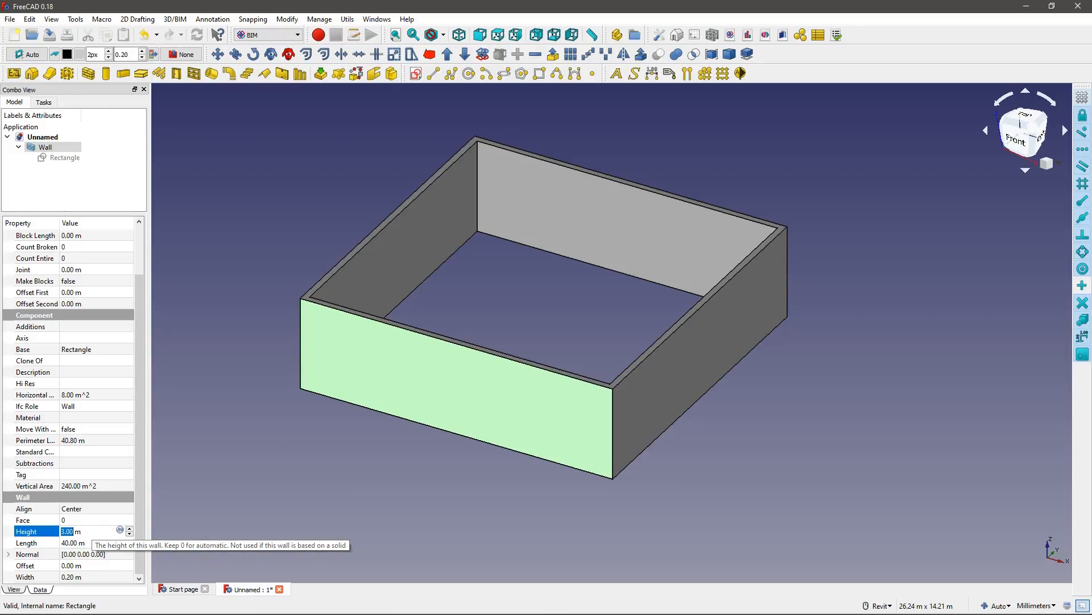
pyautogui.write('7')
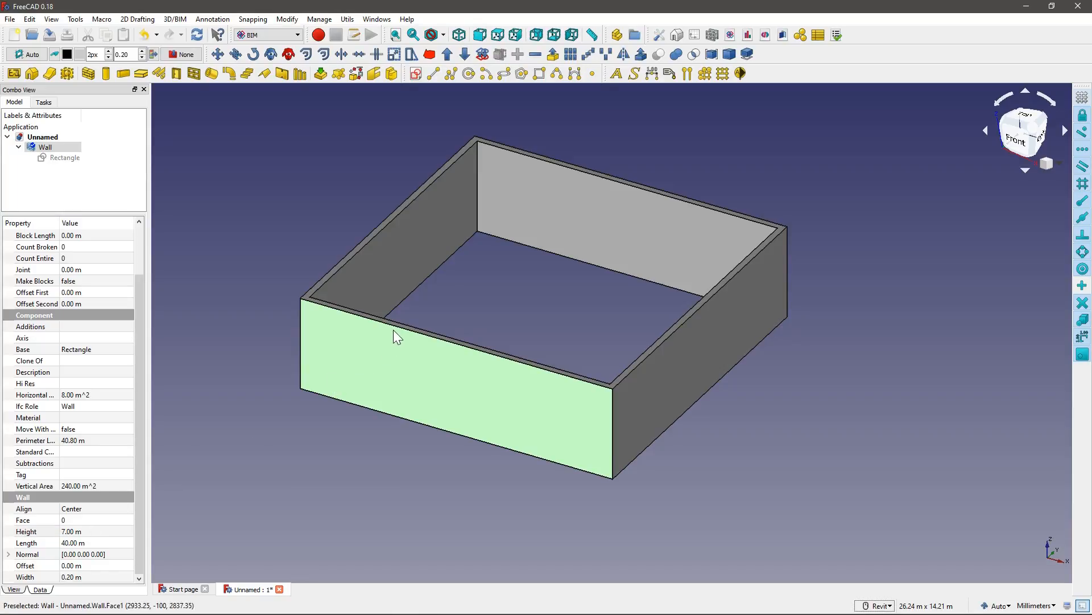
pyautogui.moveTo(430, 326)
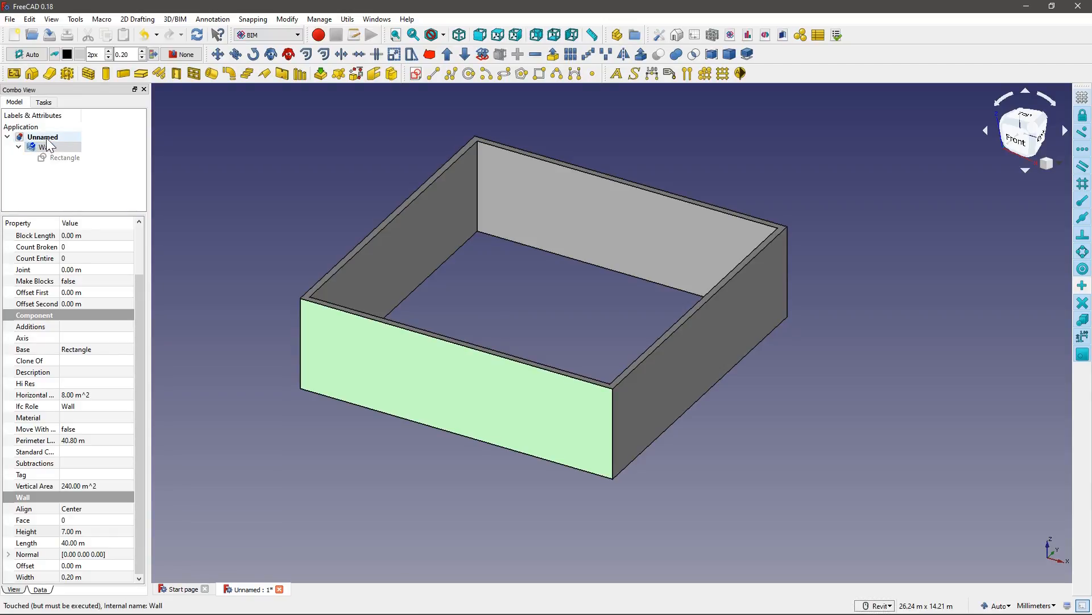
pyautogui.moveTo(404, 271)
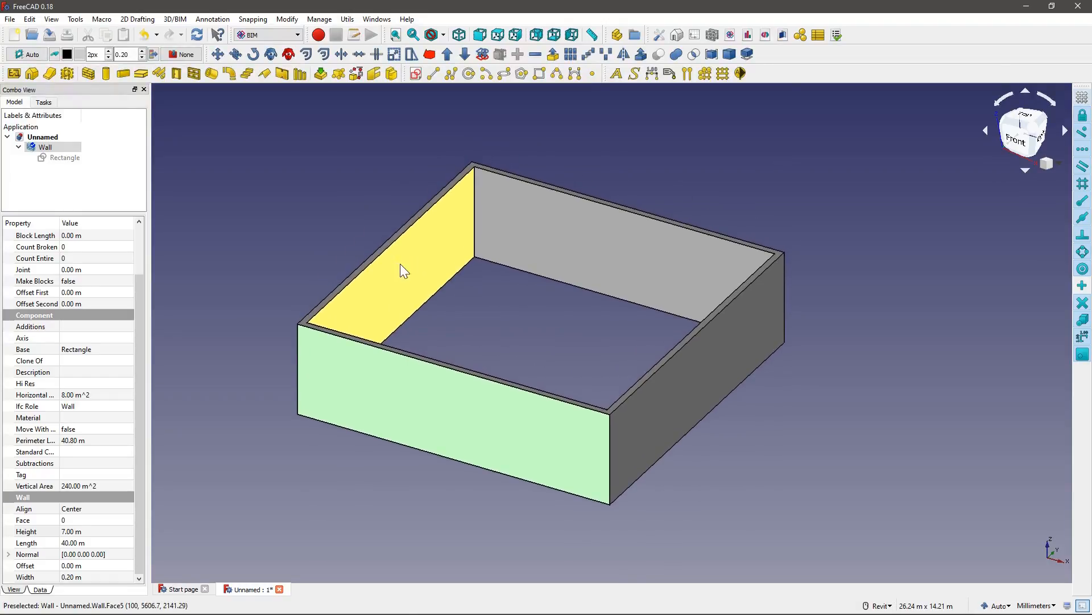
pyautogui.moveTo(404, 274)
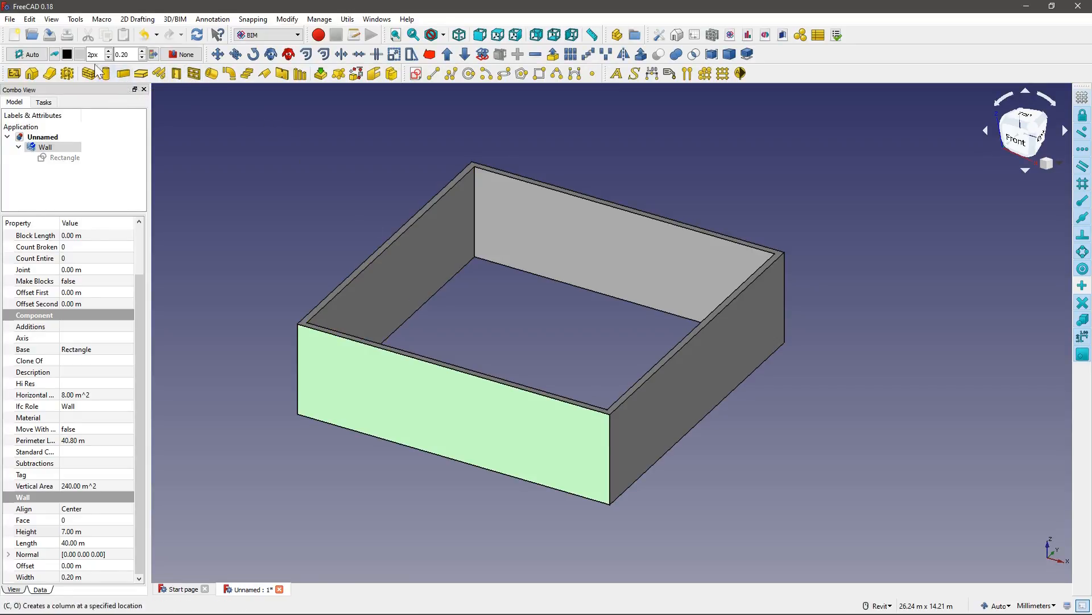
pyautogui.click(30, 19)
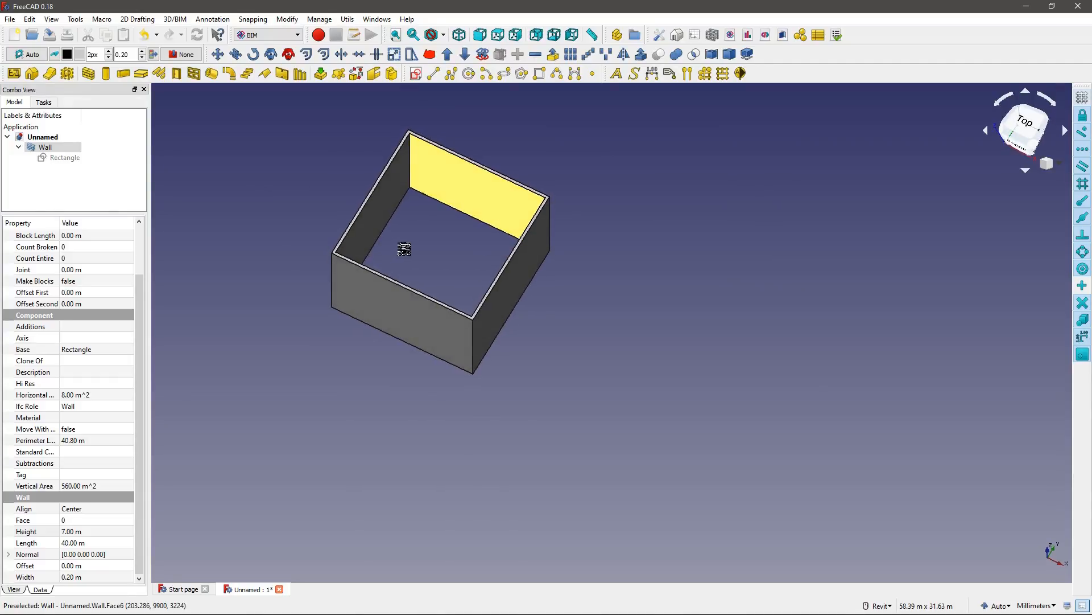
# Create an Arch slab from the same rectangle and set its height to 0.50 m.
pyautogui.click(64, 157)
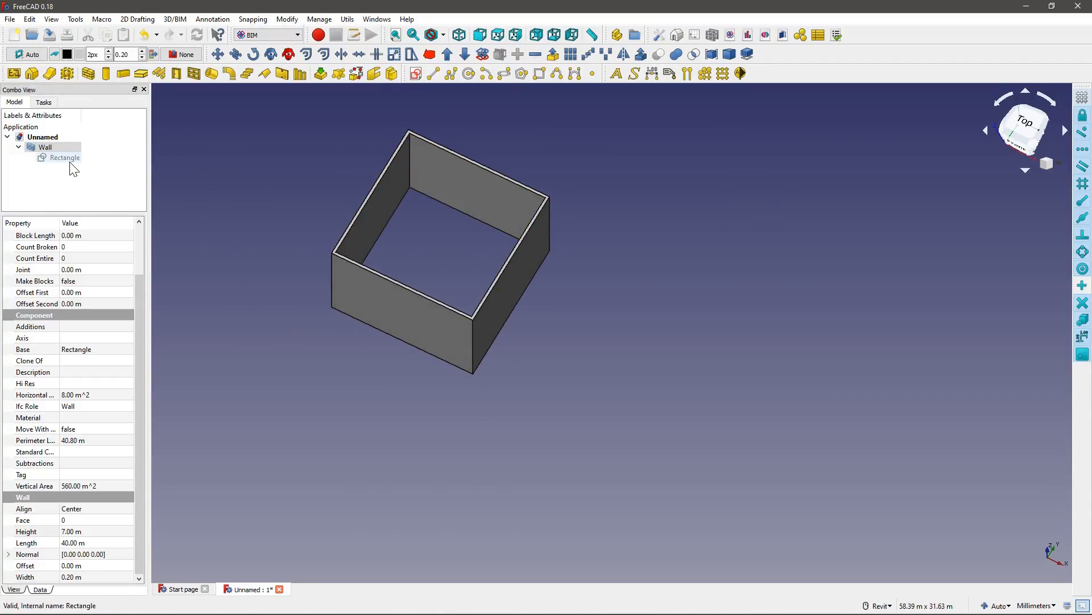
pyautogui.click(64, 157)
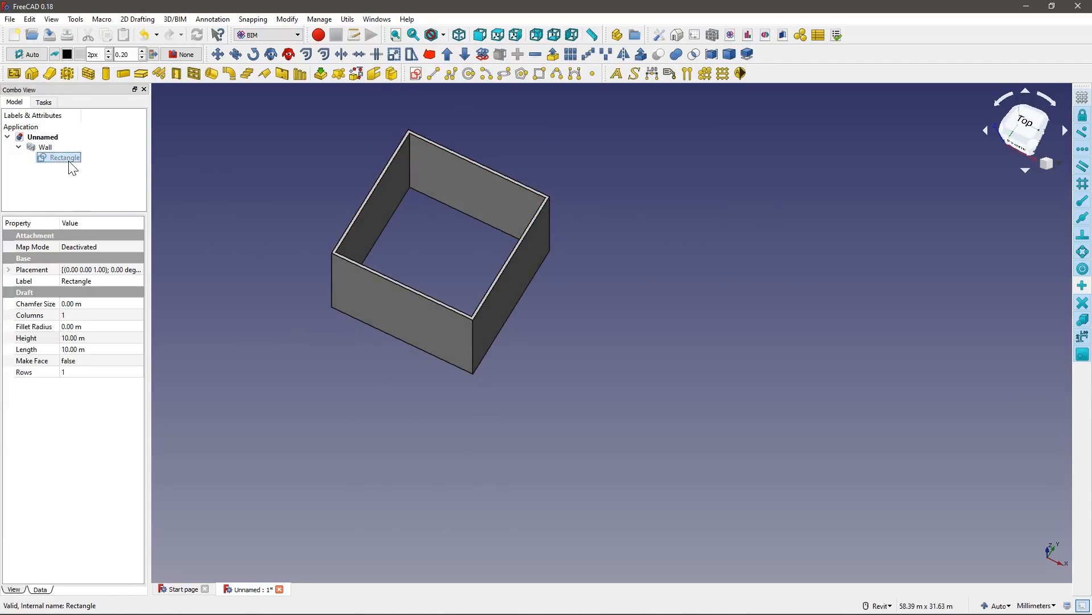
pyautogui.moveTo(141, 73)
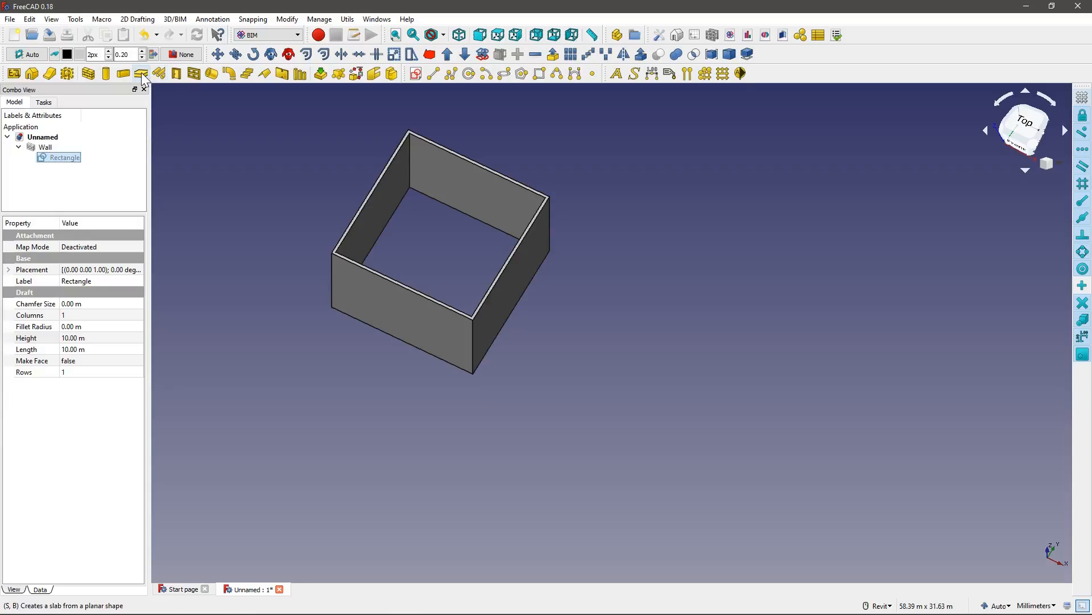
pyautogui.click(141, 73)
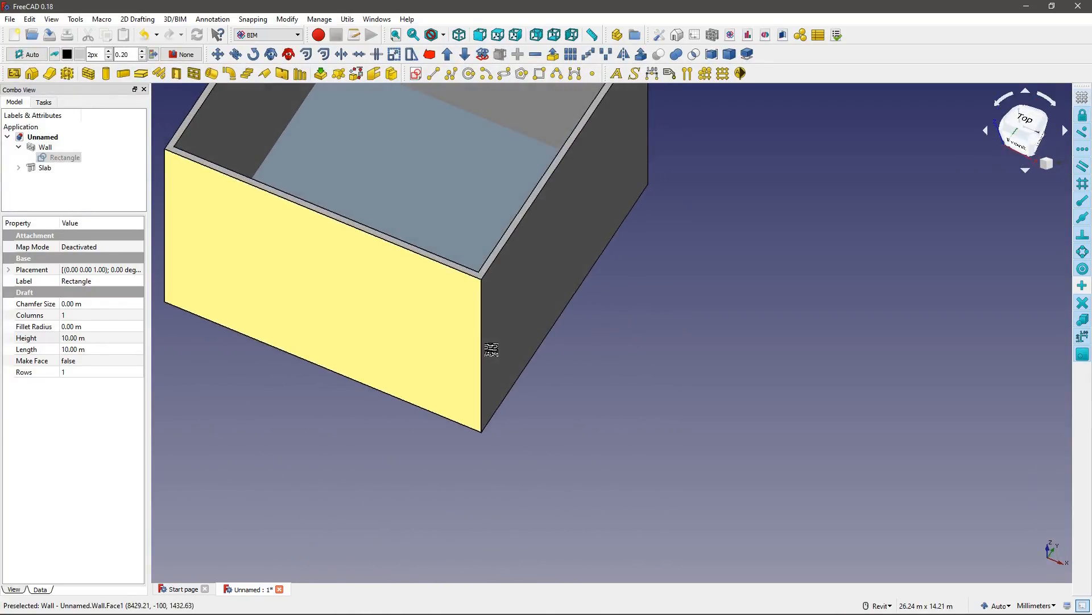
pyautogui.click(44, 168)
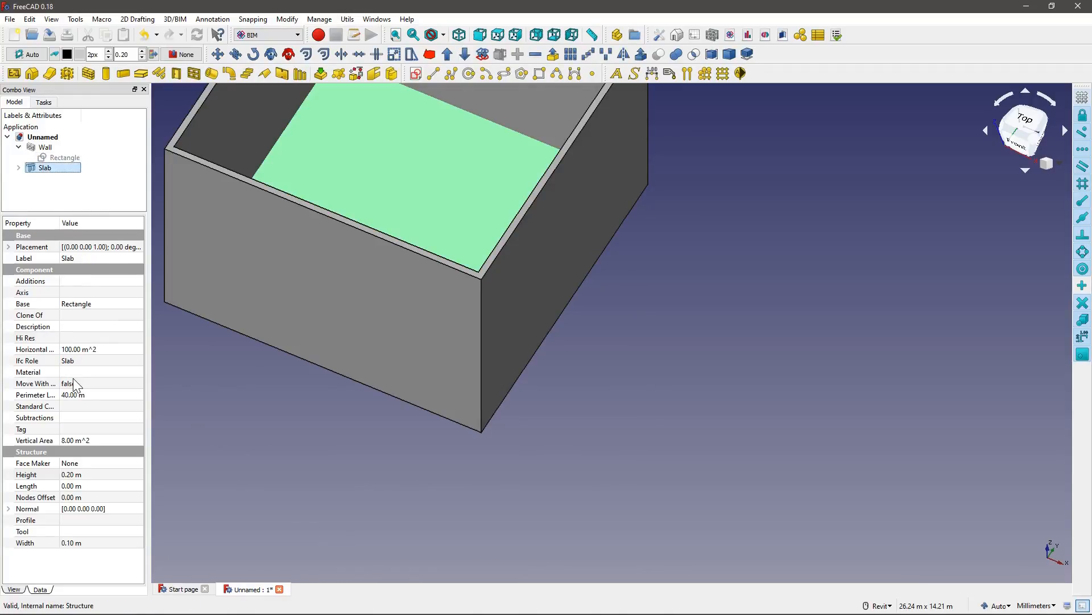
pyautogui.moveTo(37, 549)
pyautogui.write('5')
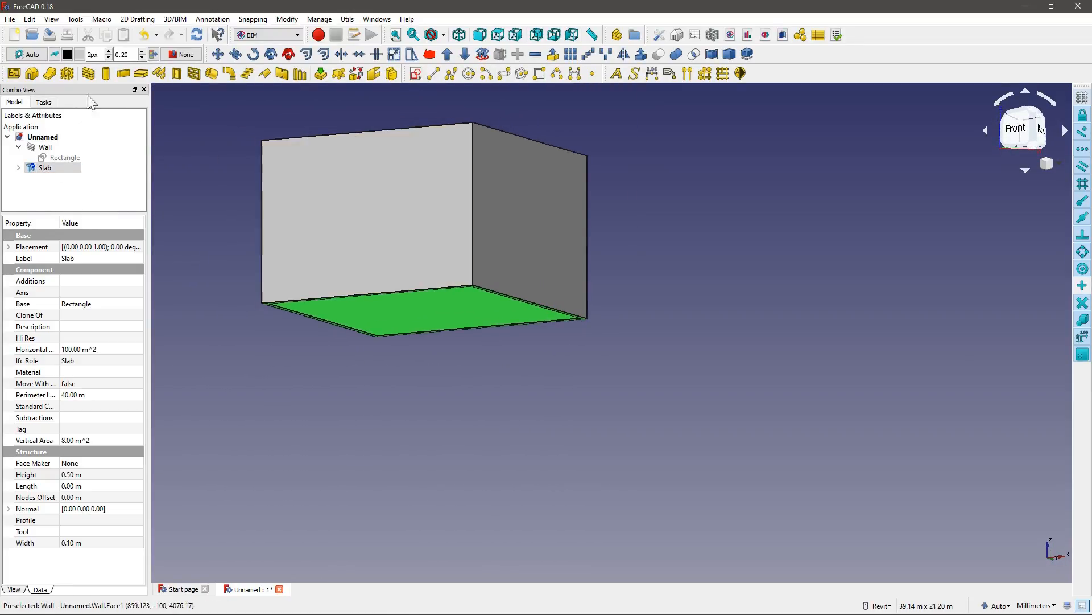
pyautogui.click(30, 19)
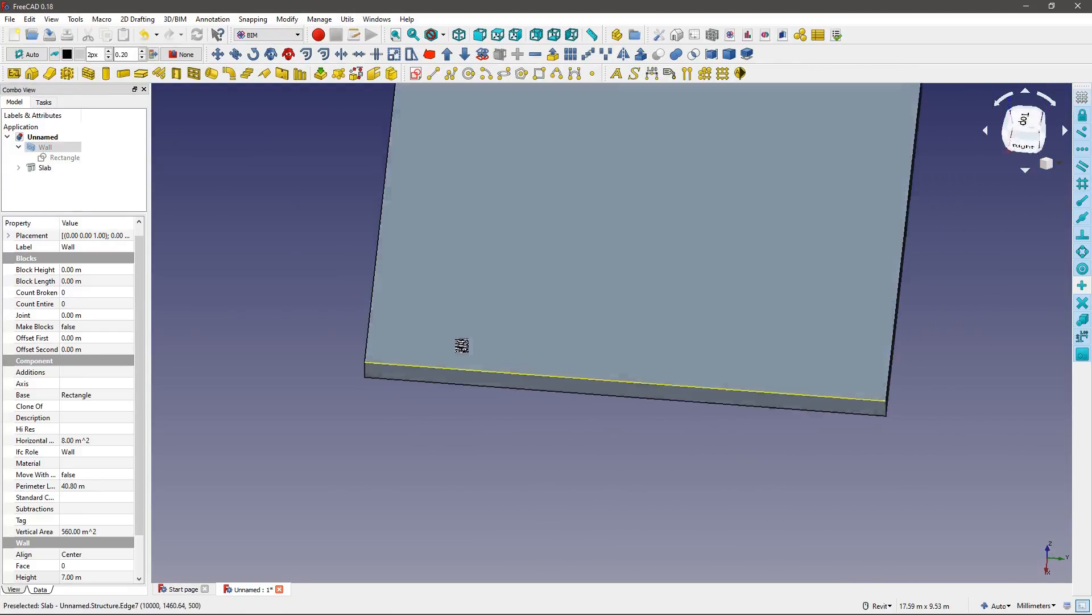
# Set the slab's normal z to -1 so it extrudes downward, with the wall hidden.
pyautogui.click(45, 168)
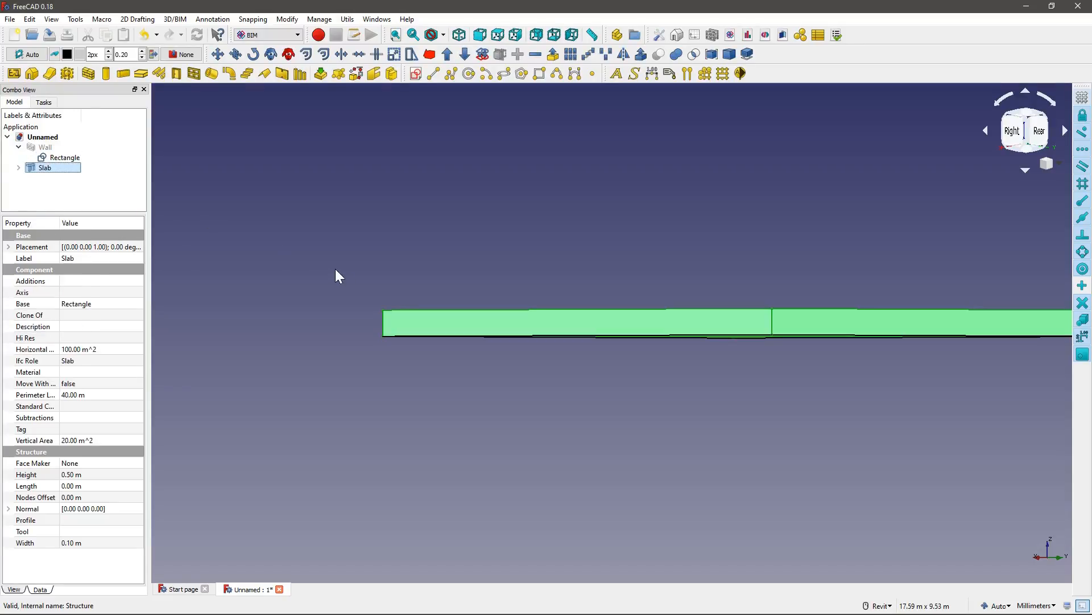
pyautogui.moveTo(53, 532)
pyautogui.write('-1')
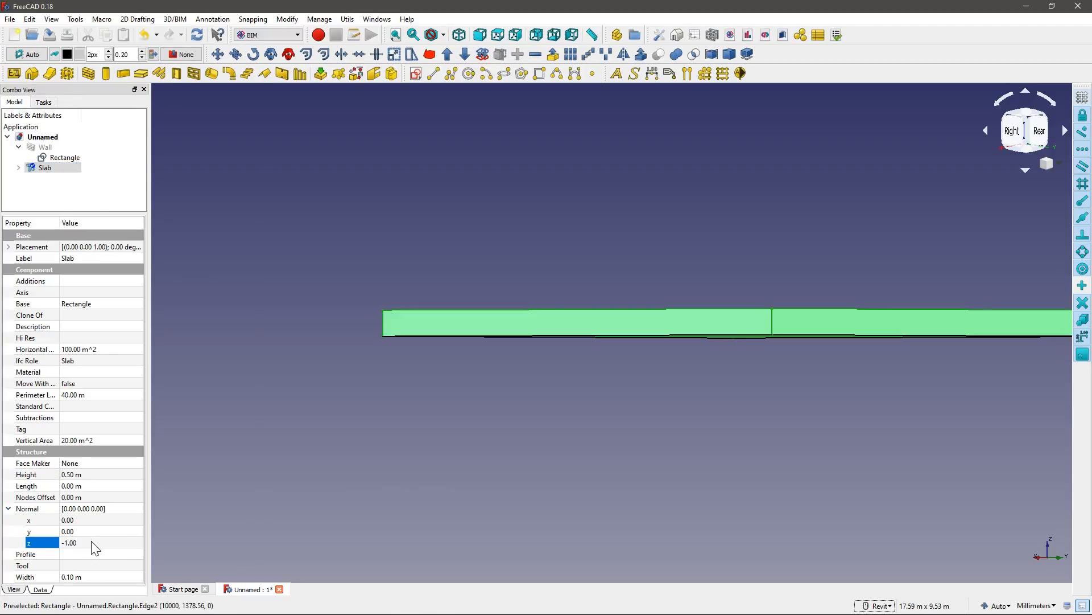
pyautogui.click(283, 468)
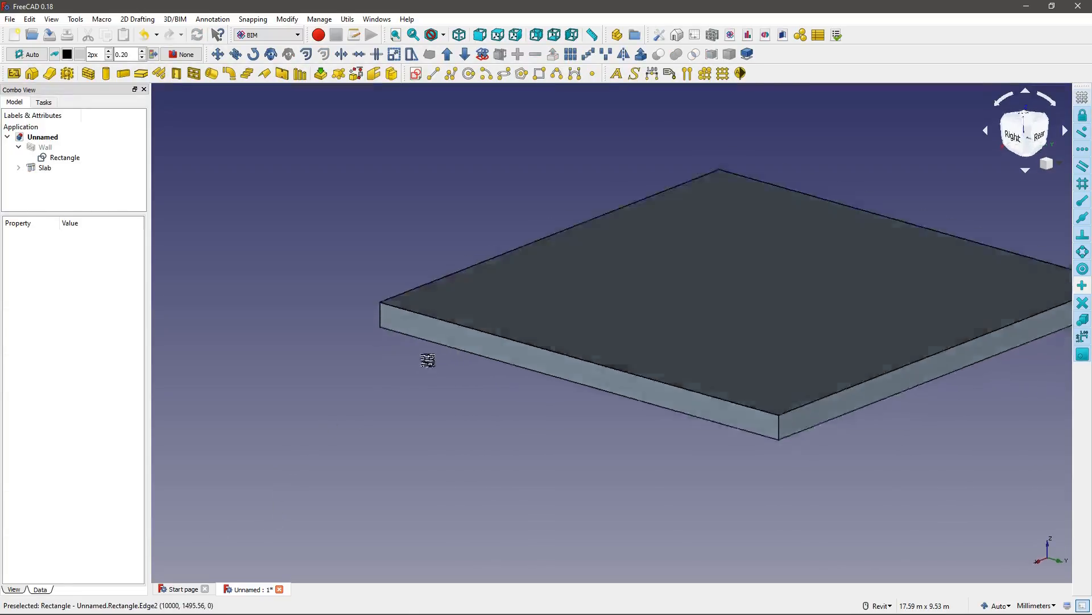
pyautogui.click(44, 147)
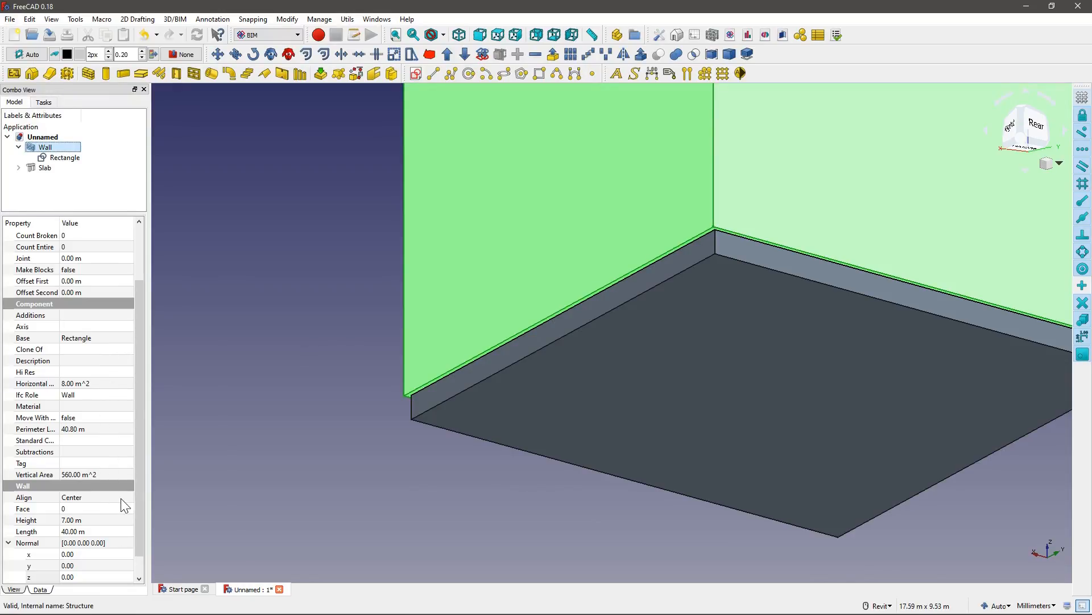
# Change the wall's Align property from Center to Right and zoom out to view it.
pyautogui.click(94, 497)
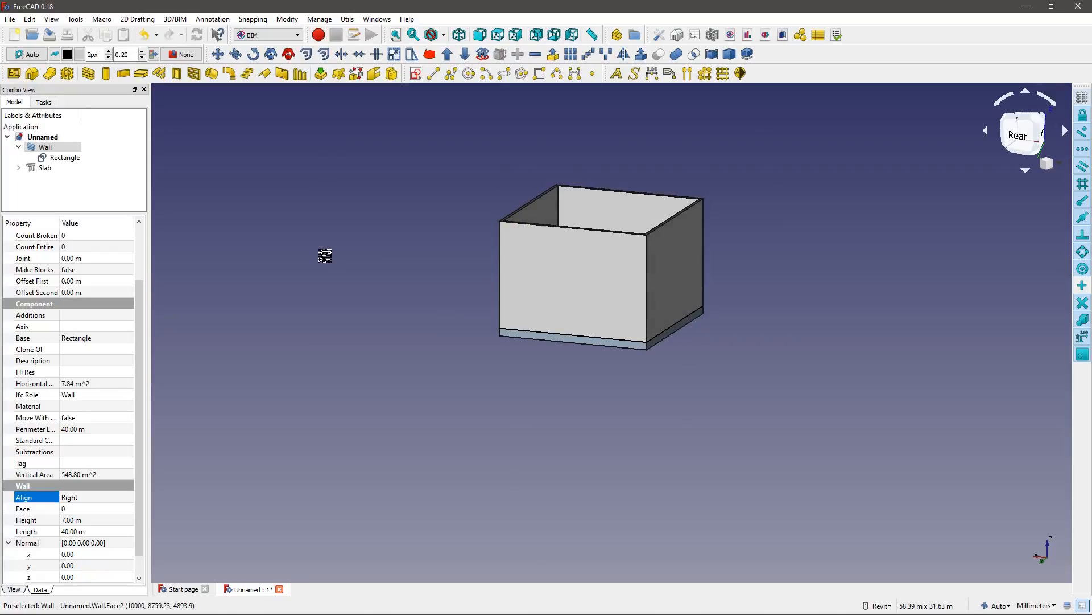
pyautogui.scroll(-3)
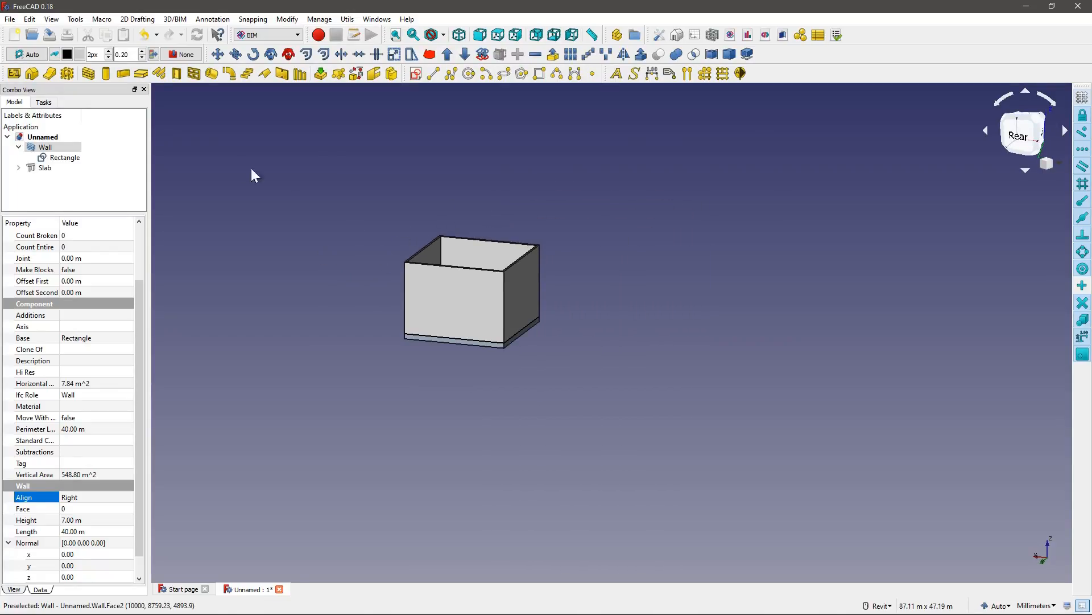
pyautogui.moveTo(30, 19)
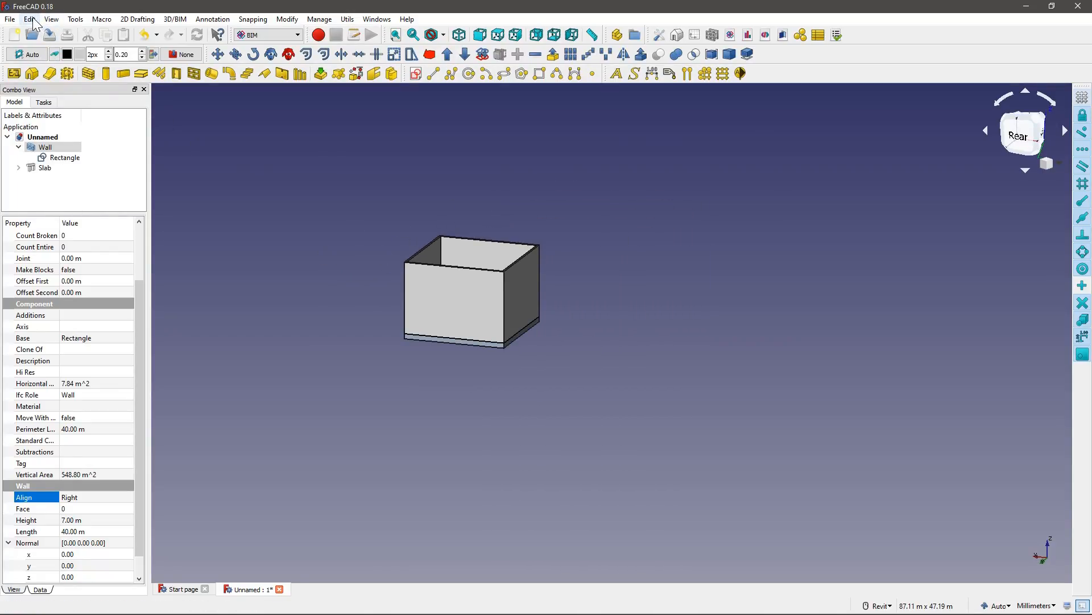
# Set the General preferences Style sheet to Dark-blue and apply it to the interface.
pyautogui.click(30, 20)
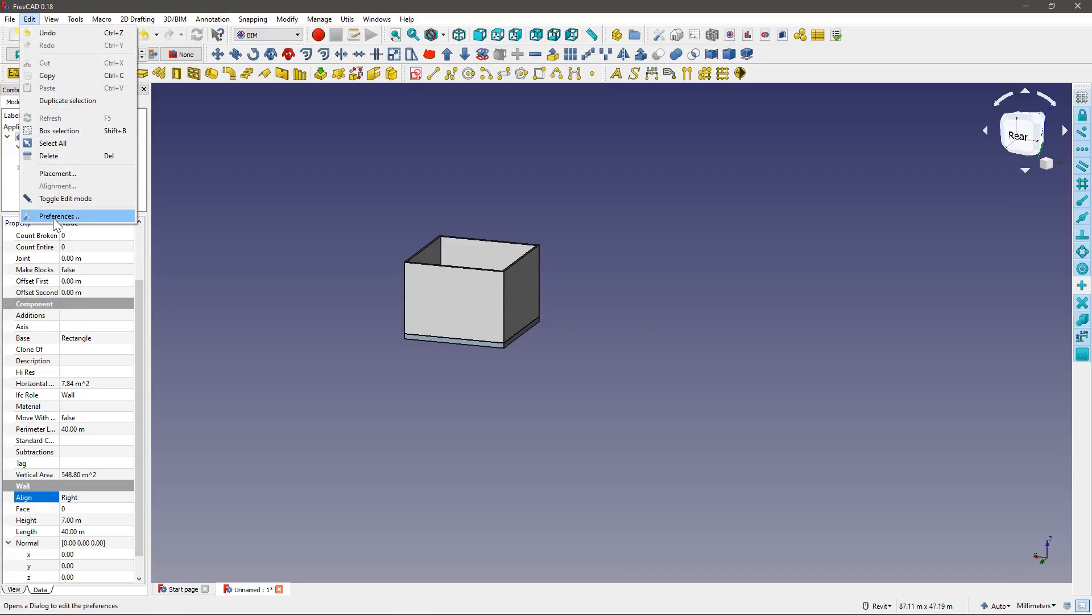
pyautogui.click(59, 215)
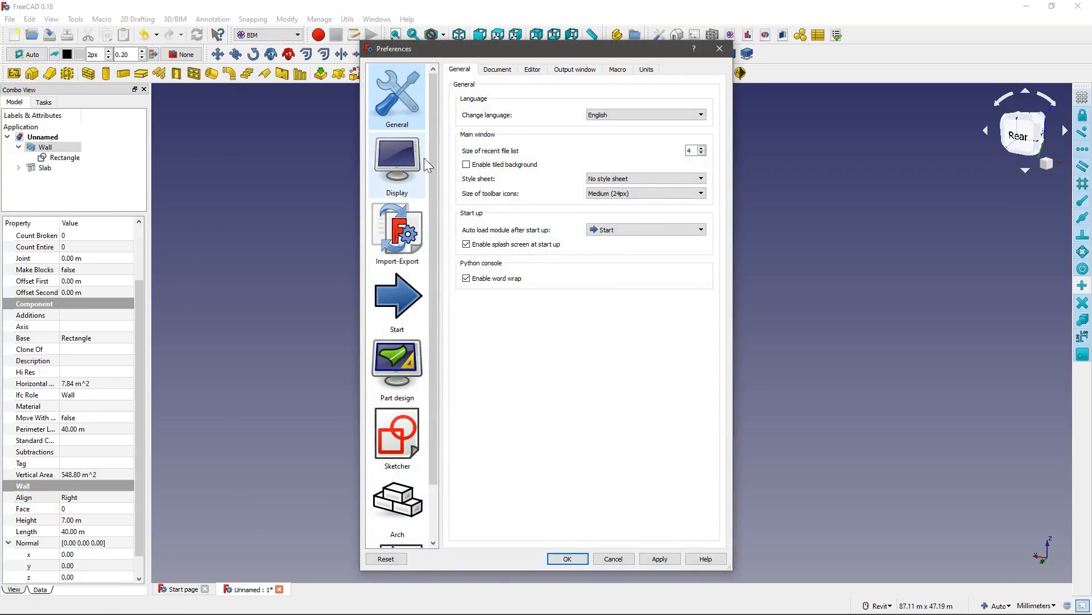
pyautogui.click(396, 165)
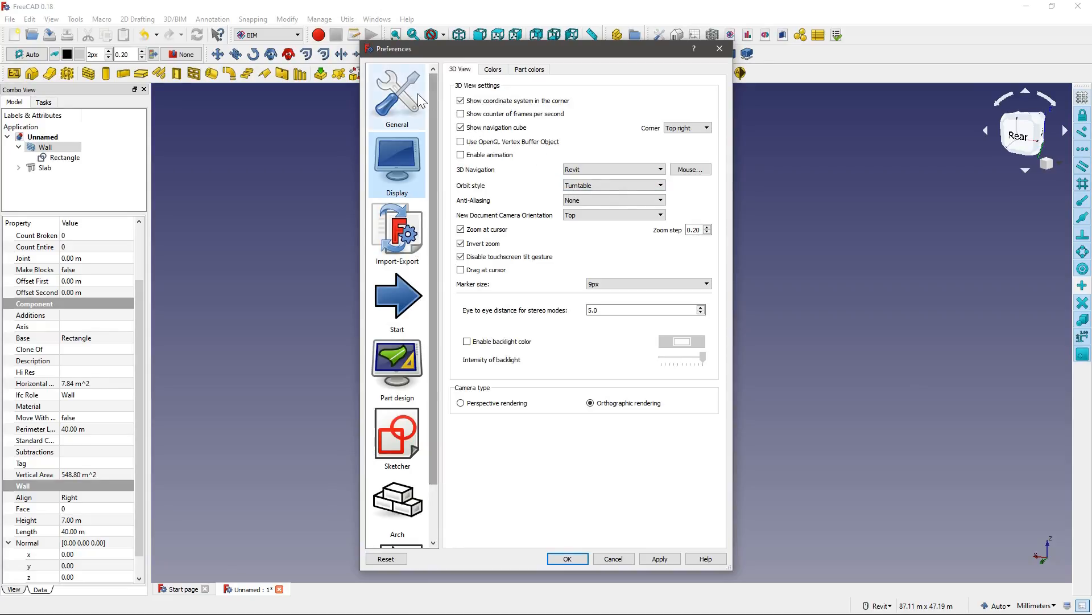
pyautogui.click(396, 96)
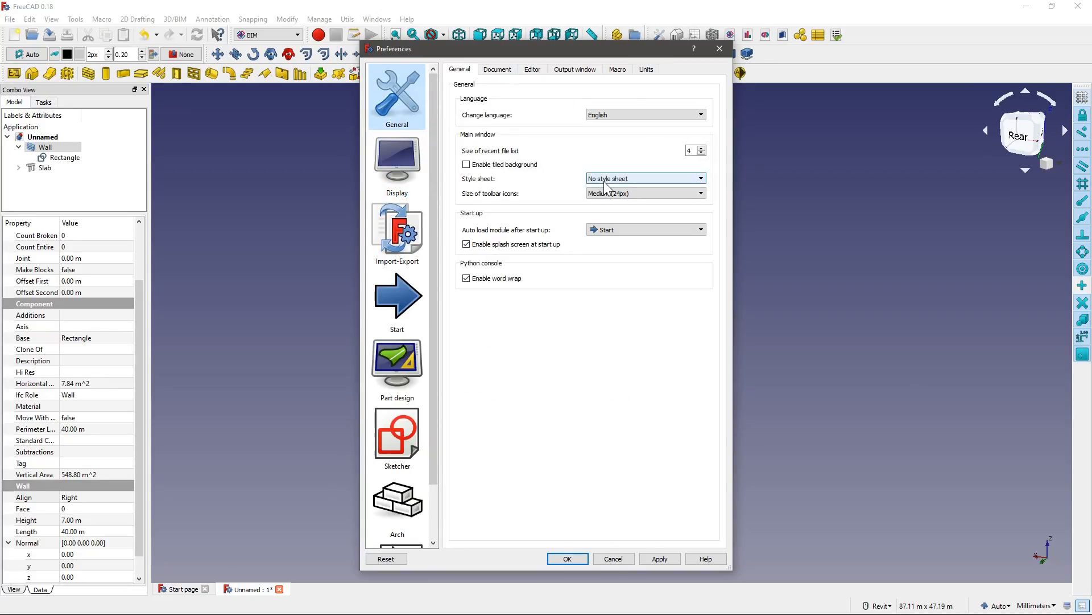
pyautogui.click(644, 179)
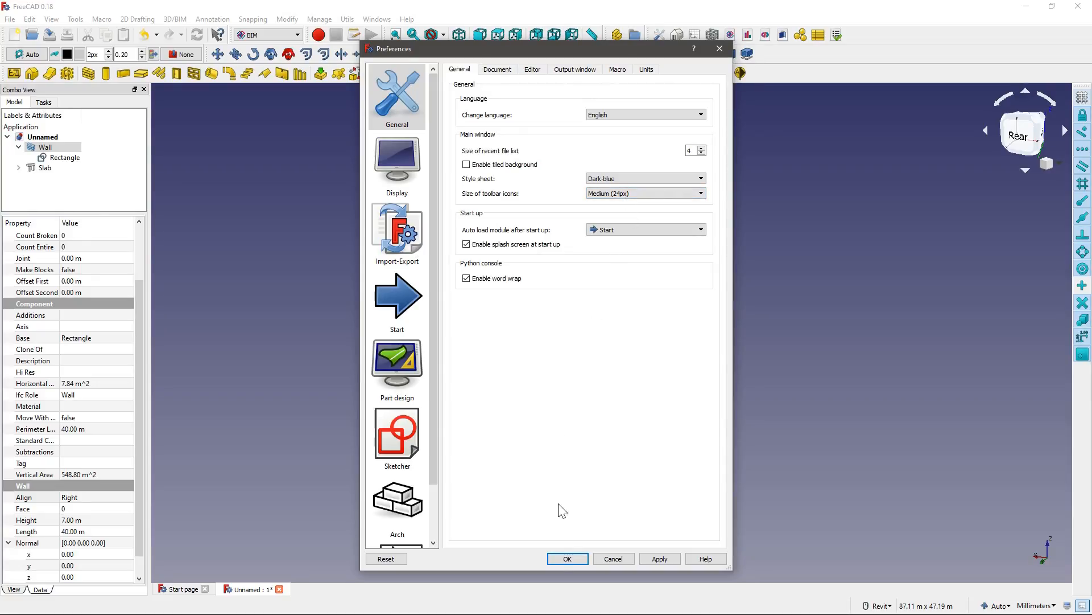
pyautogui.click(567, 557)
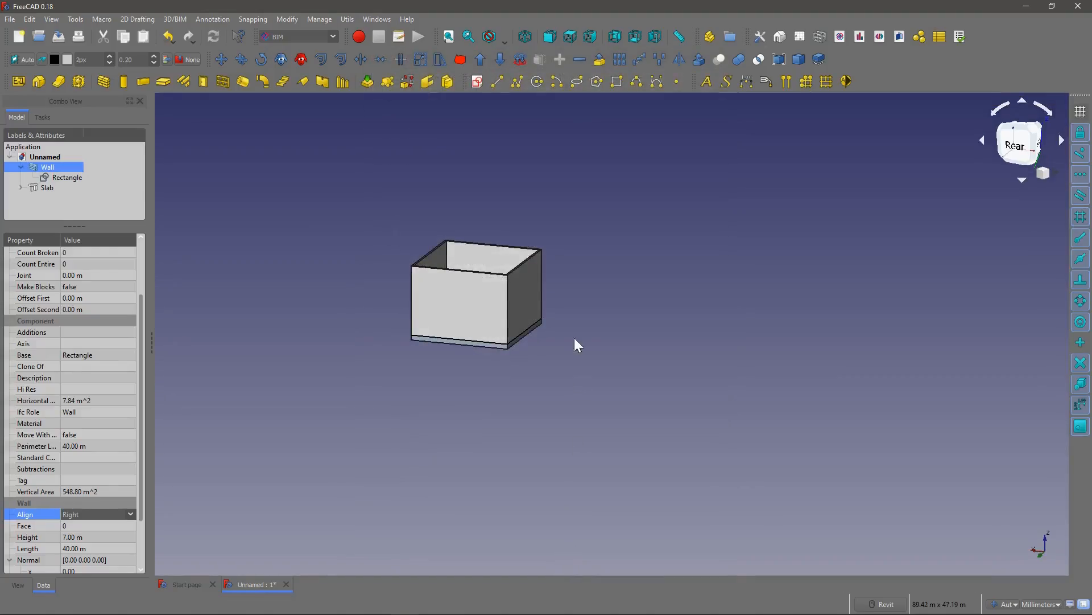
pyautogui.moveTo(498, 226)
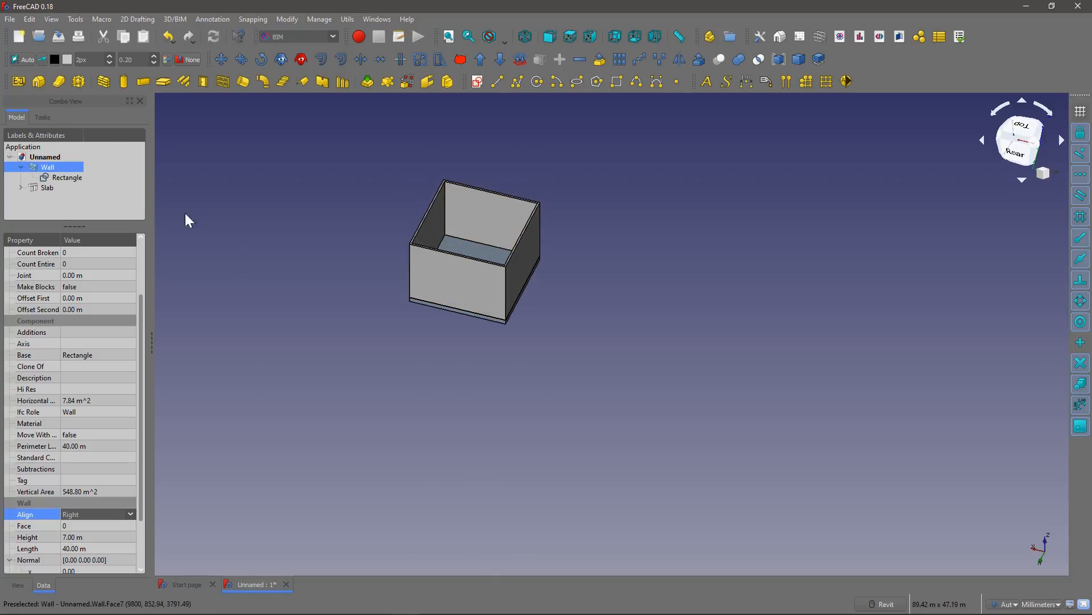
# Draft-move the wall along X so rectangle, wall and slab sit side by side.
pyautogui.click(20, 166)
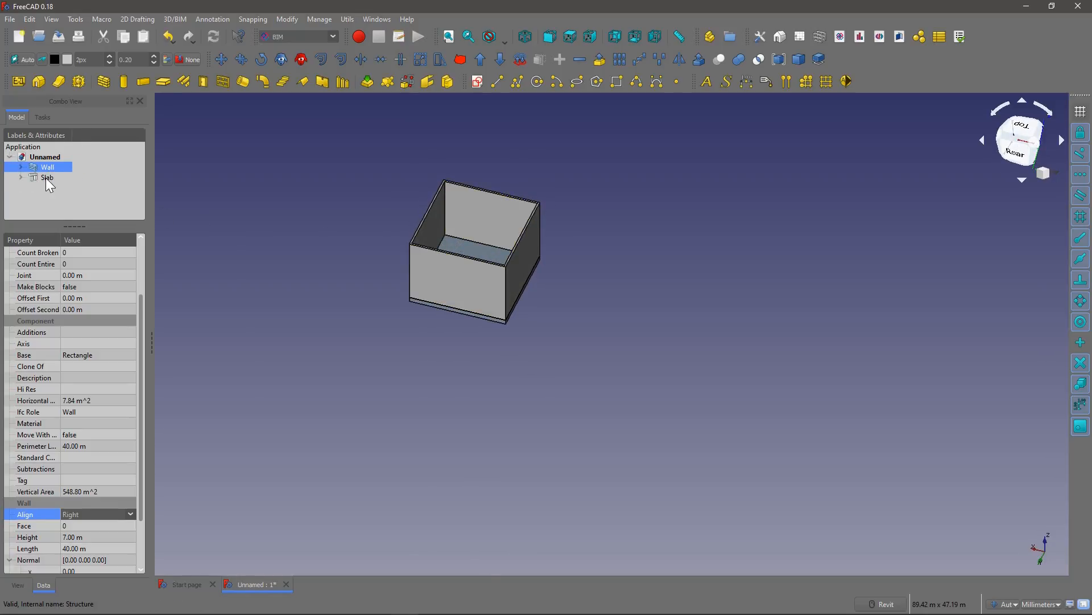
pyautogui.click(48, 178)
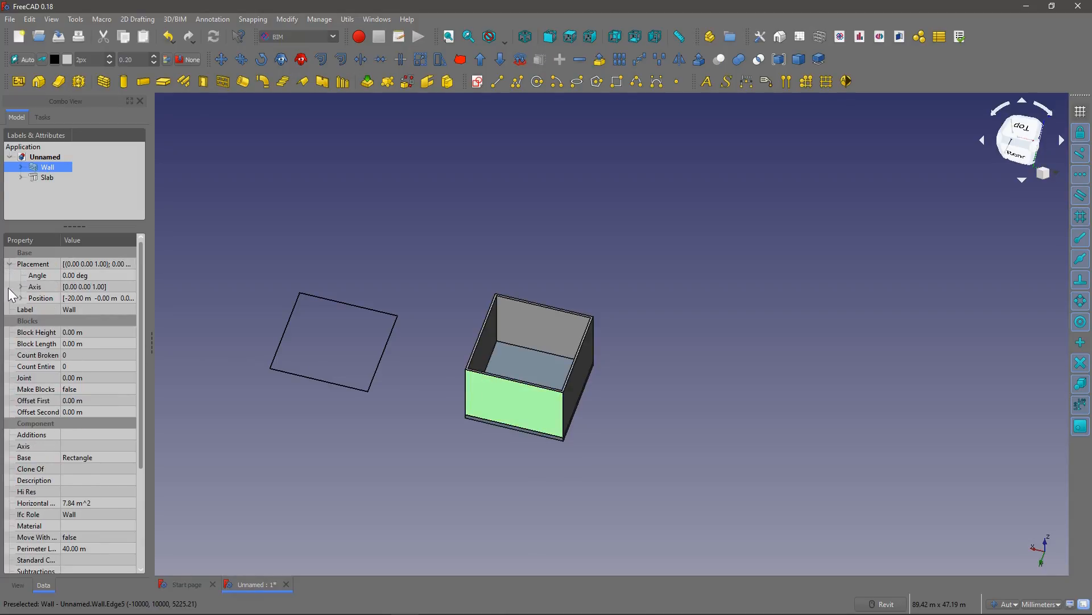
pyautogui.click(21, 297)
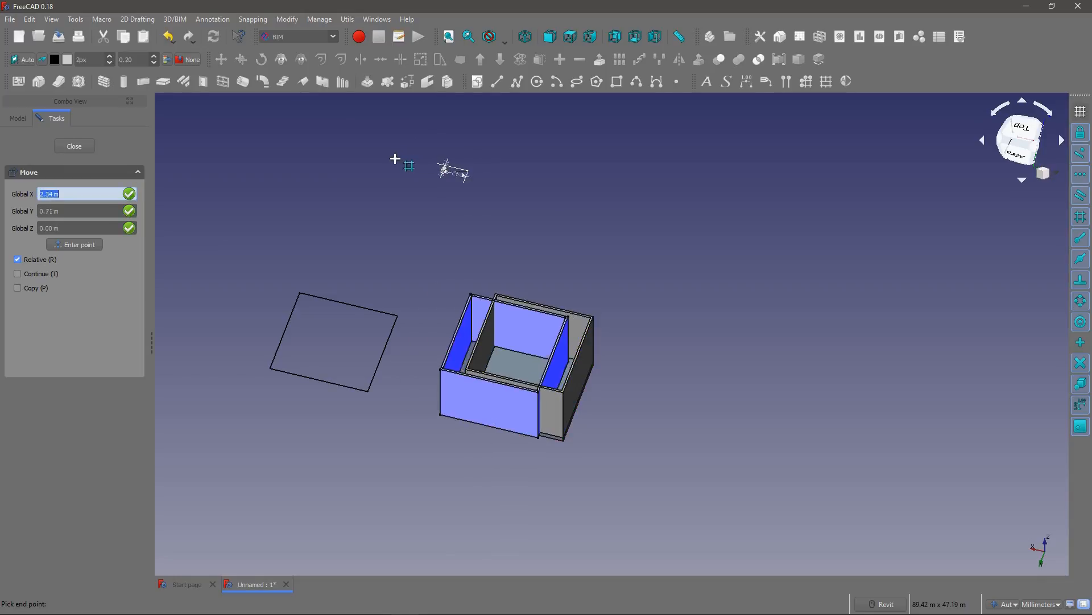
pyautogui.click(74, 146)
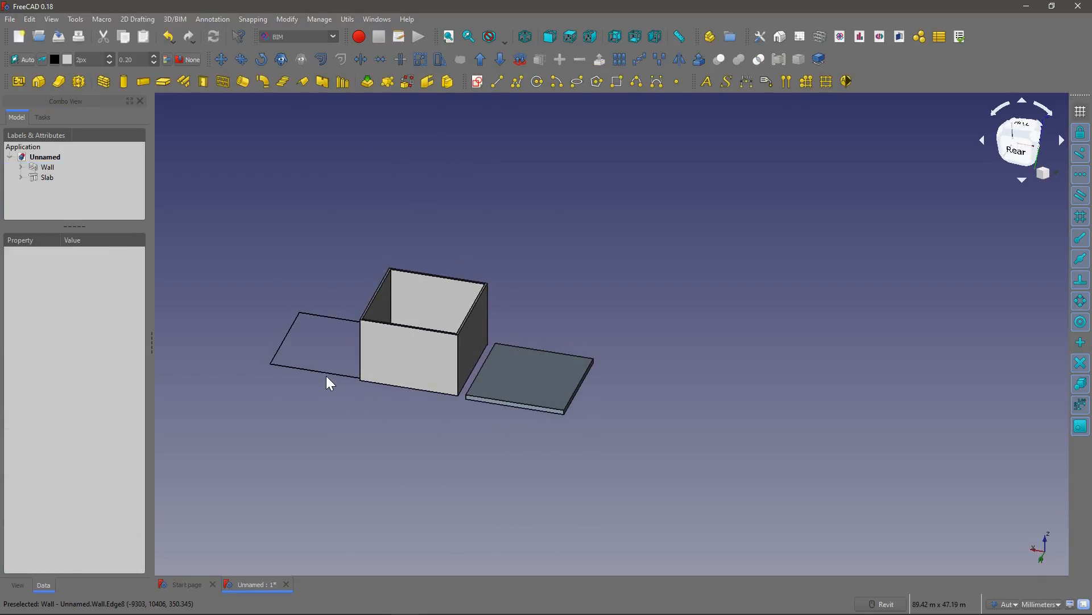
pyautogui.click(414, 380)
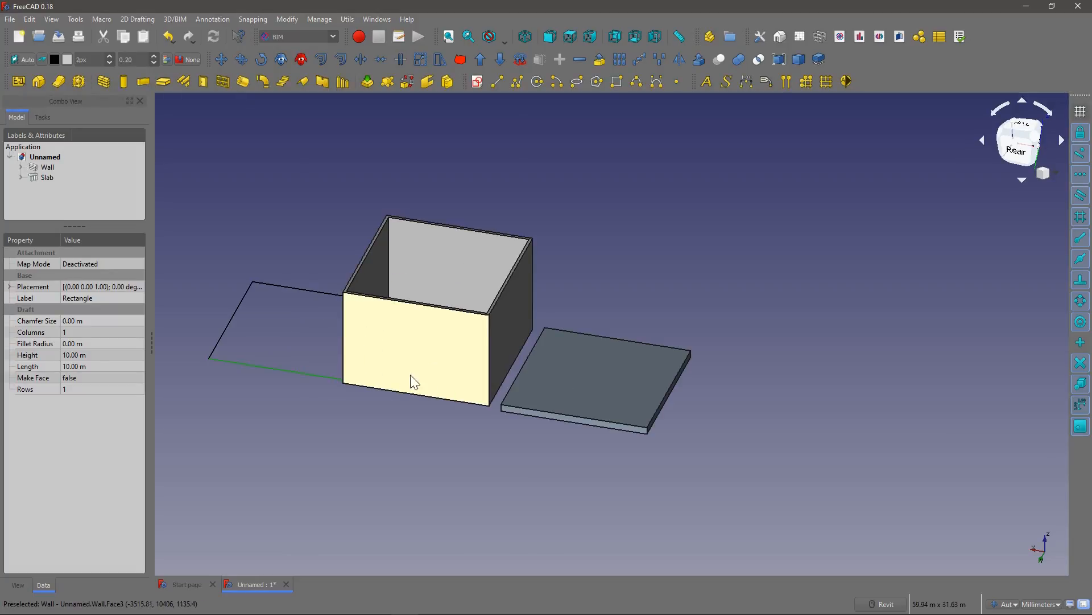
pyautogui.moveTo(389, 387)
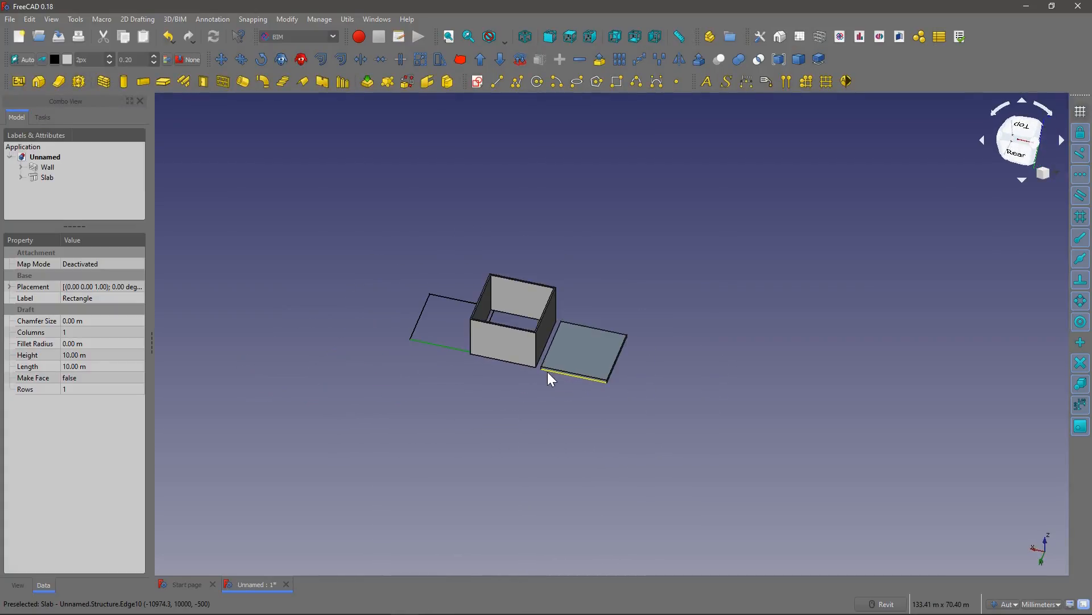
pyautogui.scroll(3)
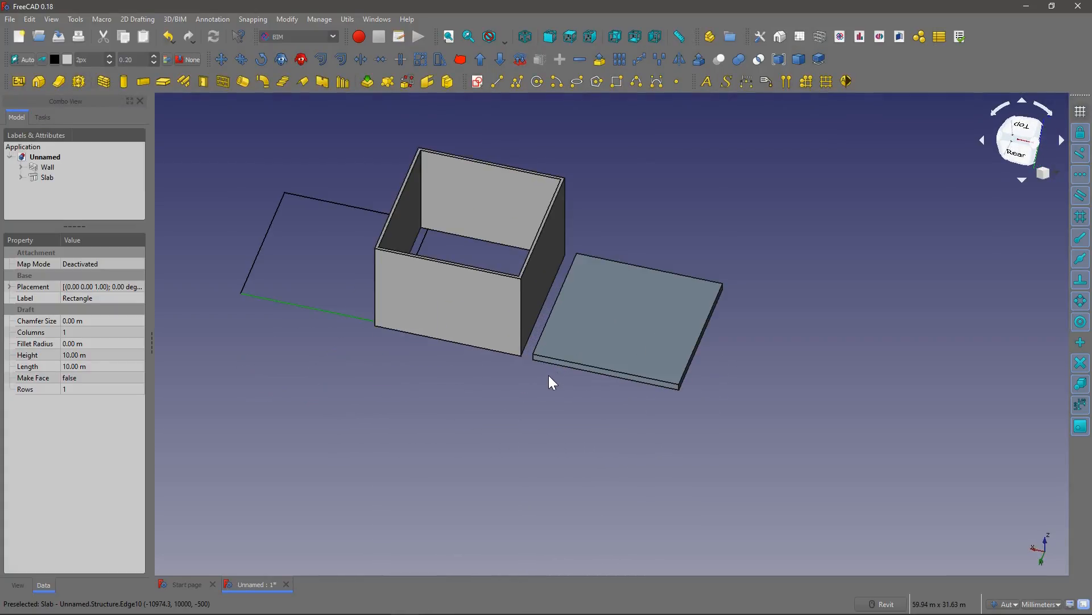
pyautogui.moveTo(527, 376)
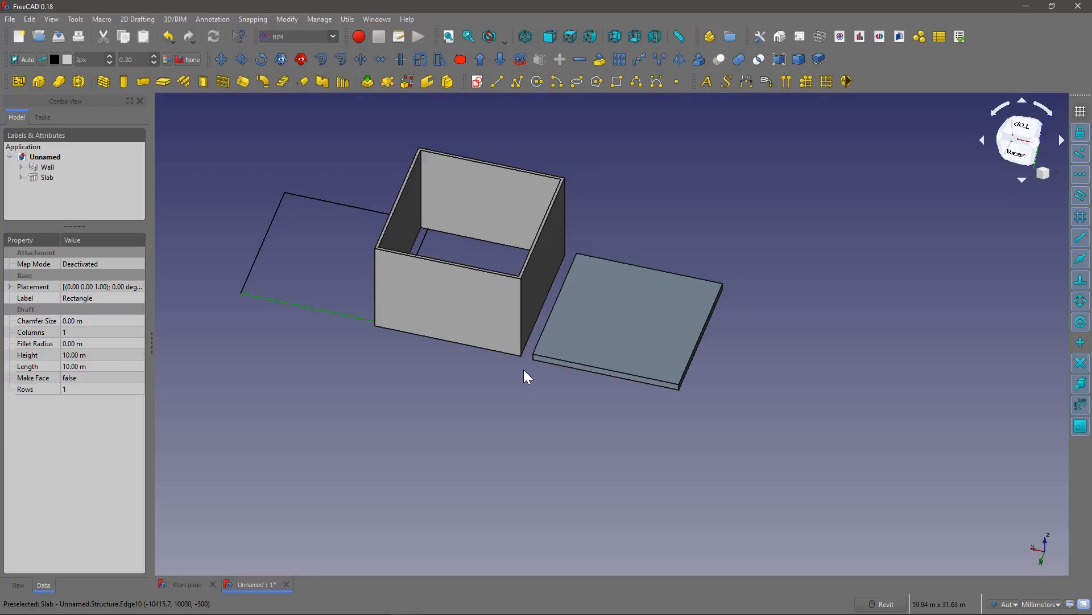
pyautogui.moveTo(578, 293)
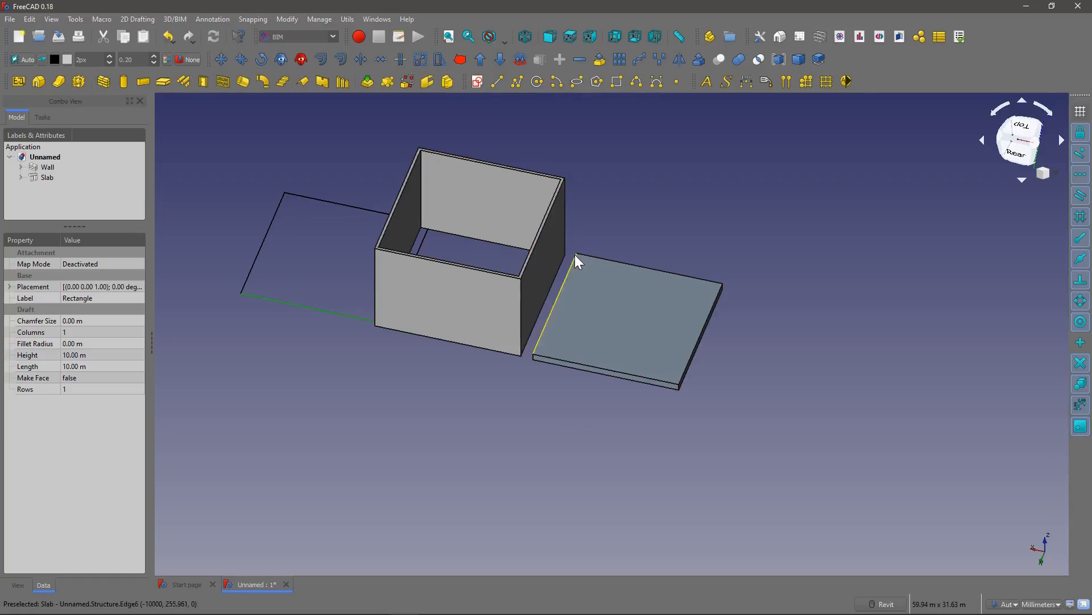
pyautogui.moveTo(607, 303)
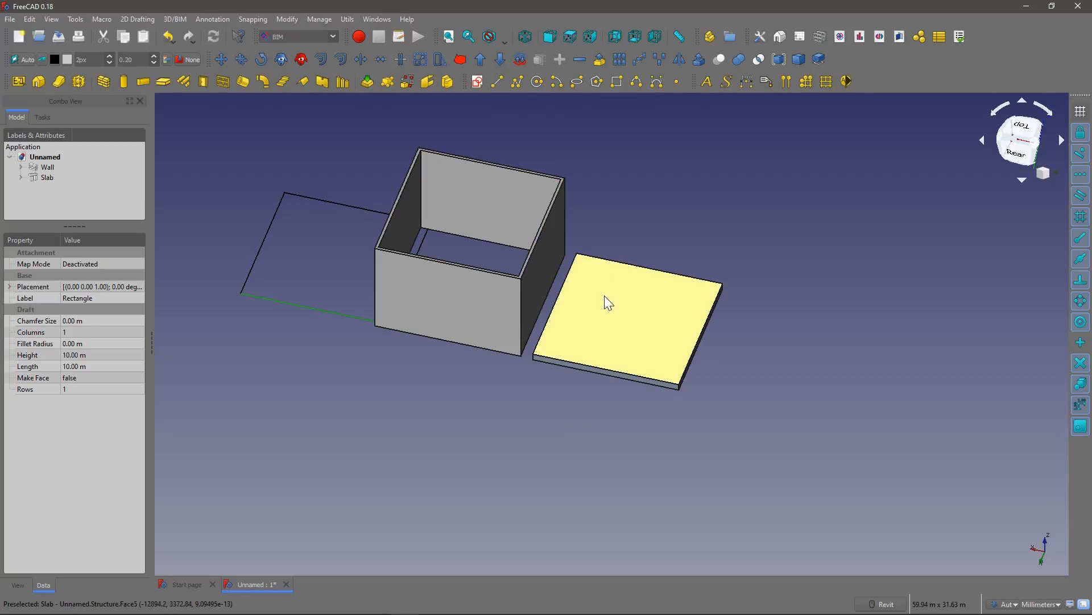
# Bind the slab's Placement x to the expression Wall.Placement.Base.x.
pyautogui.click(48, 177)
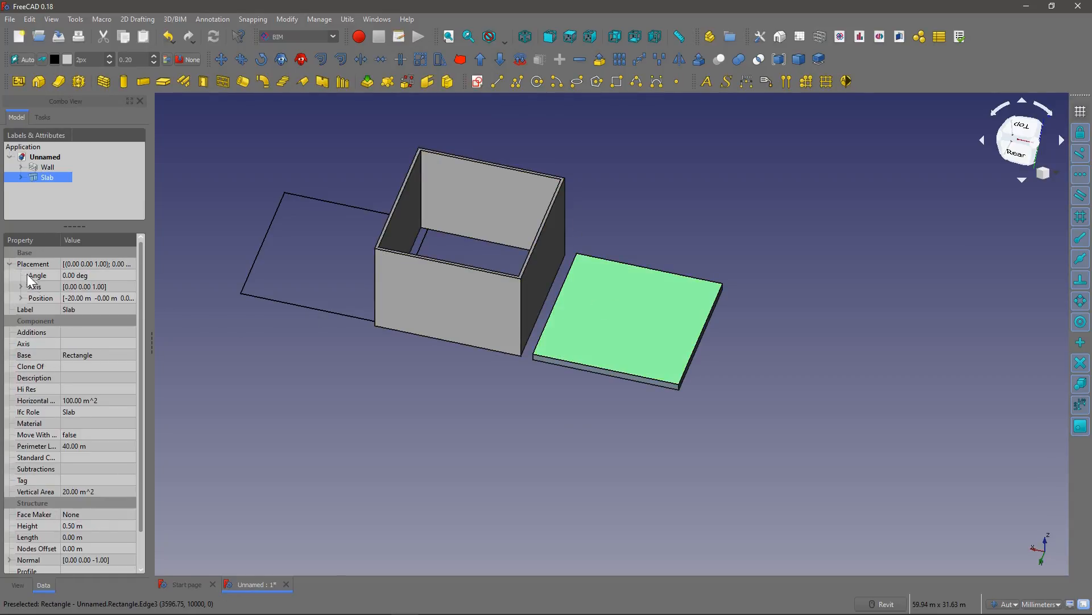
pyautogui.click(20, 297)
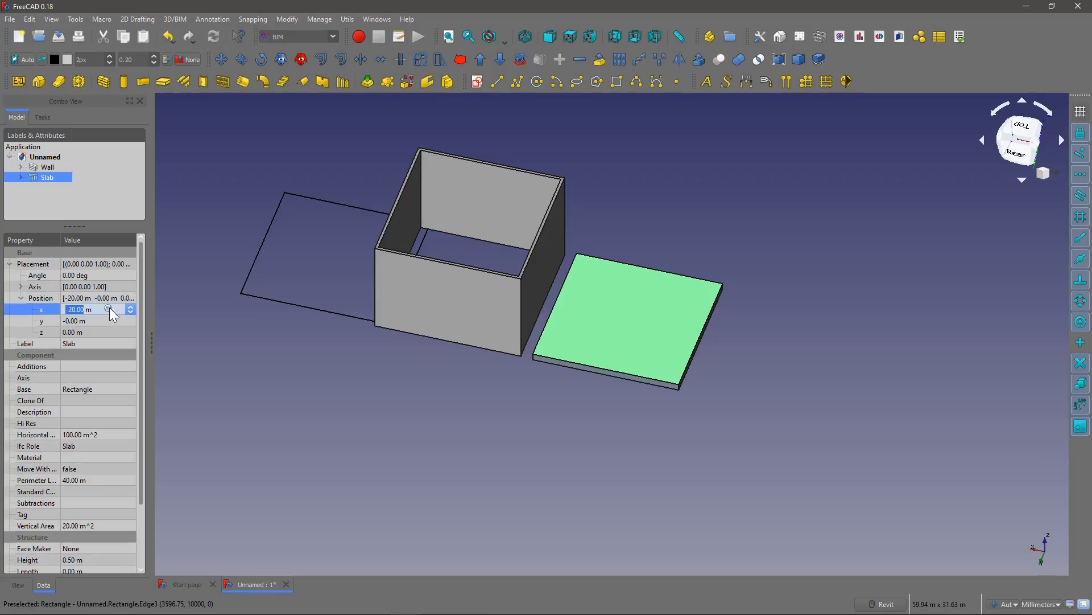
pyautogui.click(109, 310)
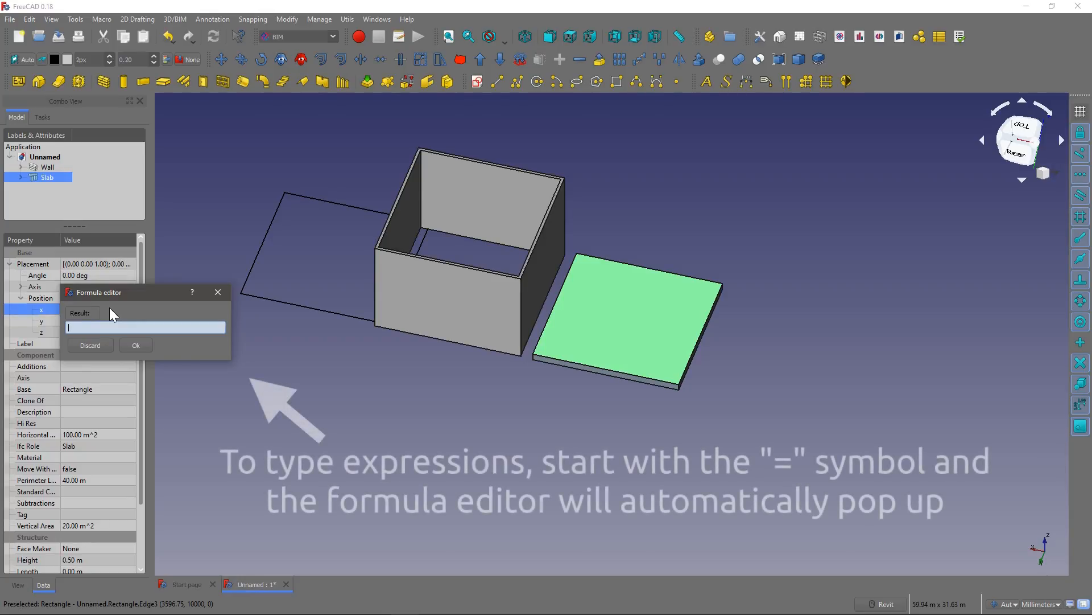
pyautogui.write('Wall.P')
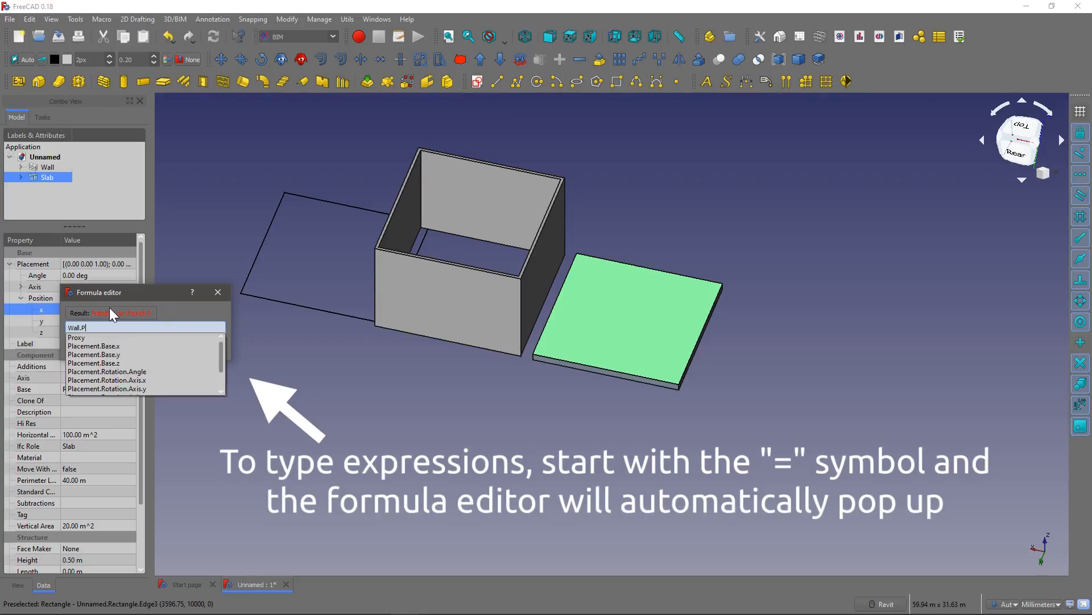
pyautogui.click(92, 345)
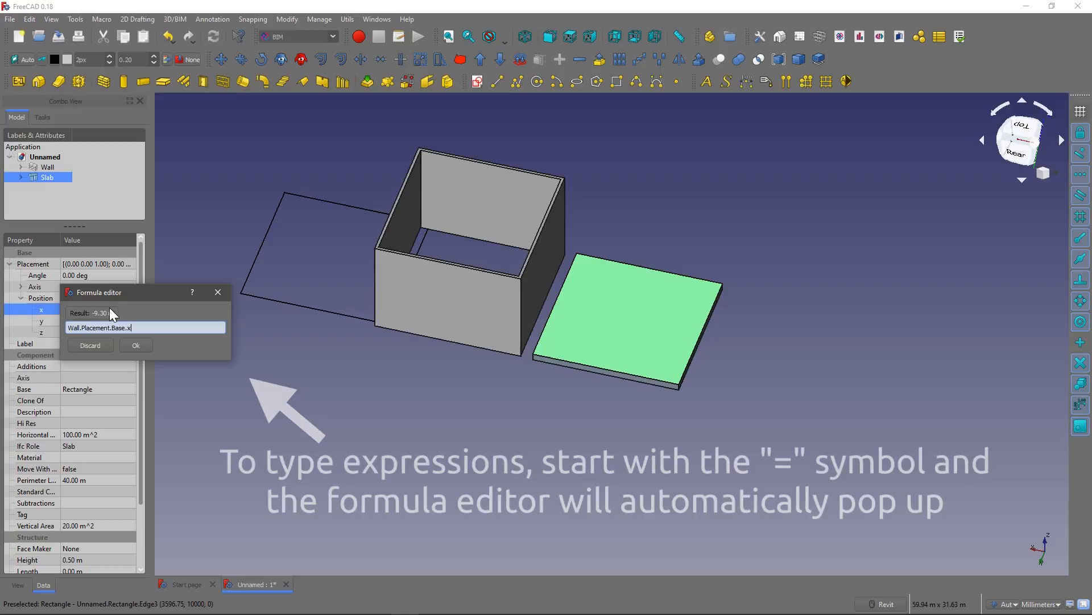
pyautogui.click(136, 344)
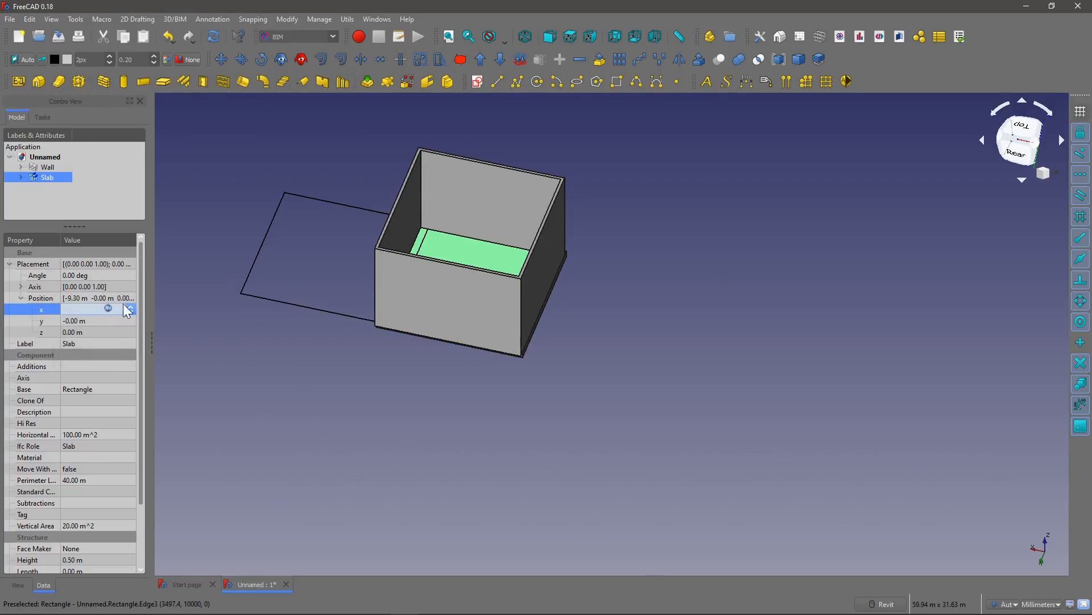
# Move the wall again to check that the slab follows it.
pyautogui.click(48, 166)
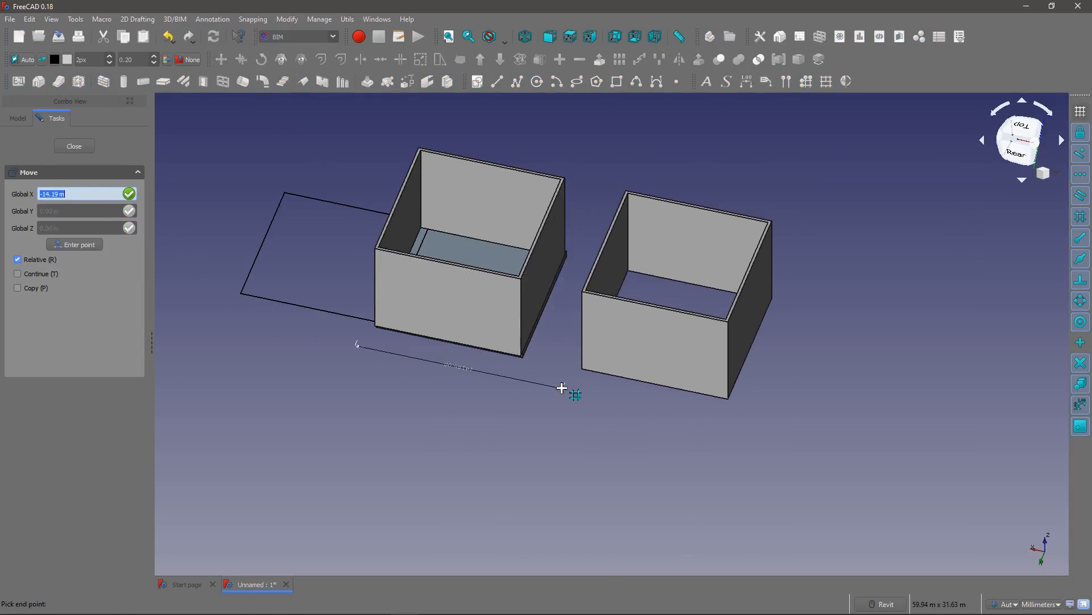
pyautogui.click(74, 146)
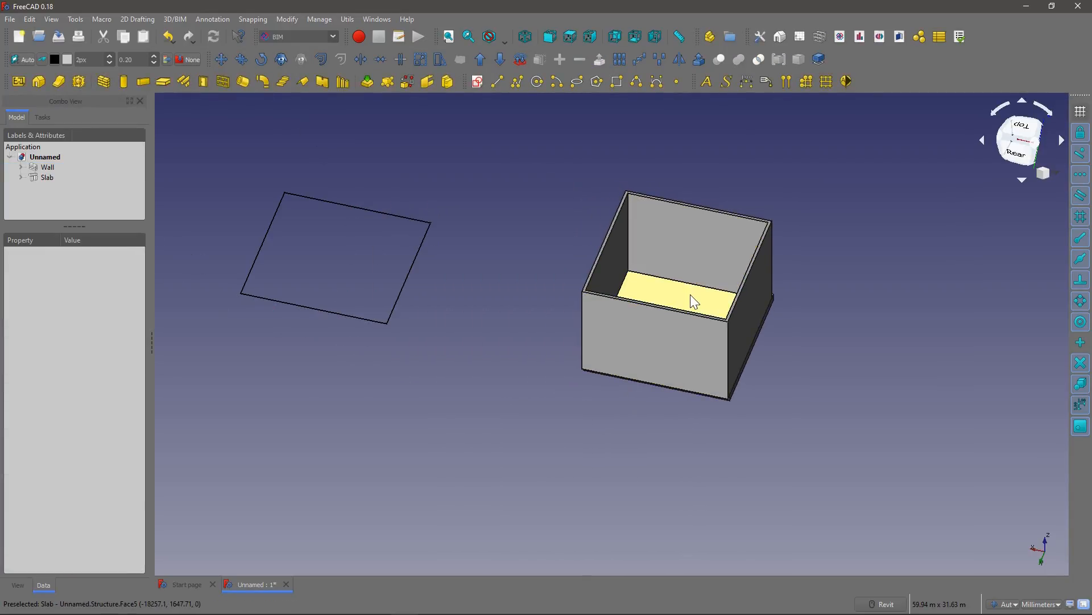